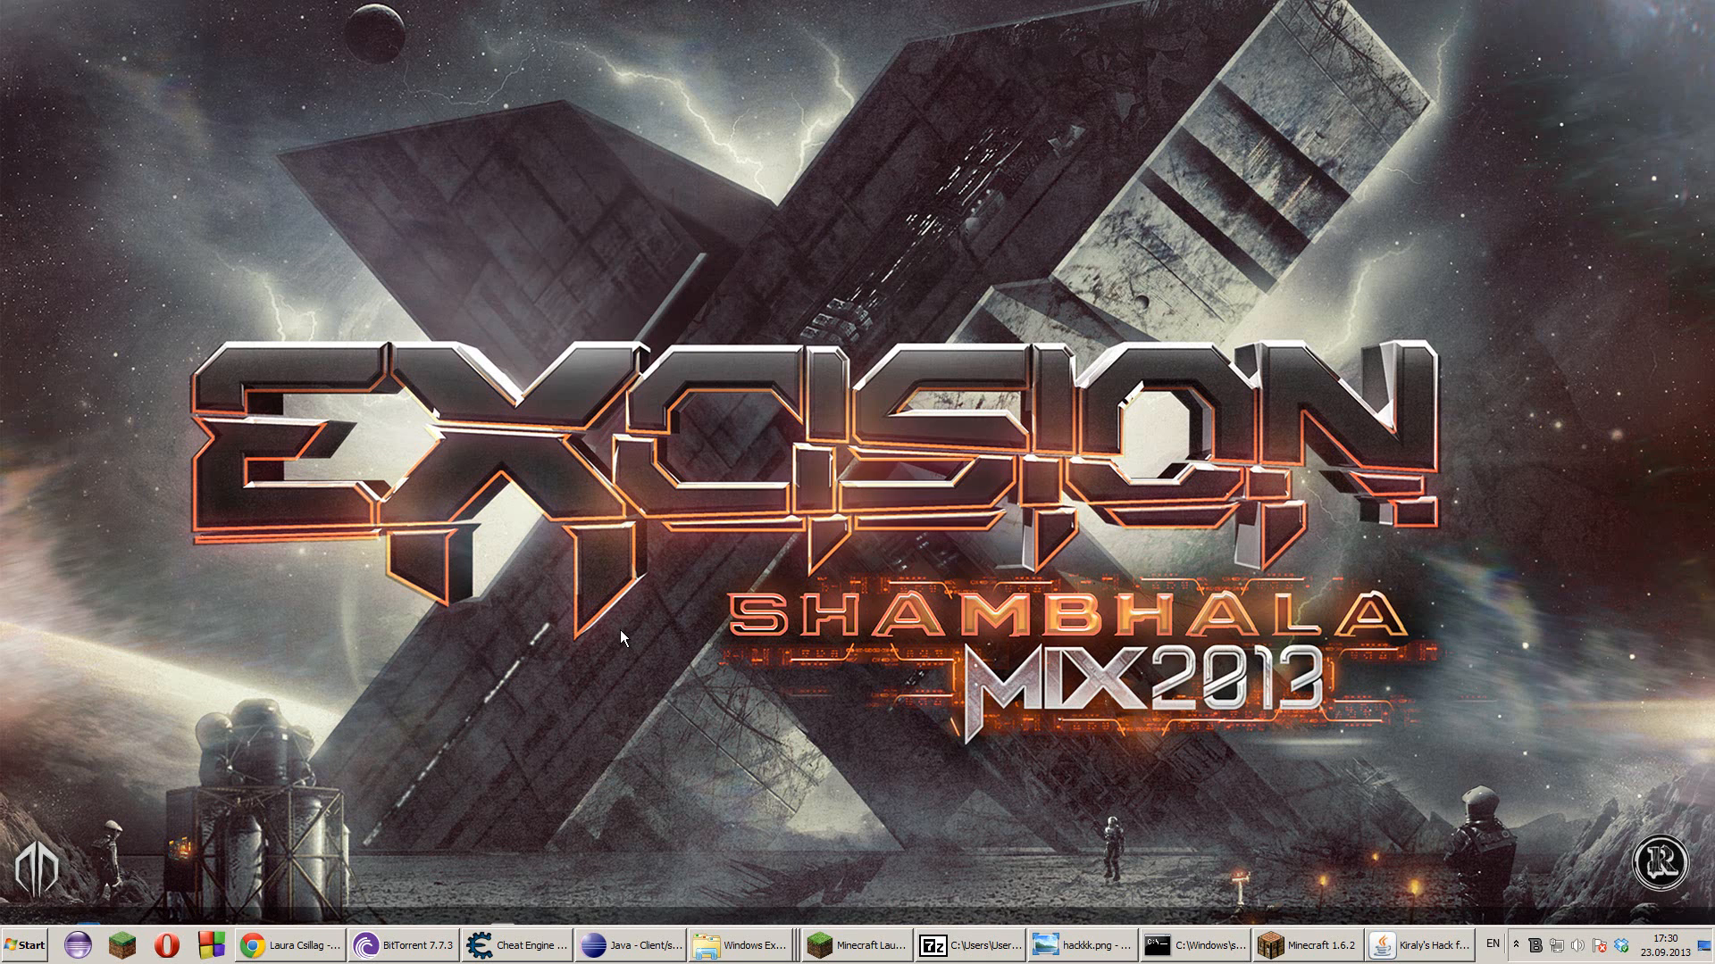
{"action": "mouse_move", "coordinate": [643, 630]}
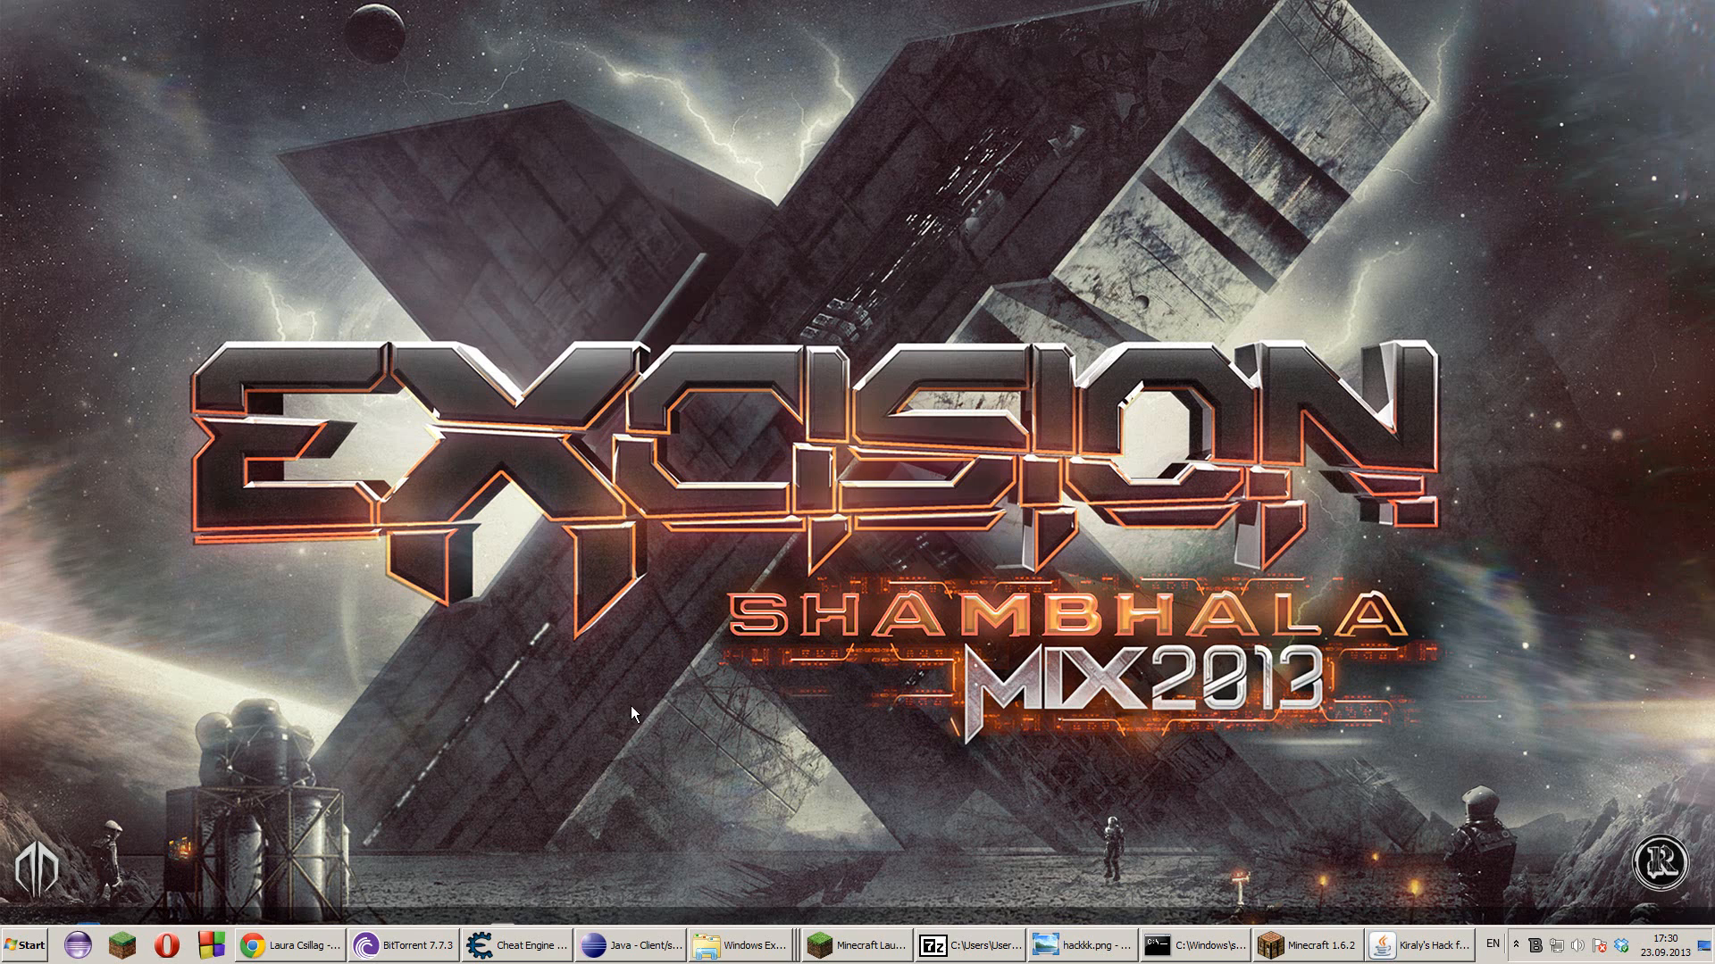
{"action": "mouse_move", "coordinate": [869, 622]}
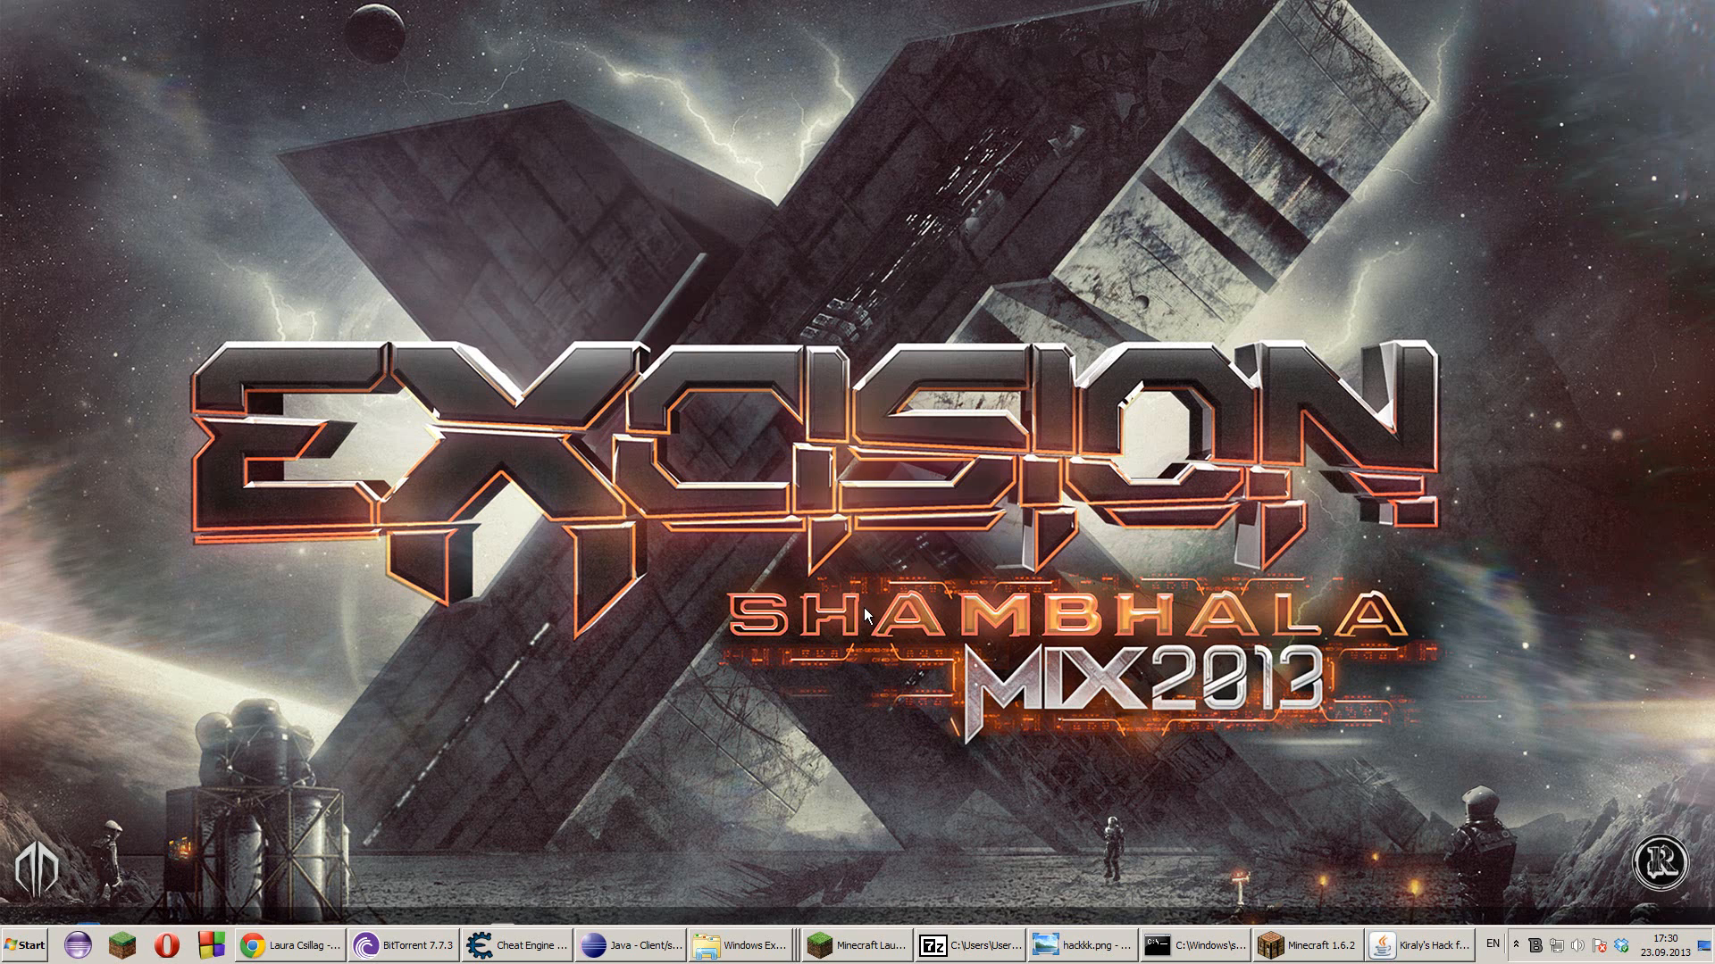
{"action": "mouse_move", "coordinate": [671, 661]}
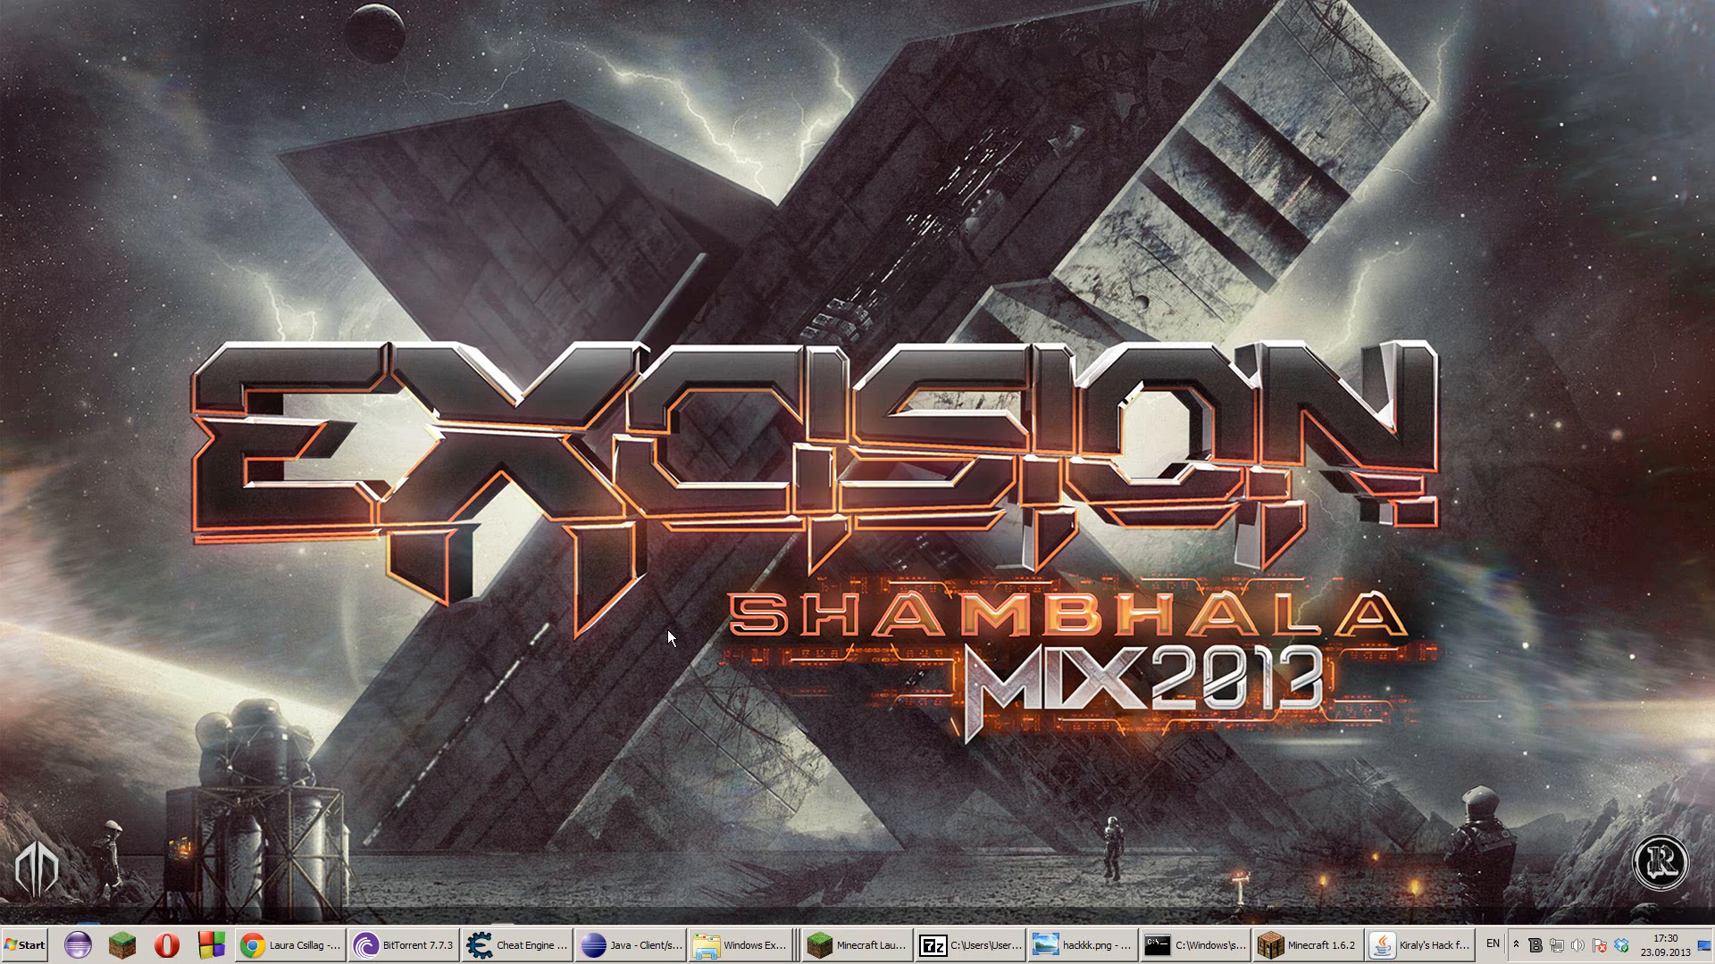
{"action": "mouse_move", "coordinate": [872, 724]}
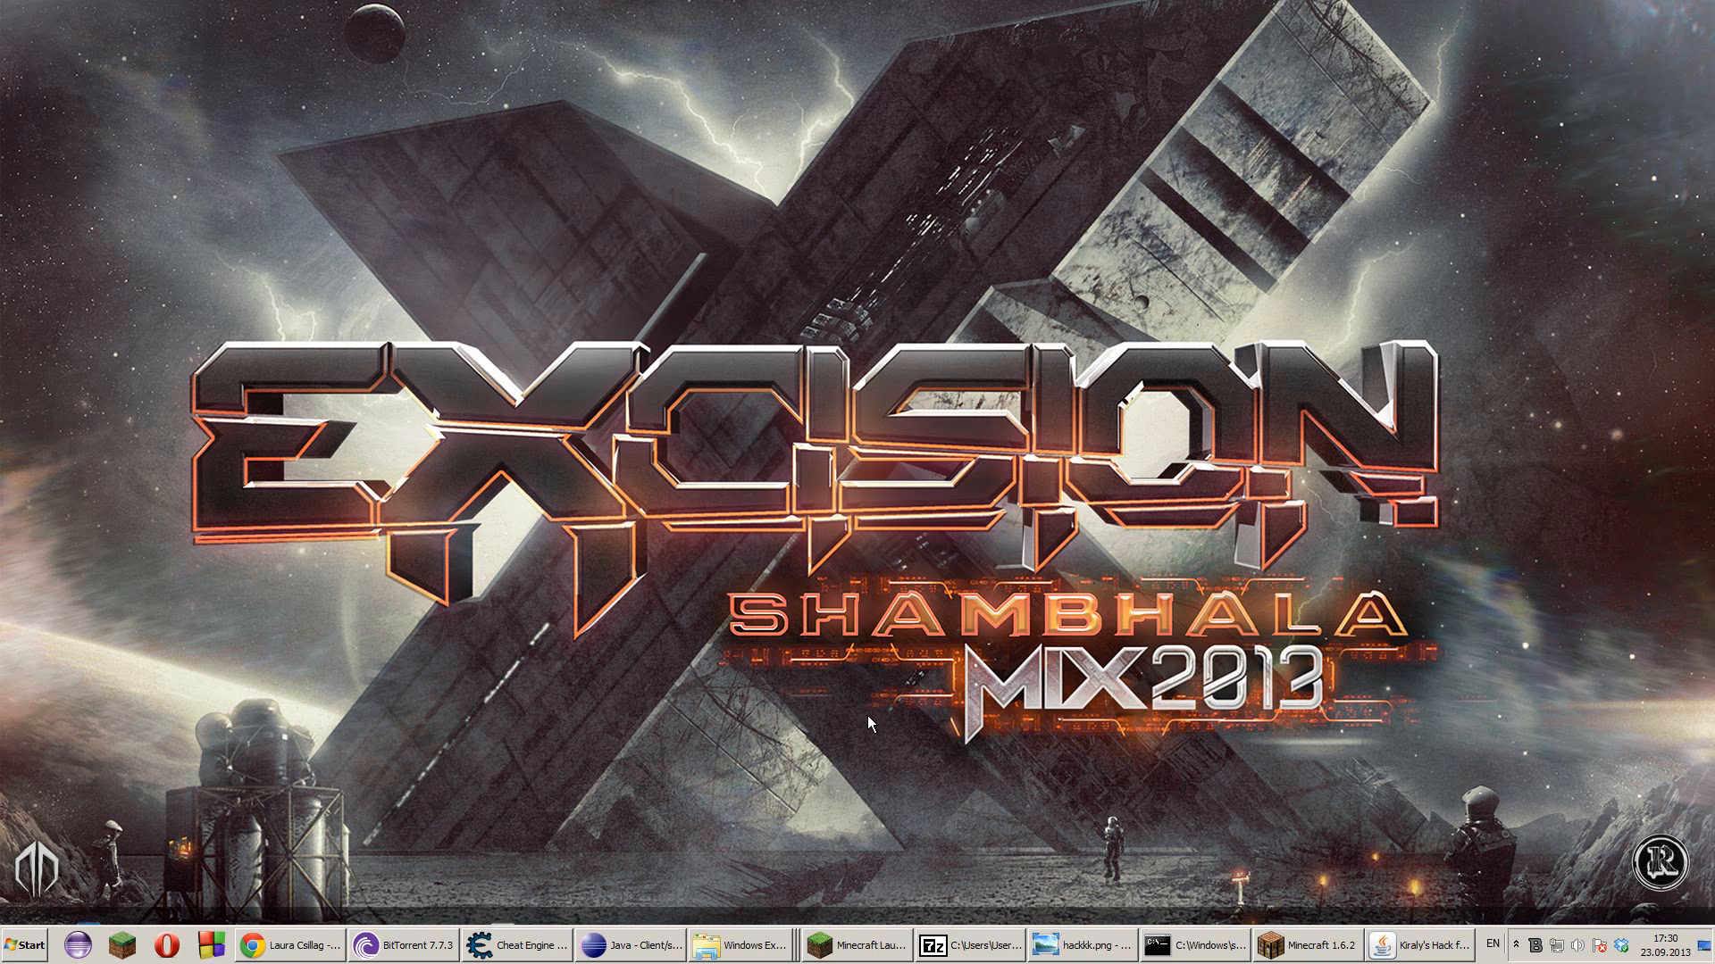
{"action": "mouse_move", "coordinate": [1073, 879]}
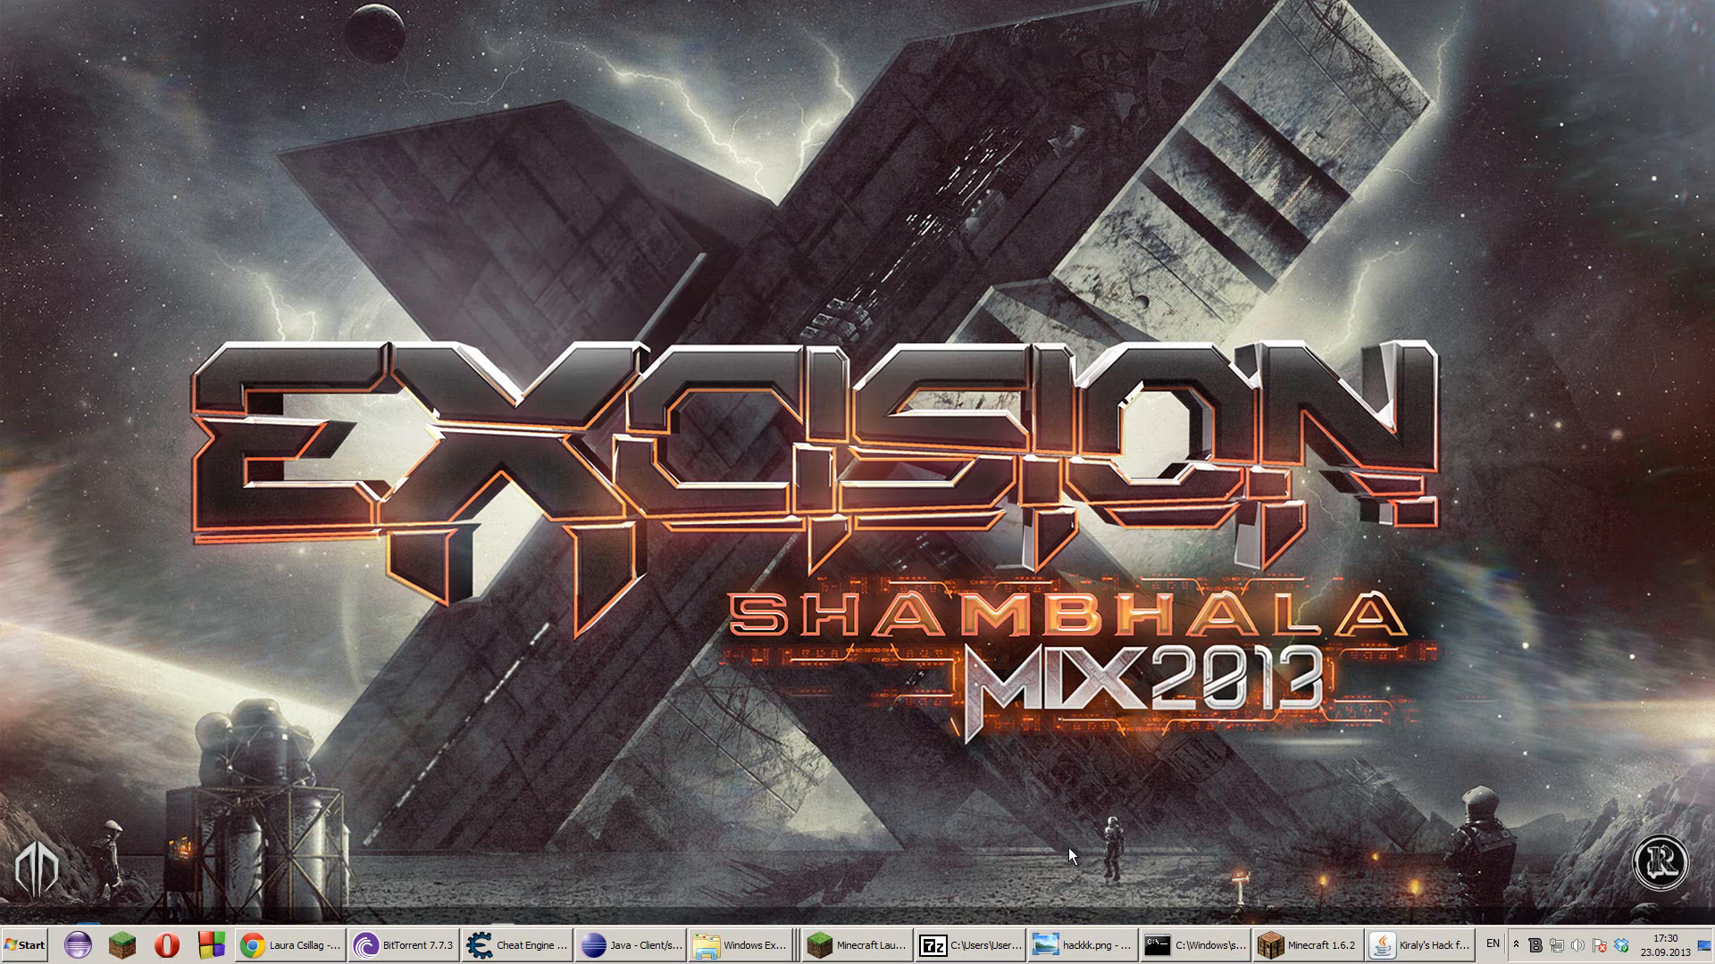
{"action": "mouse_move", "coordinate": [948, 864]}
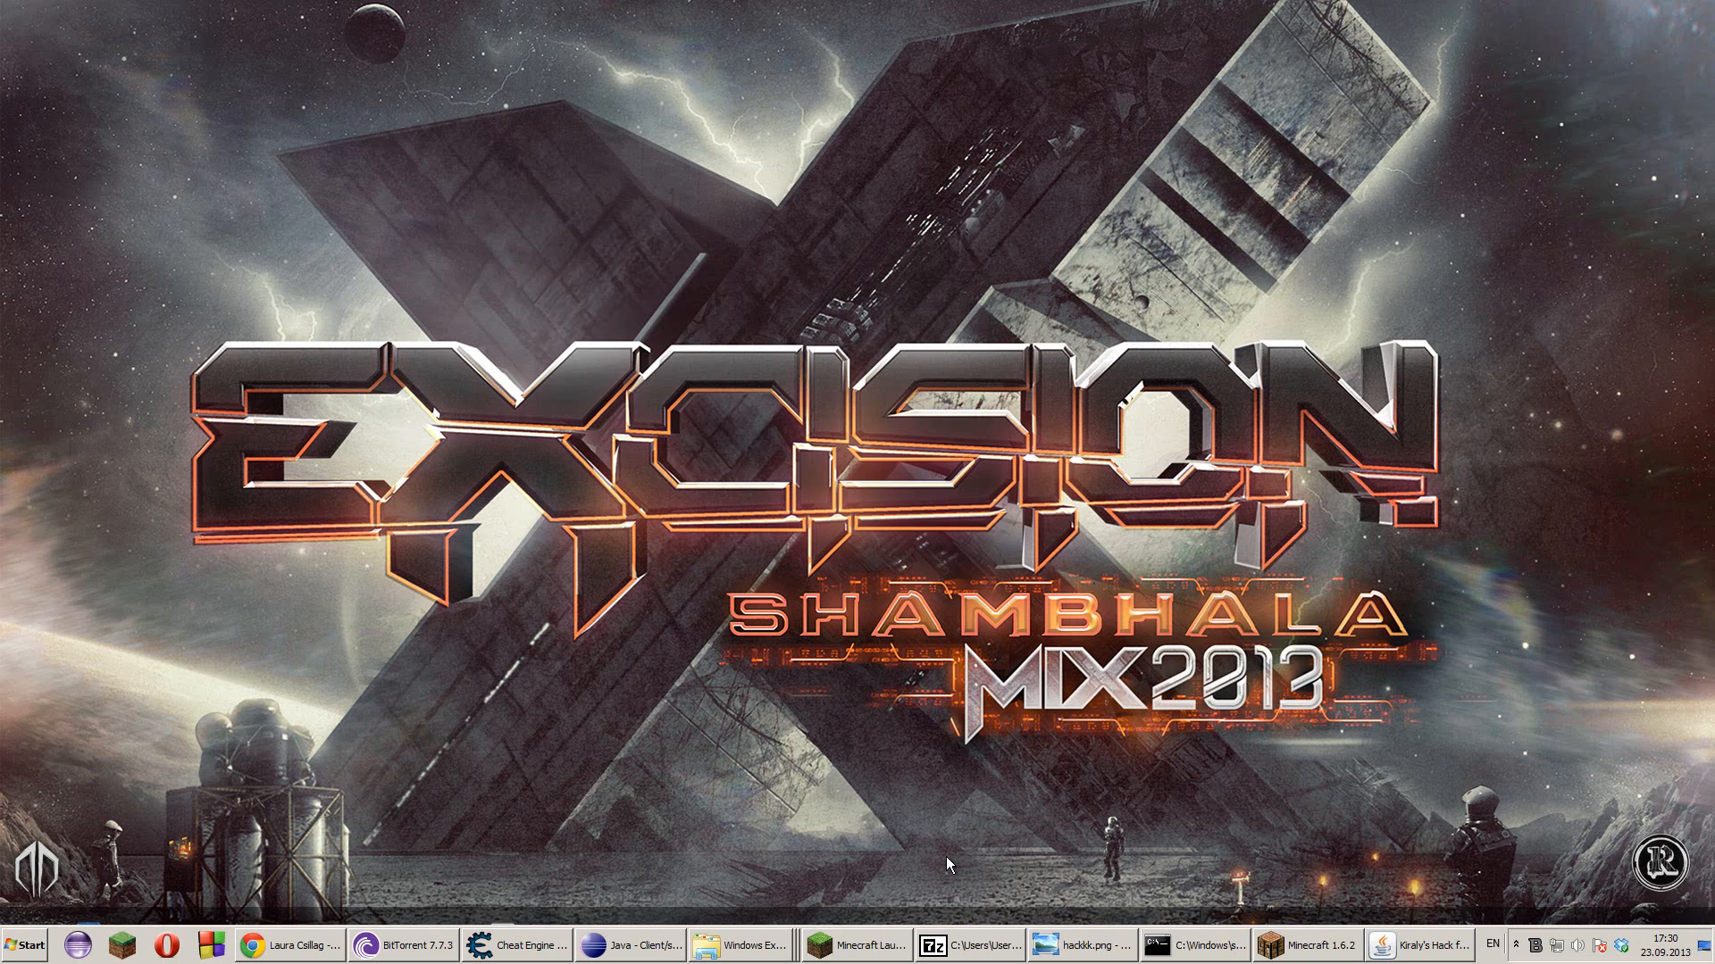
{"action": "mouse_move", "coordinate": [813, 853]}
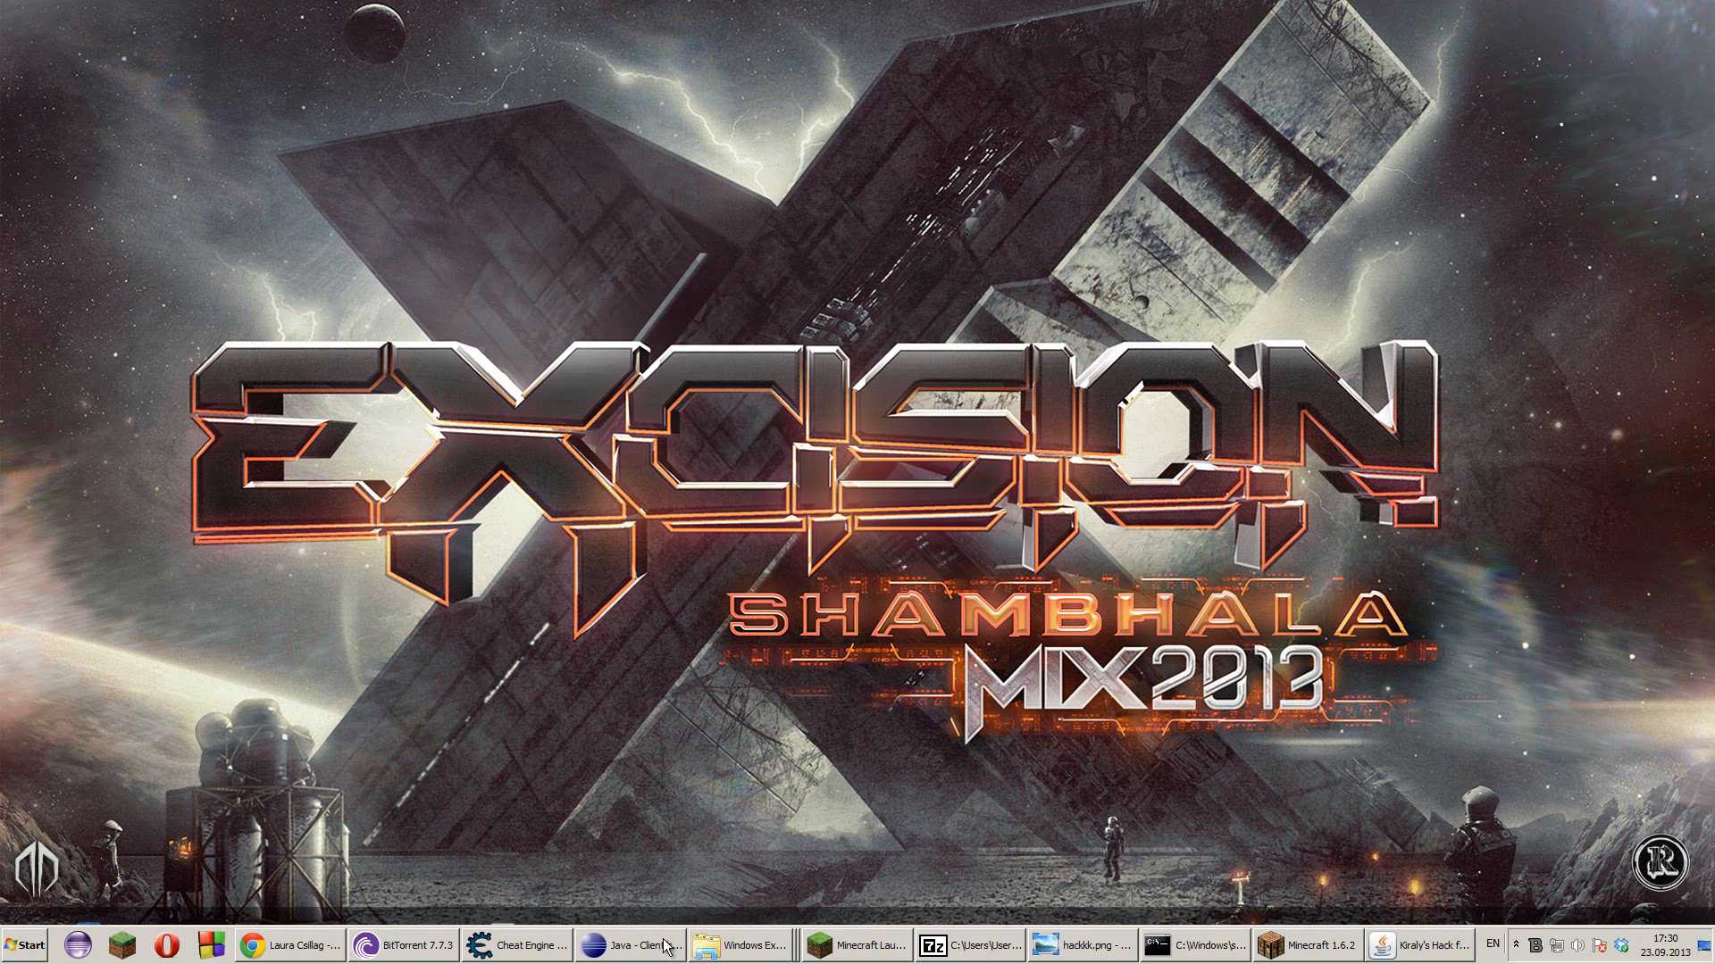
- Restore Eclipse and scroll ThreadConnectToServer.java to the run() method's delayed ThreadGUI.user send
{"action": "left_click", "coordinate": [629, 947]}
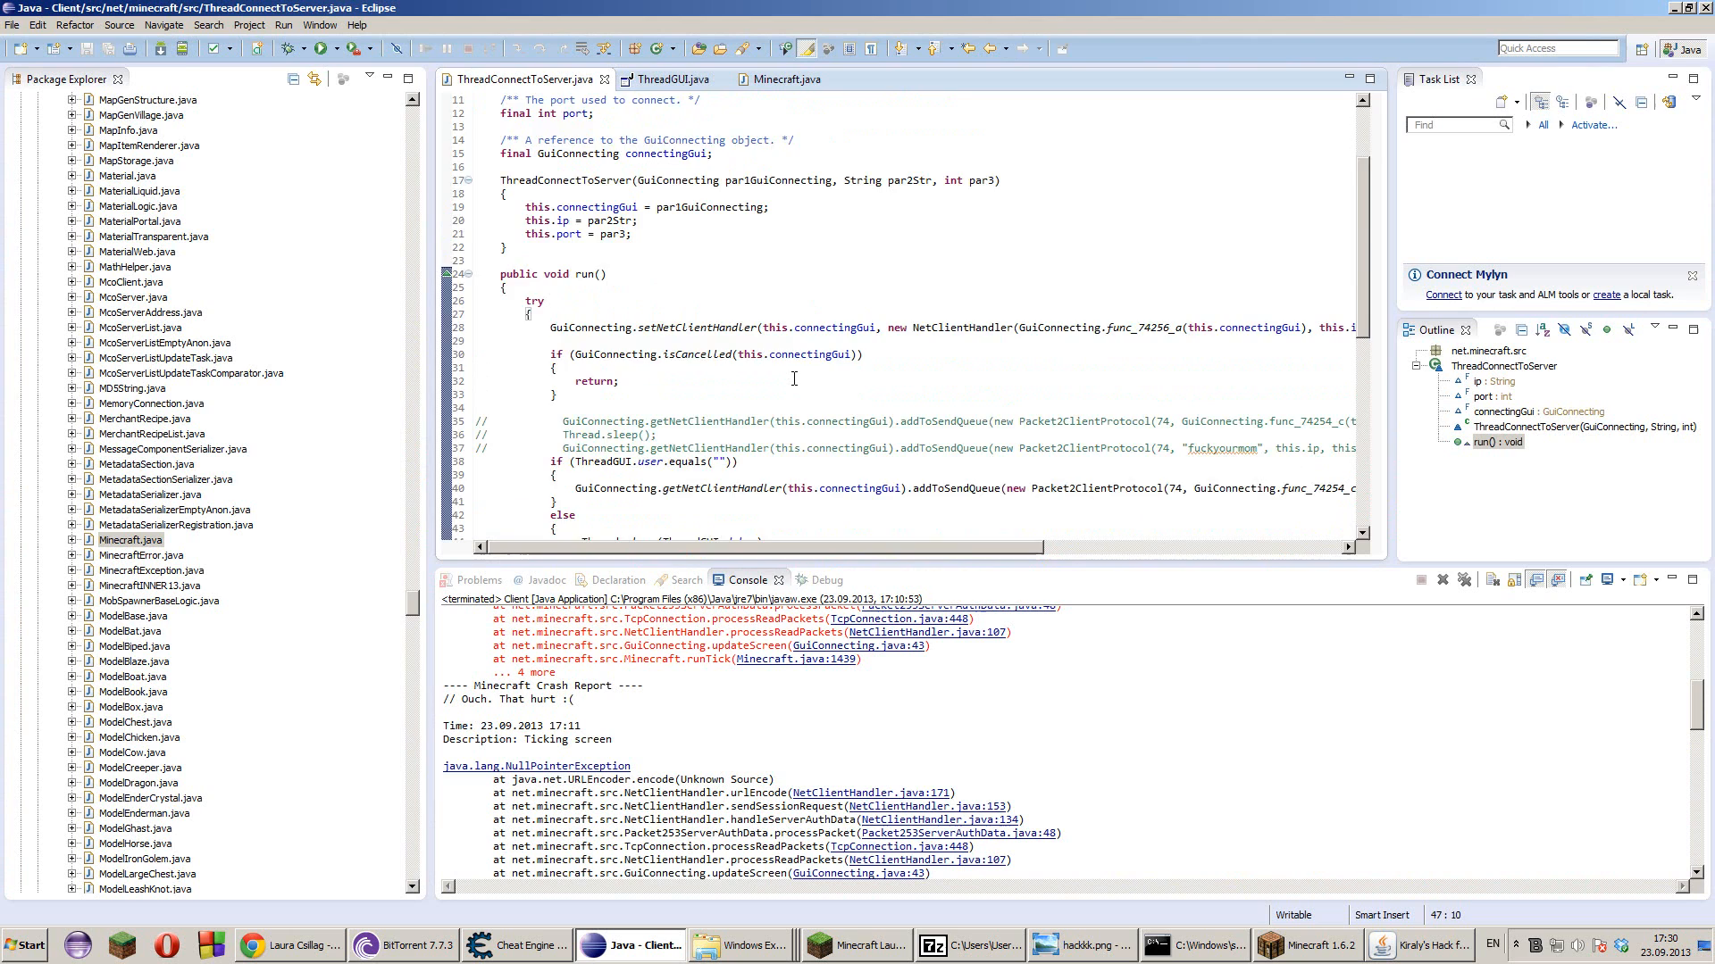
{"action": "scroll", "scroll_direction": "down", "scroll_amount": 3}
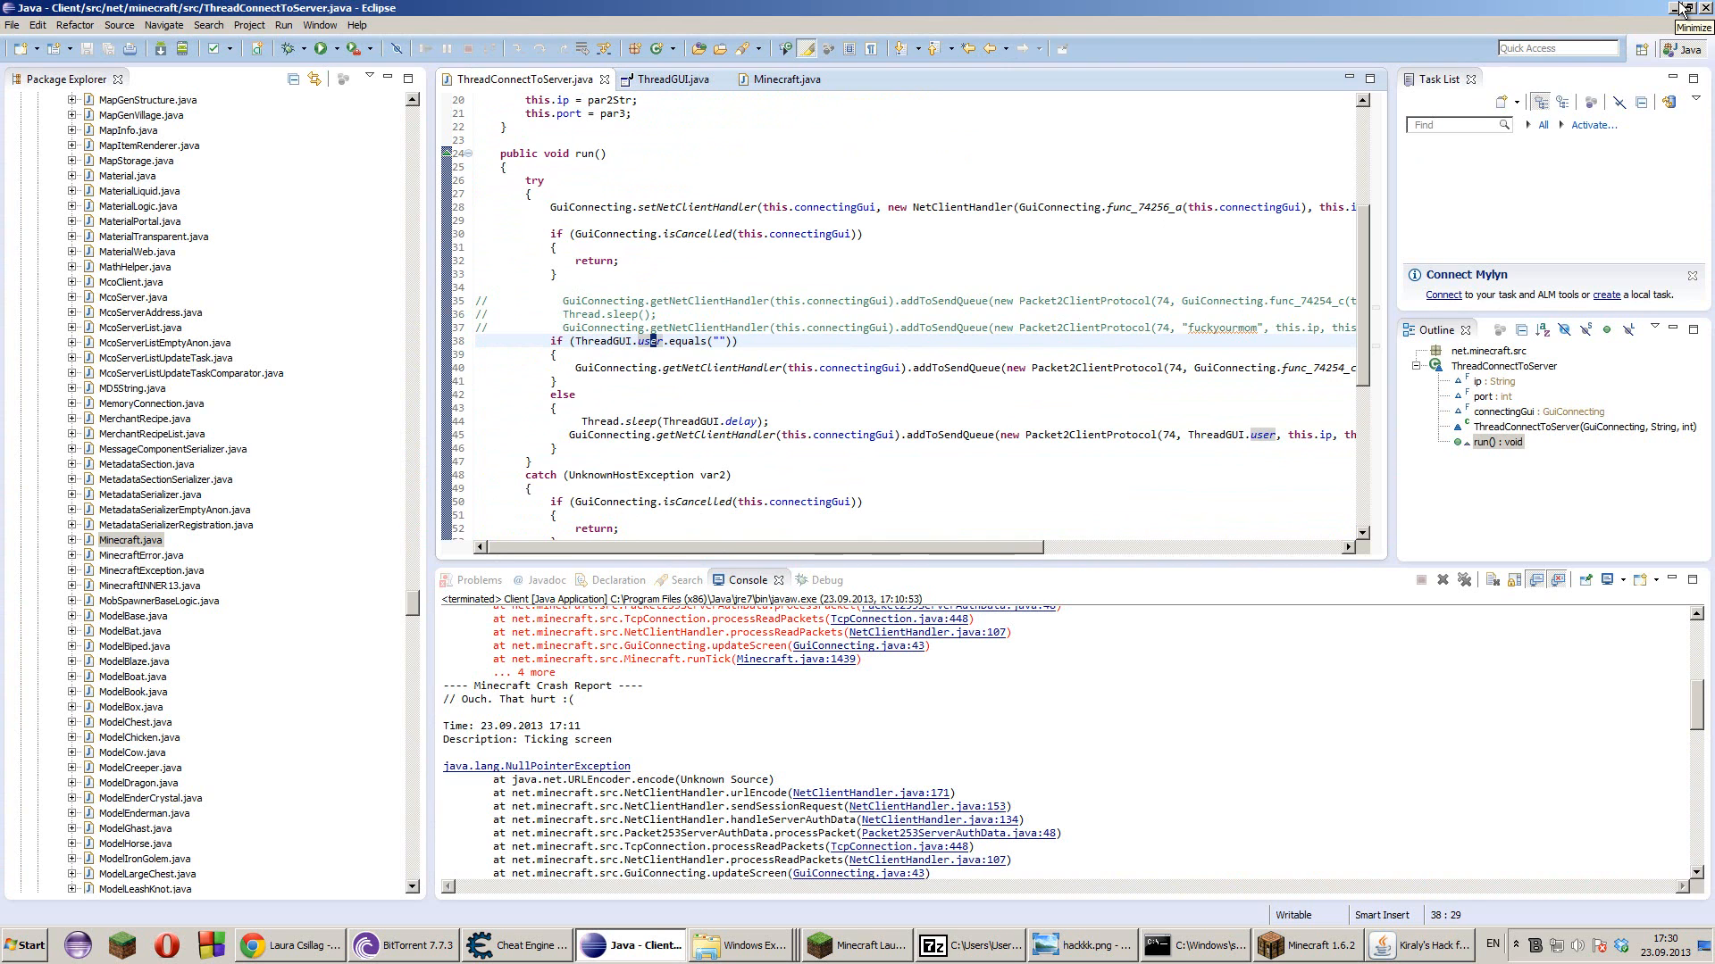
- Minimize the Eclipse window, leaving only the desktop showing
{"action": "left_click", "coordinate": [1686, 9]}
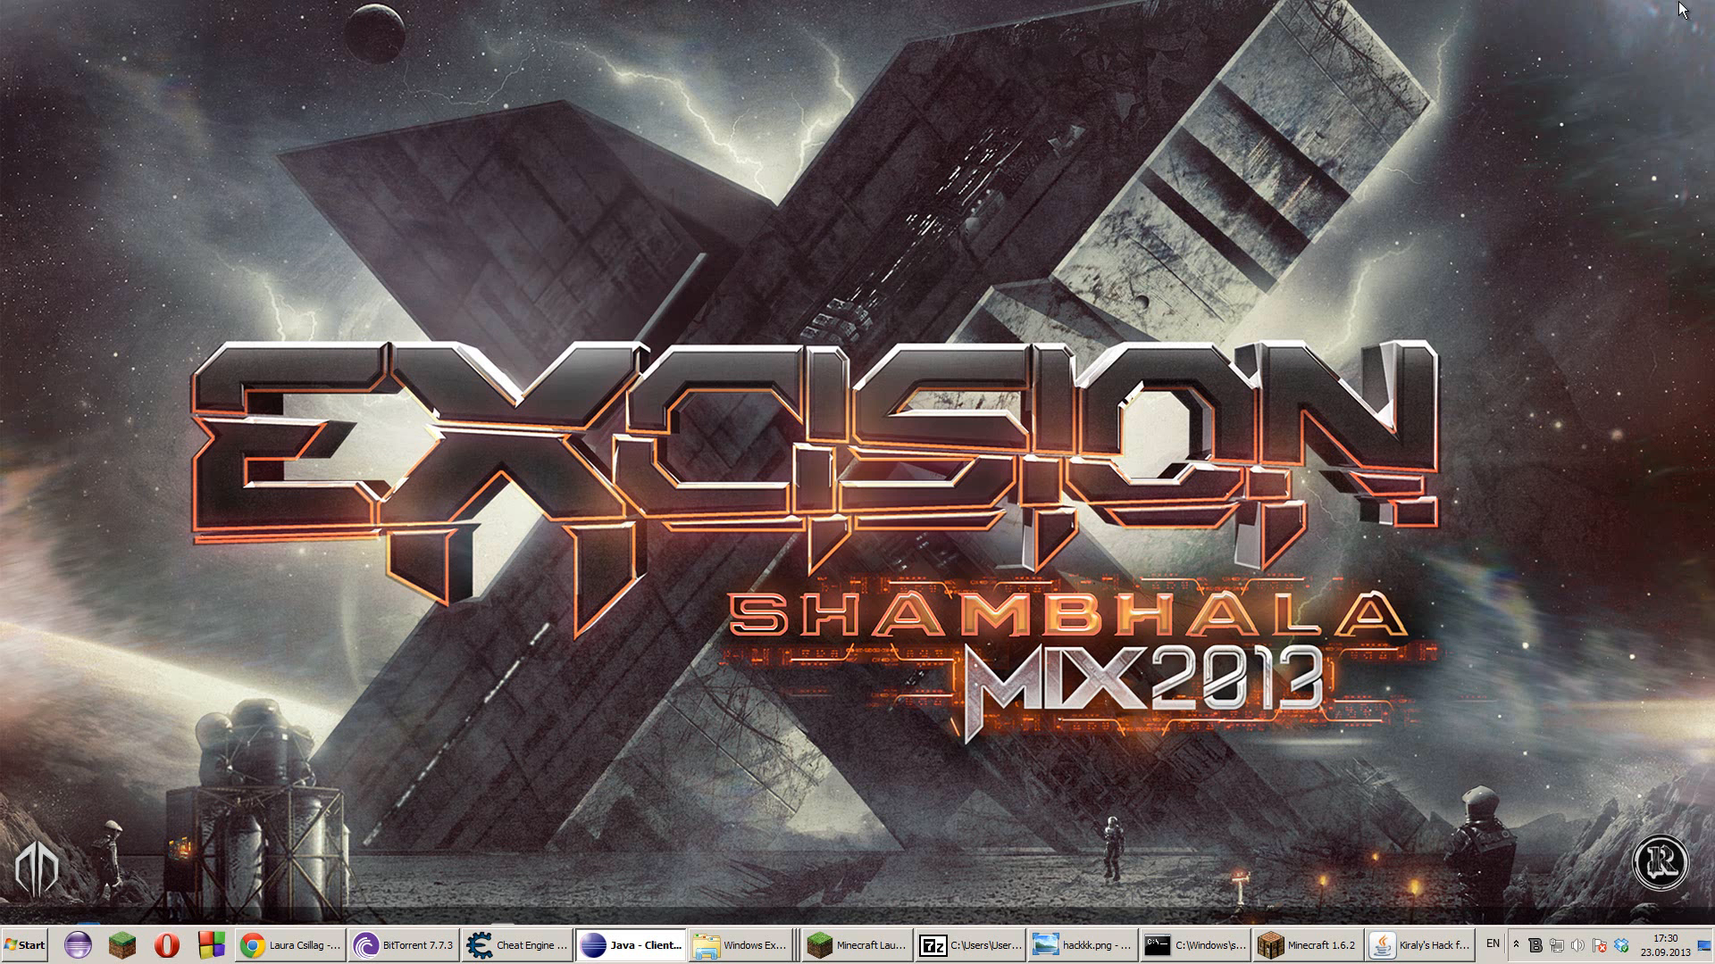
{"action": "mouse_move", "coordinate": [998, 721]}
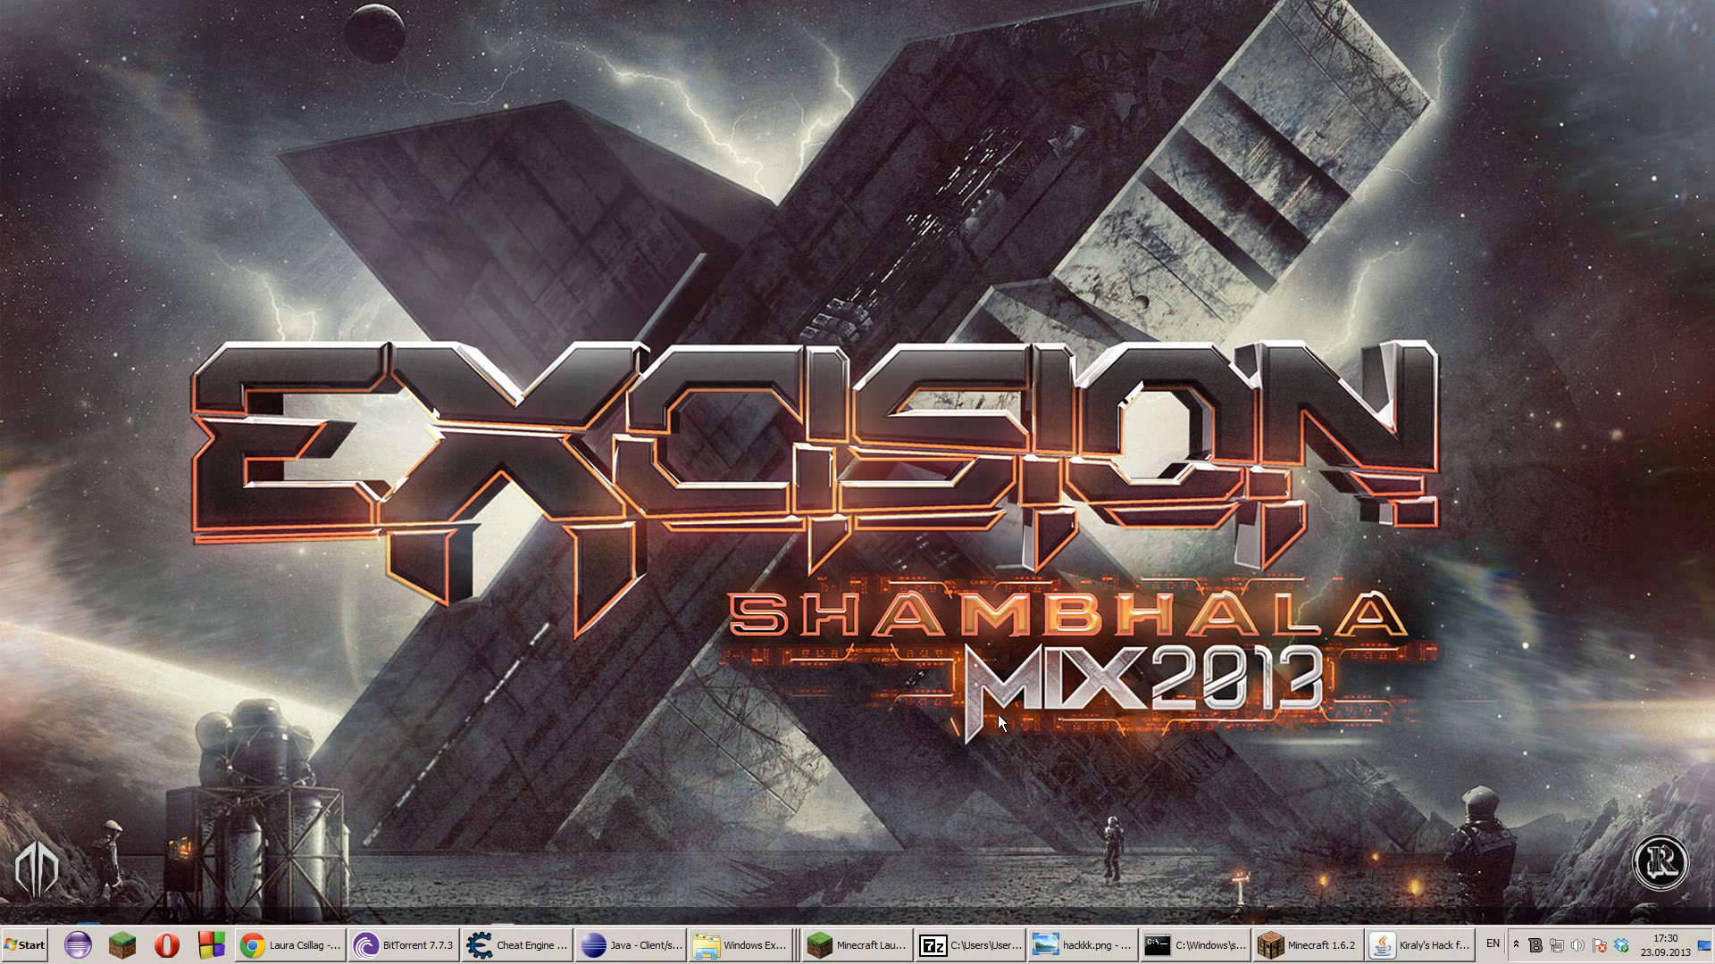
{"action": "mouse_move", "coordinate": [1271, 618]}
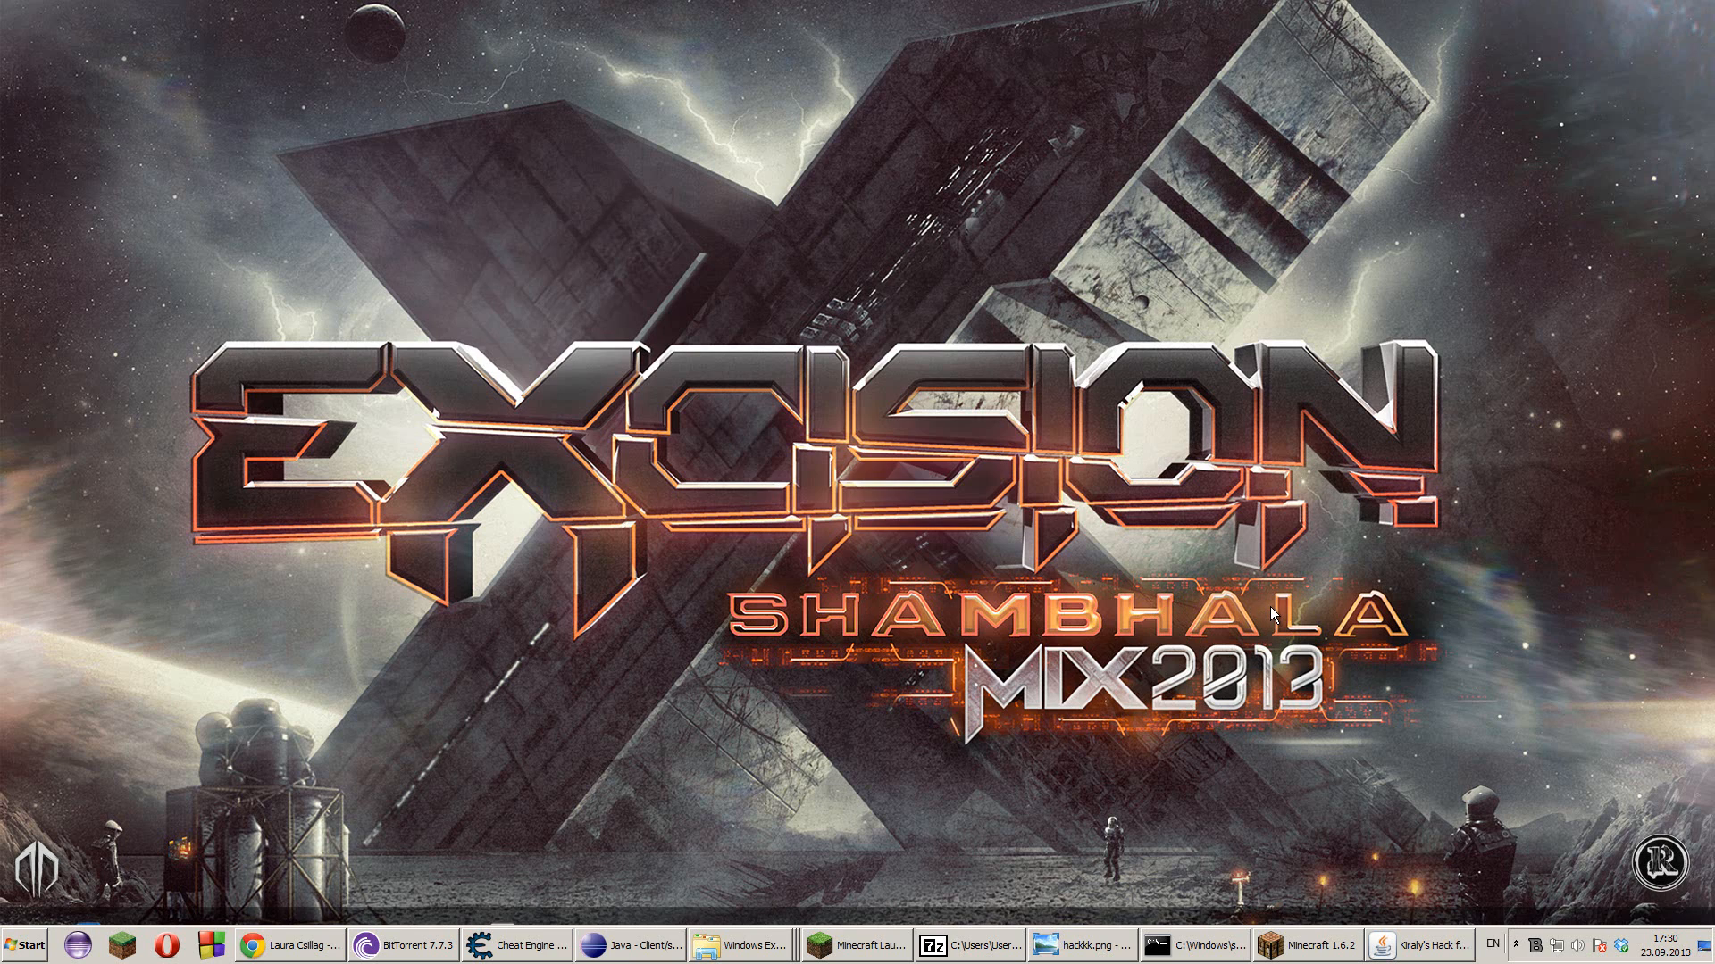
{"action": "mouse_move", "coordinate": [1425, 945]}
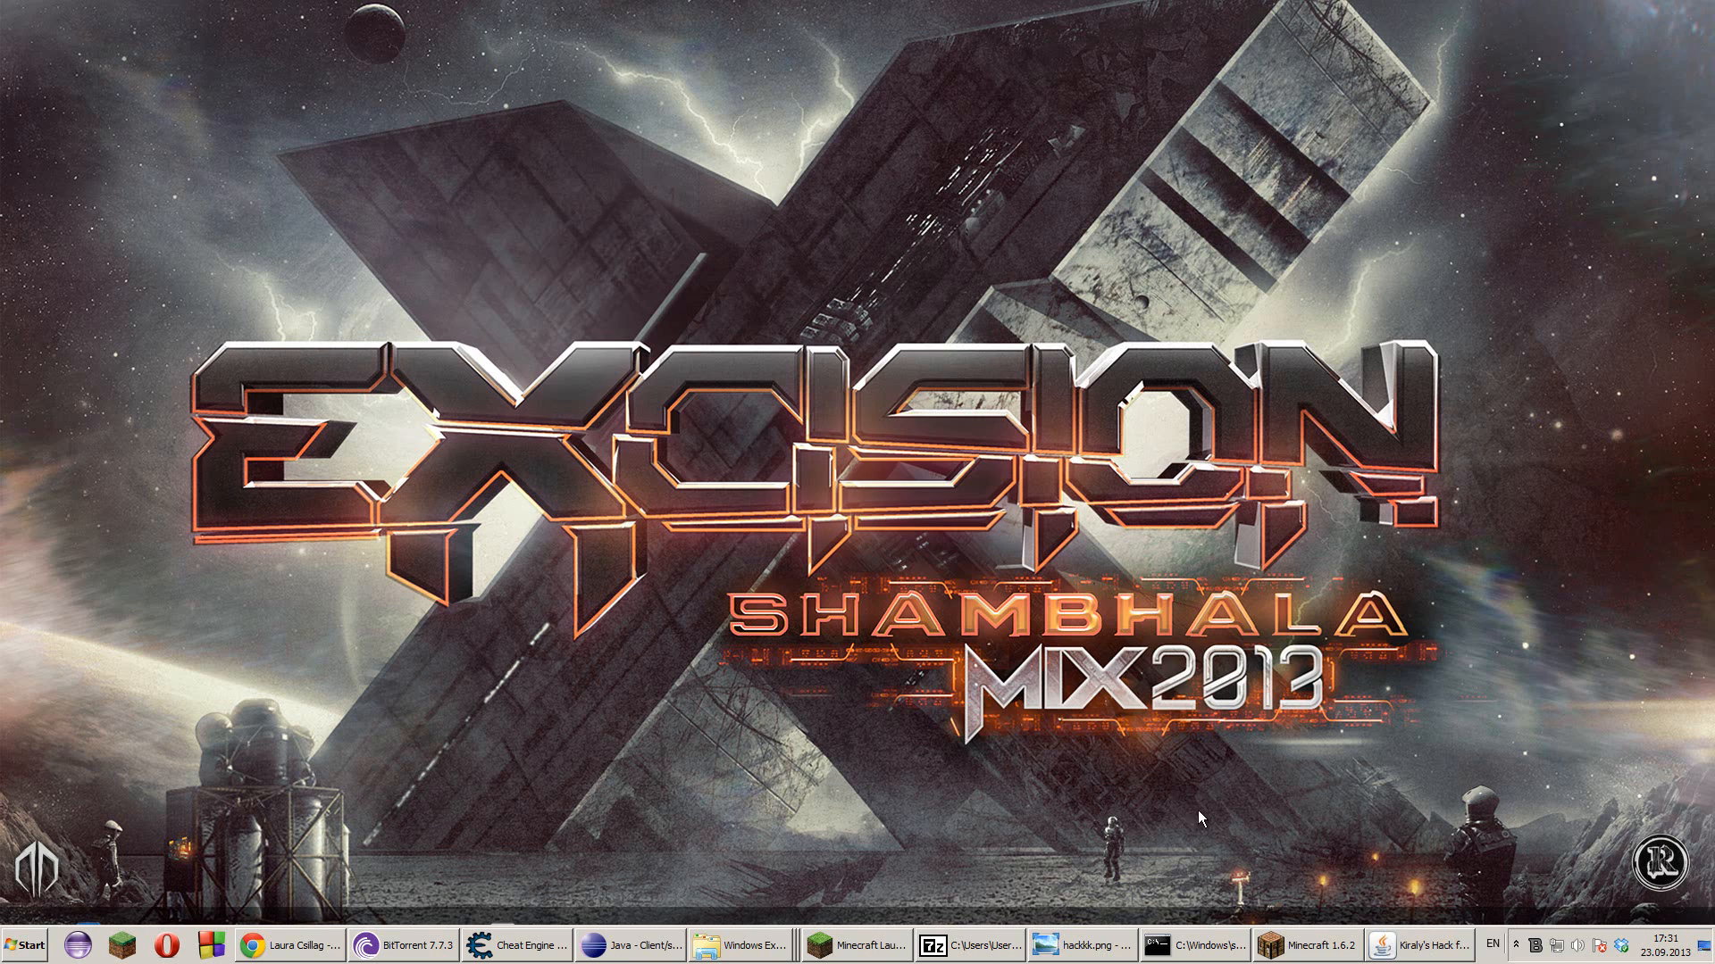
- Restore Minecraft and Kiraly's Hack from the taskbar, then close the hack along with the game
{"action": "left_click", "coordinate": [1328, 943]}
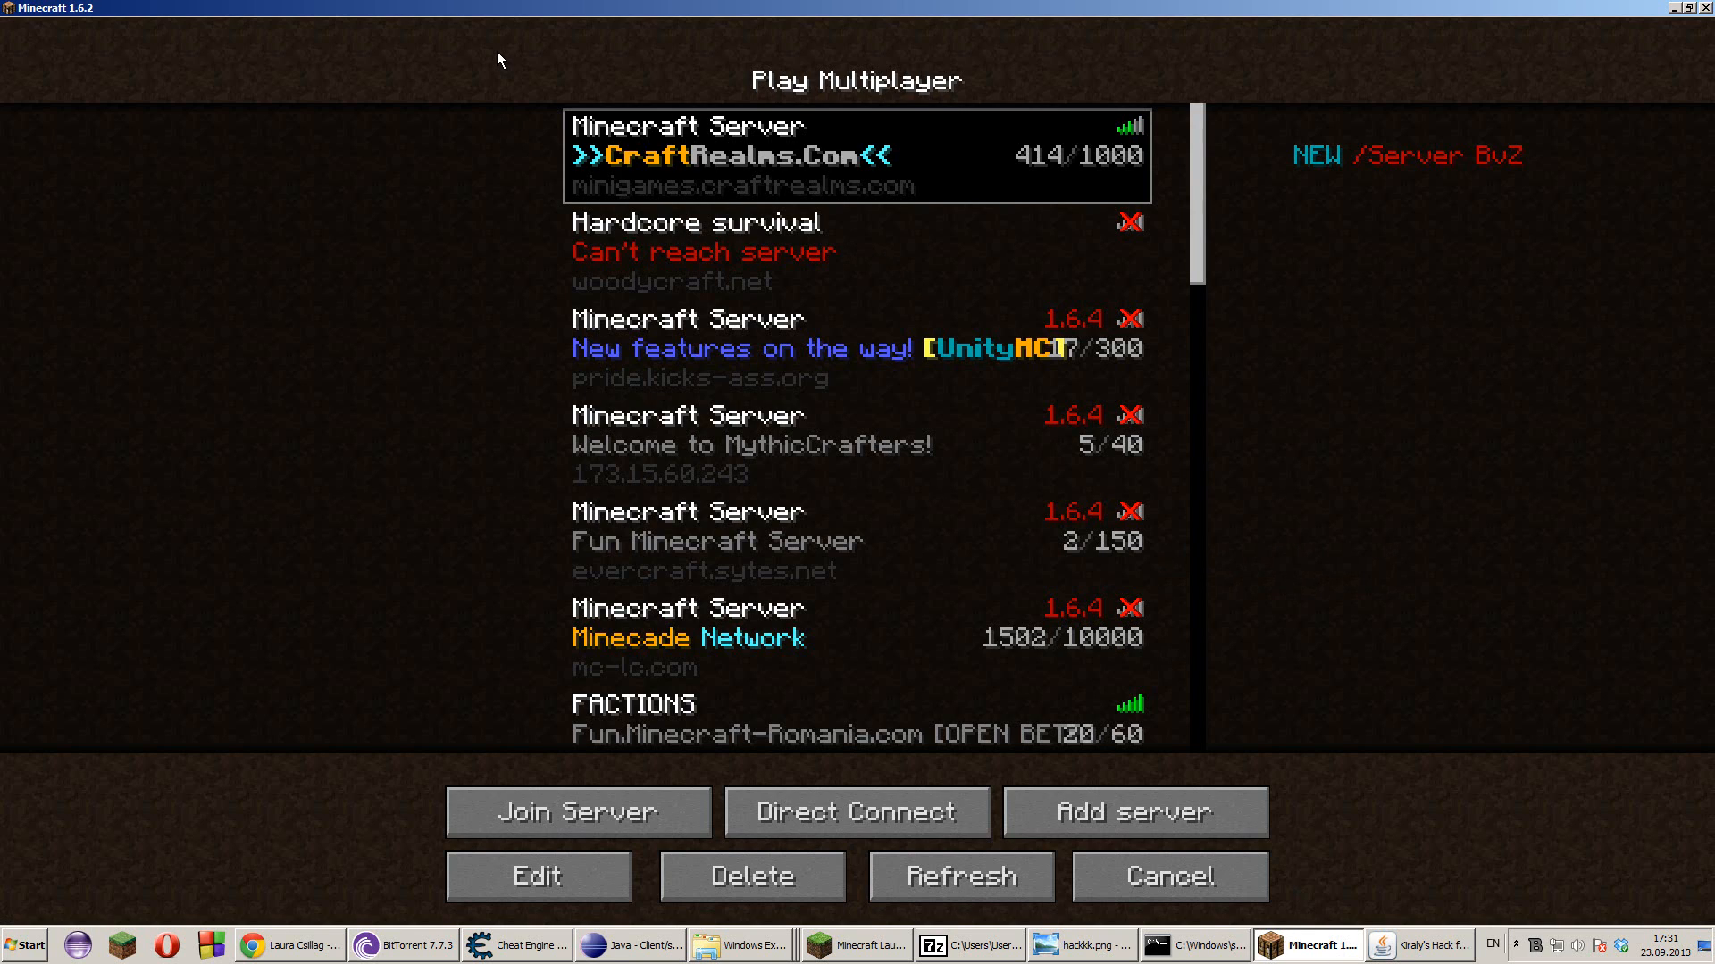
{"action": "mouse_move", "coordinate": [593, 7]}
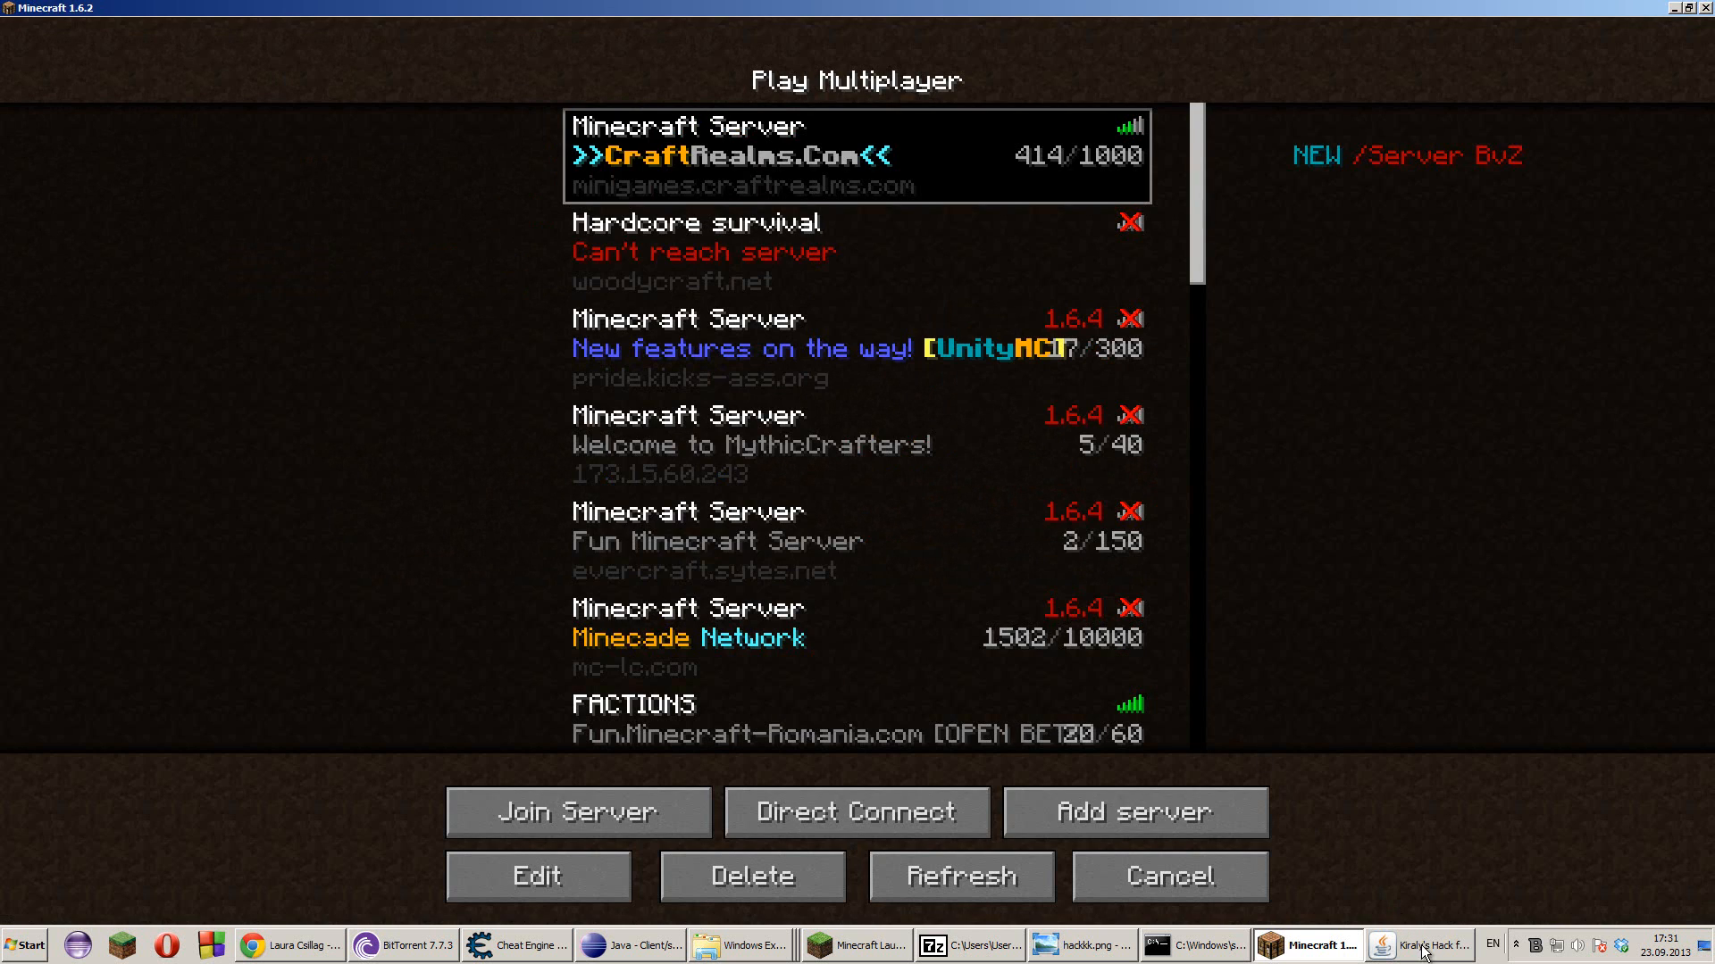
{"action": "left_click", "coordinate": [1429, 943]}
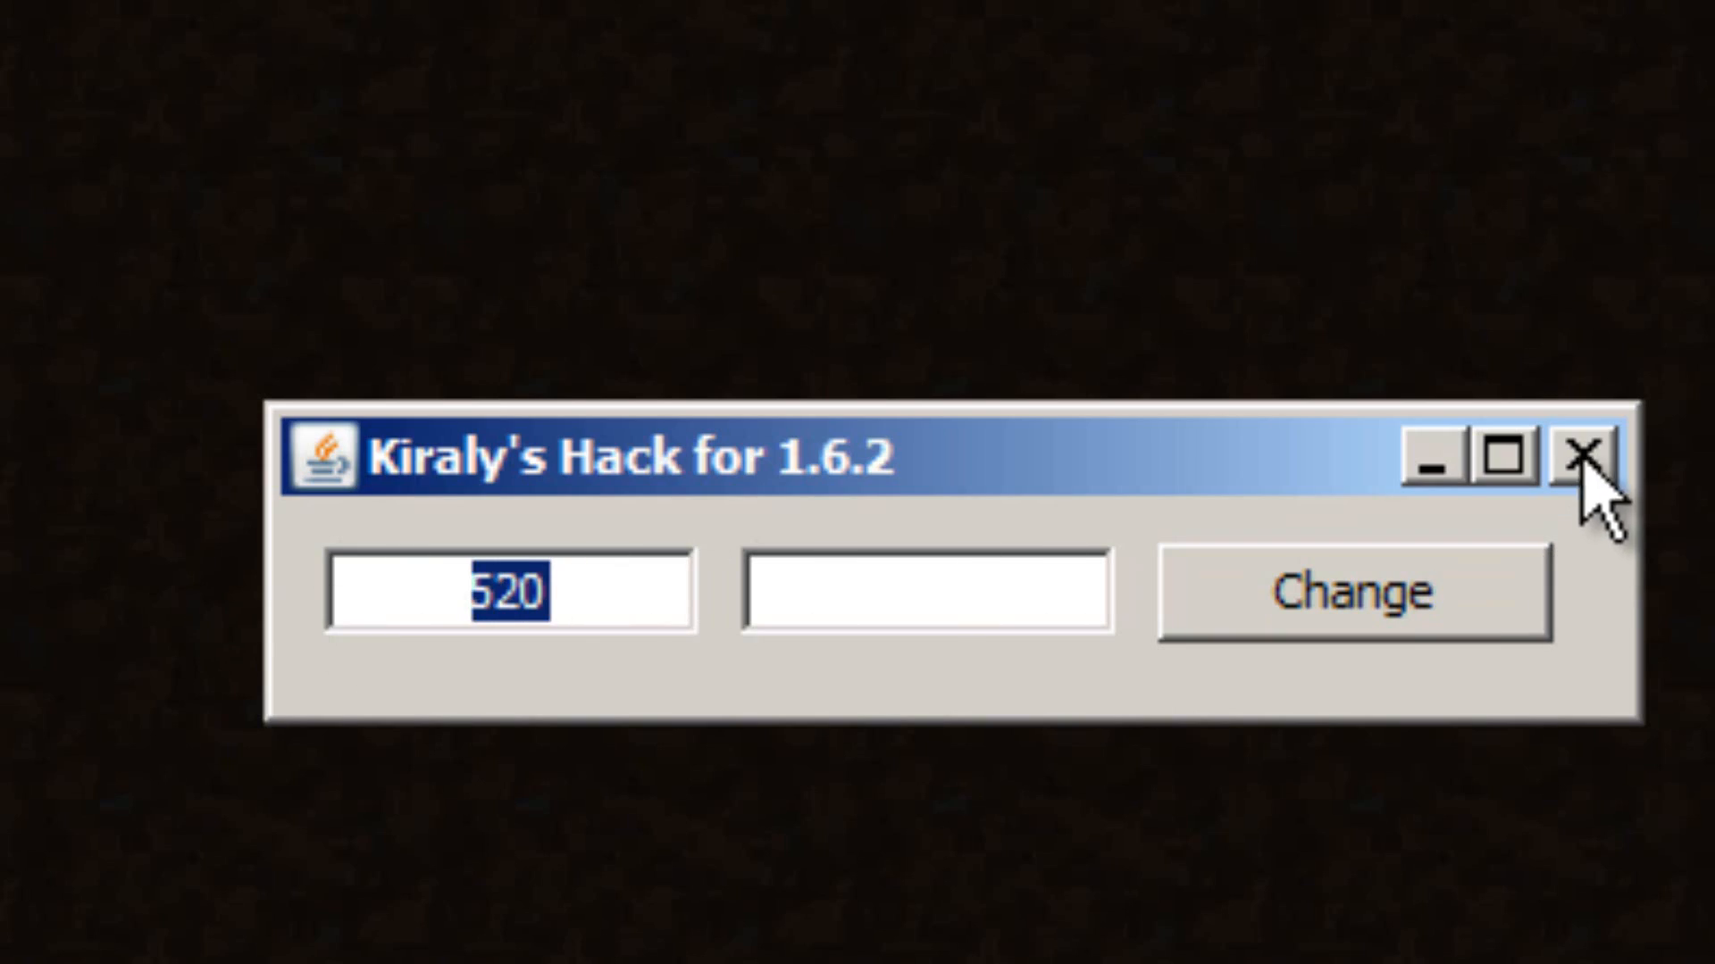
{"action": "left_click", "coordinate": [1586, 461]}
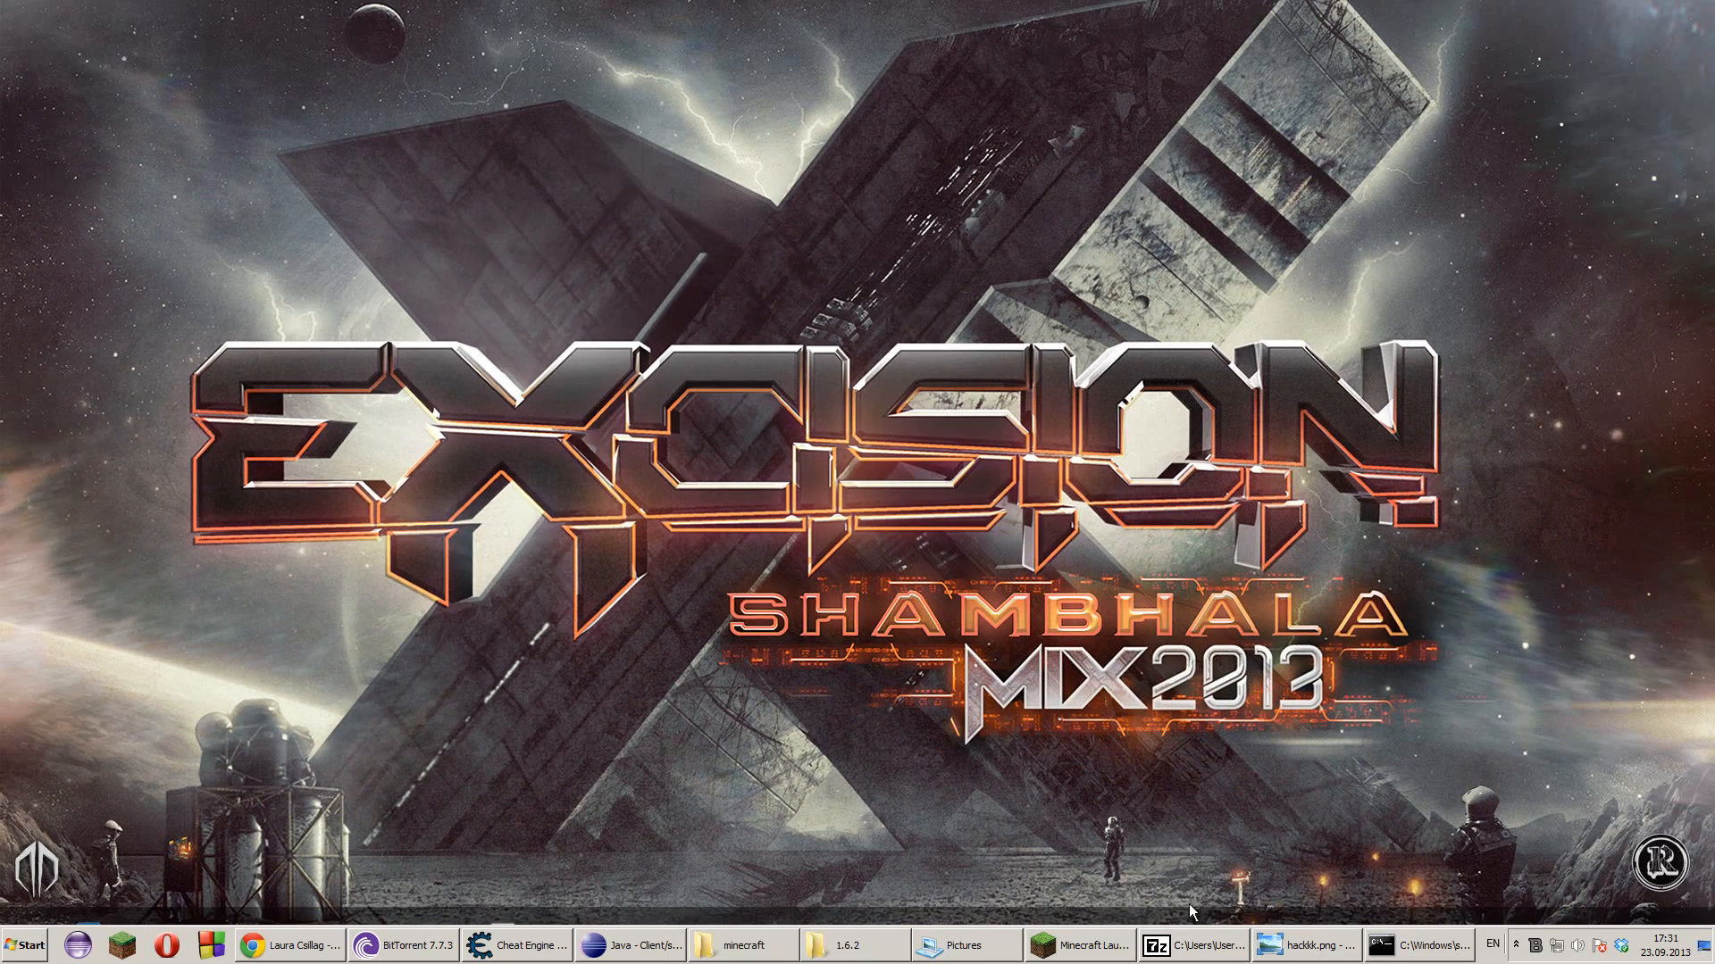
- Relaunch Minecraft 1.6.2 from the Minecraft Launcher's Play button
{"action": "left_click", "coordinate": [1089, 945]}
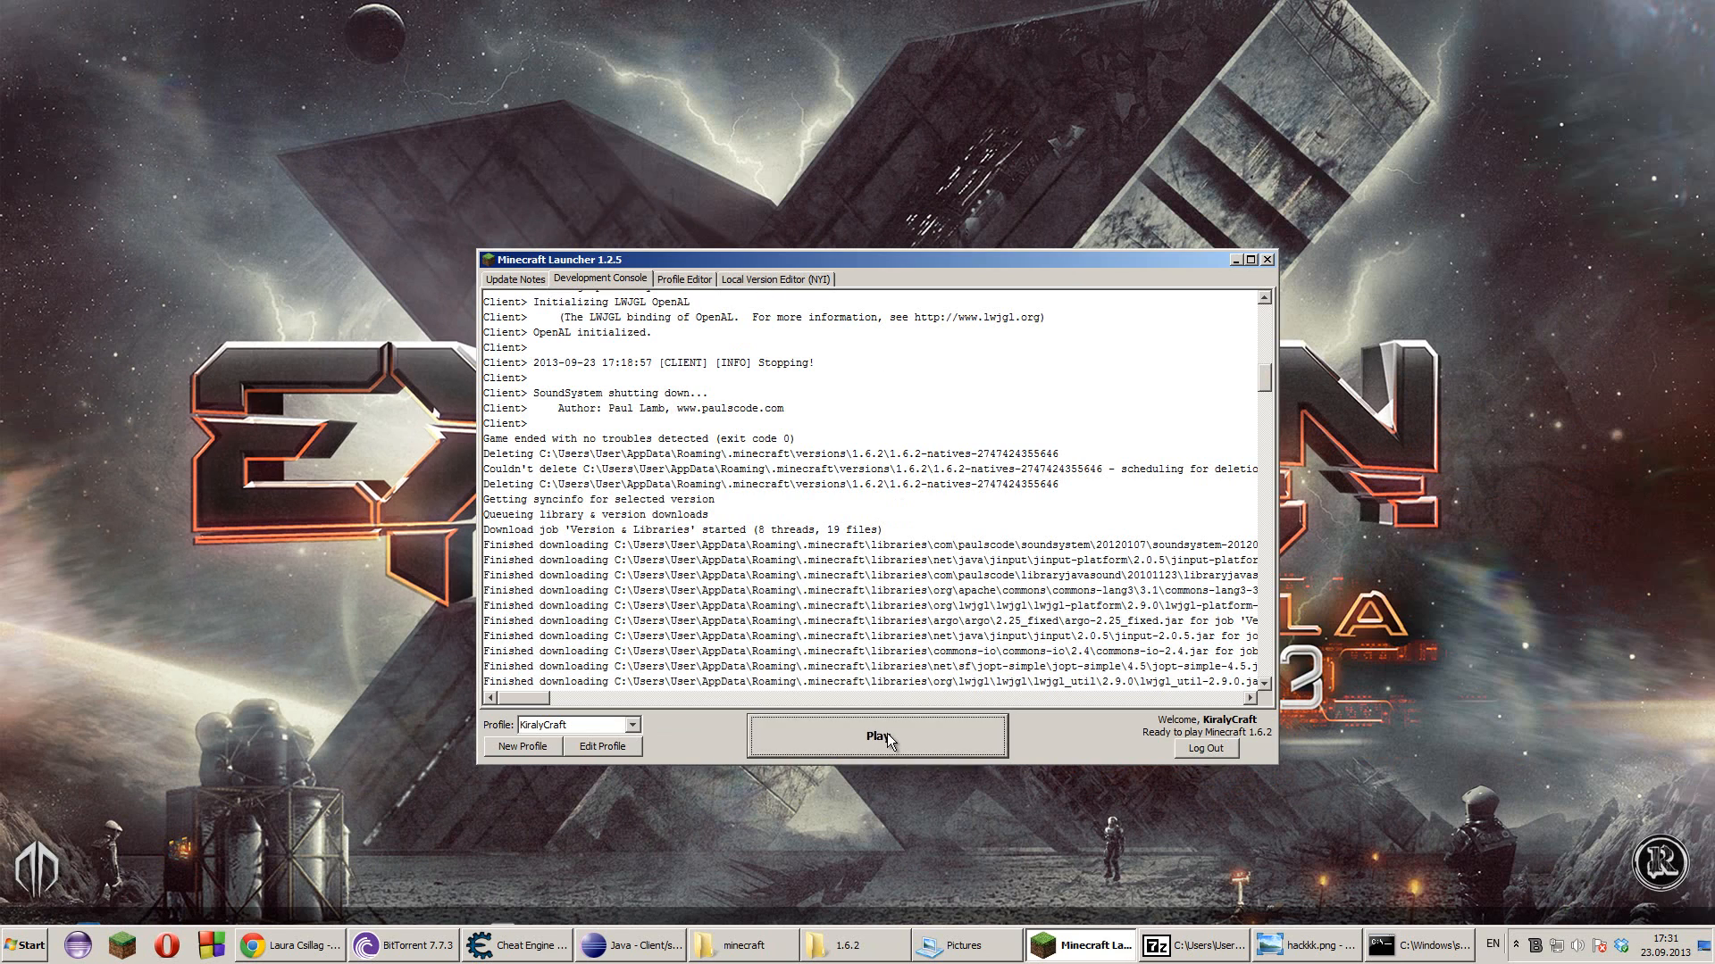
{"action": "left_click", "coordinate": [879, 736]}
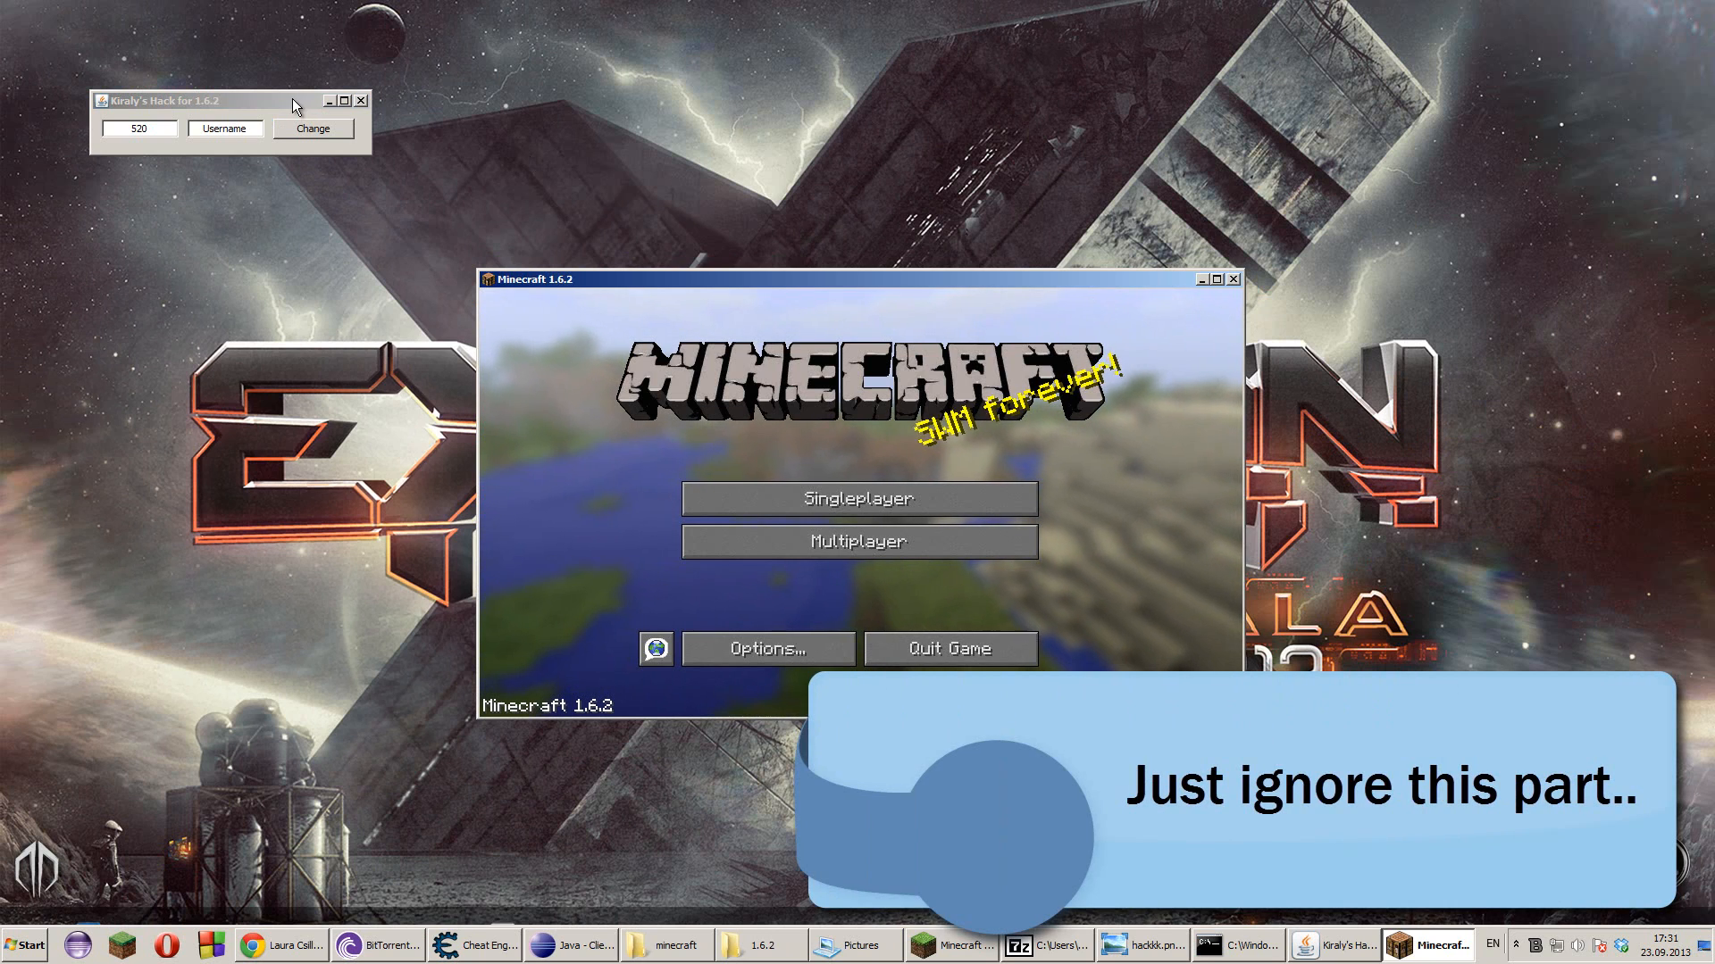
- Drag Kiraly's Hack beside the game window and select its 520 delay field
{"action": "left_click_drag", "start_coordinate": [170, 100], "coordinate": [782, 269]}
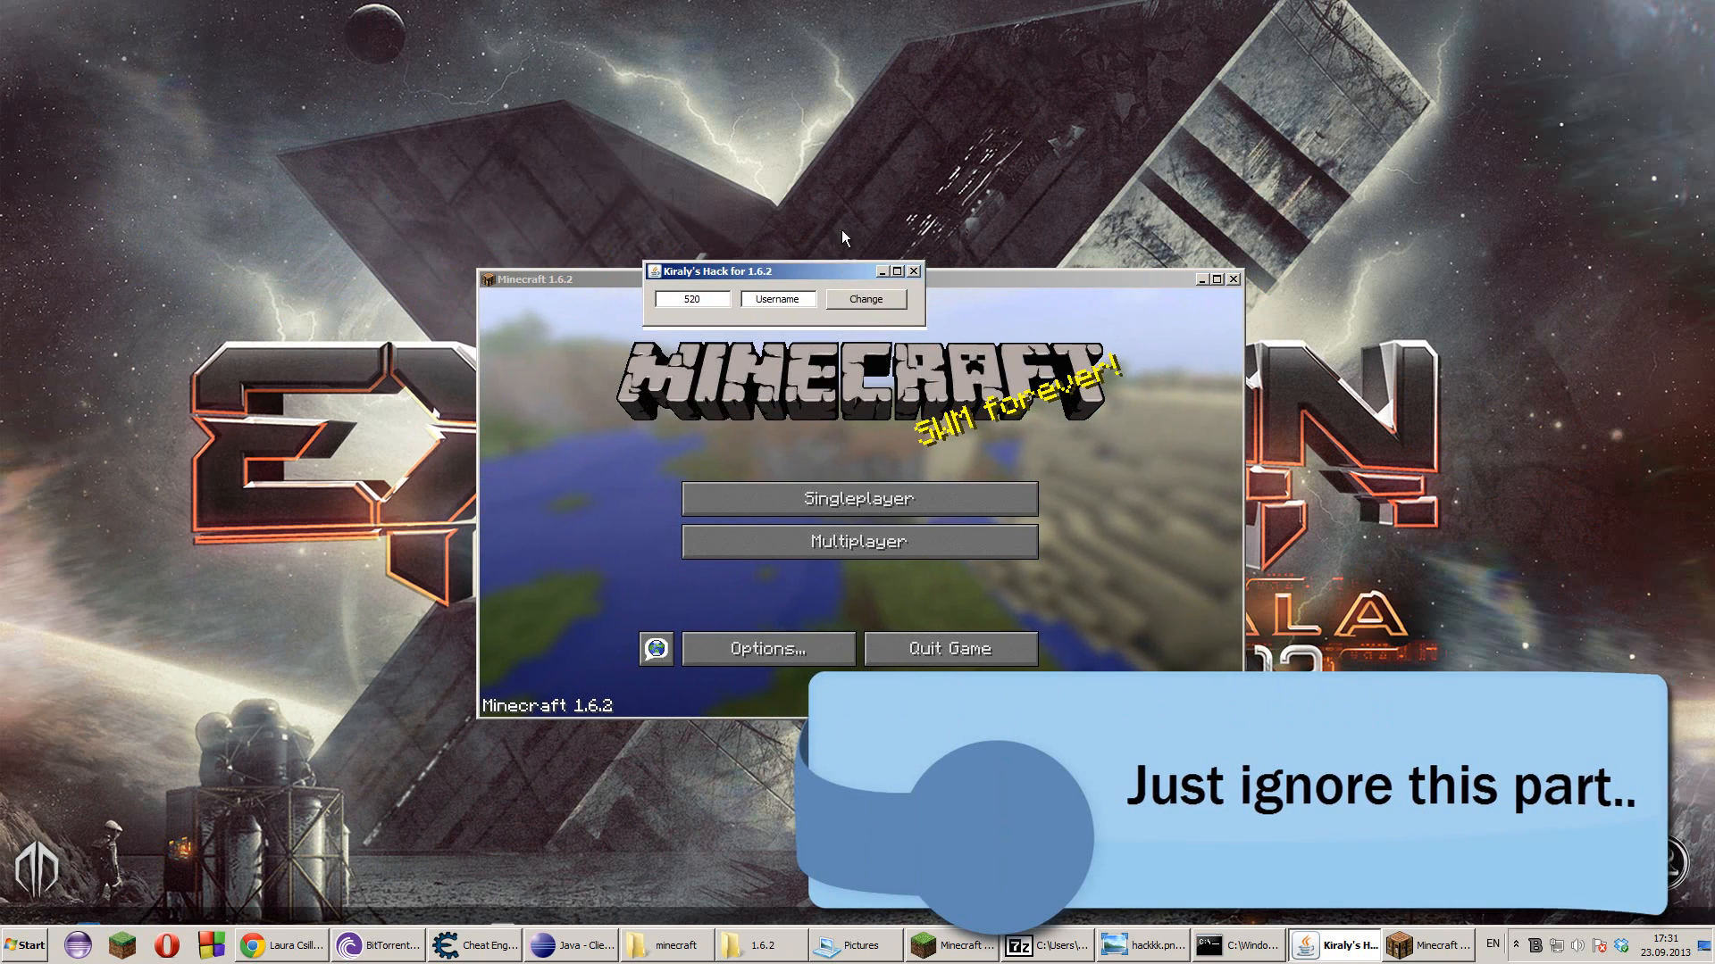
{"action": "left_click_drag", "start_coordinate": [727, 272], "coordinate": [306, 427]}
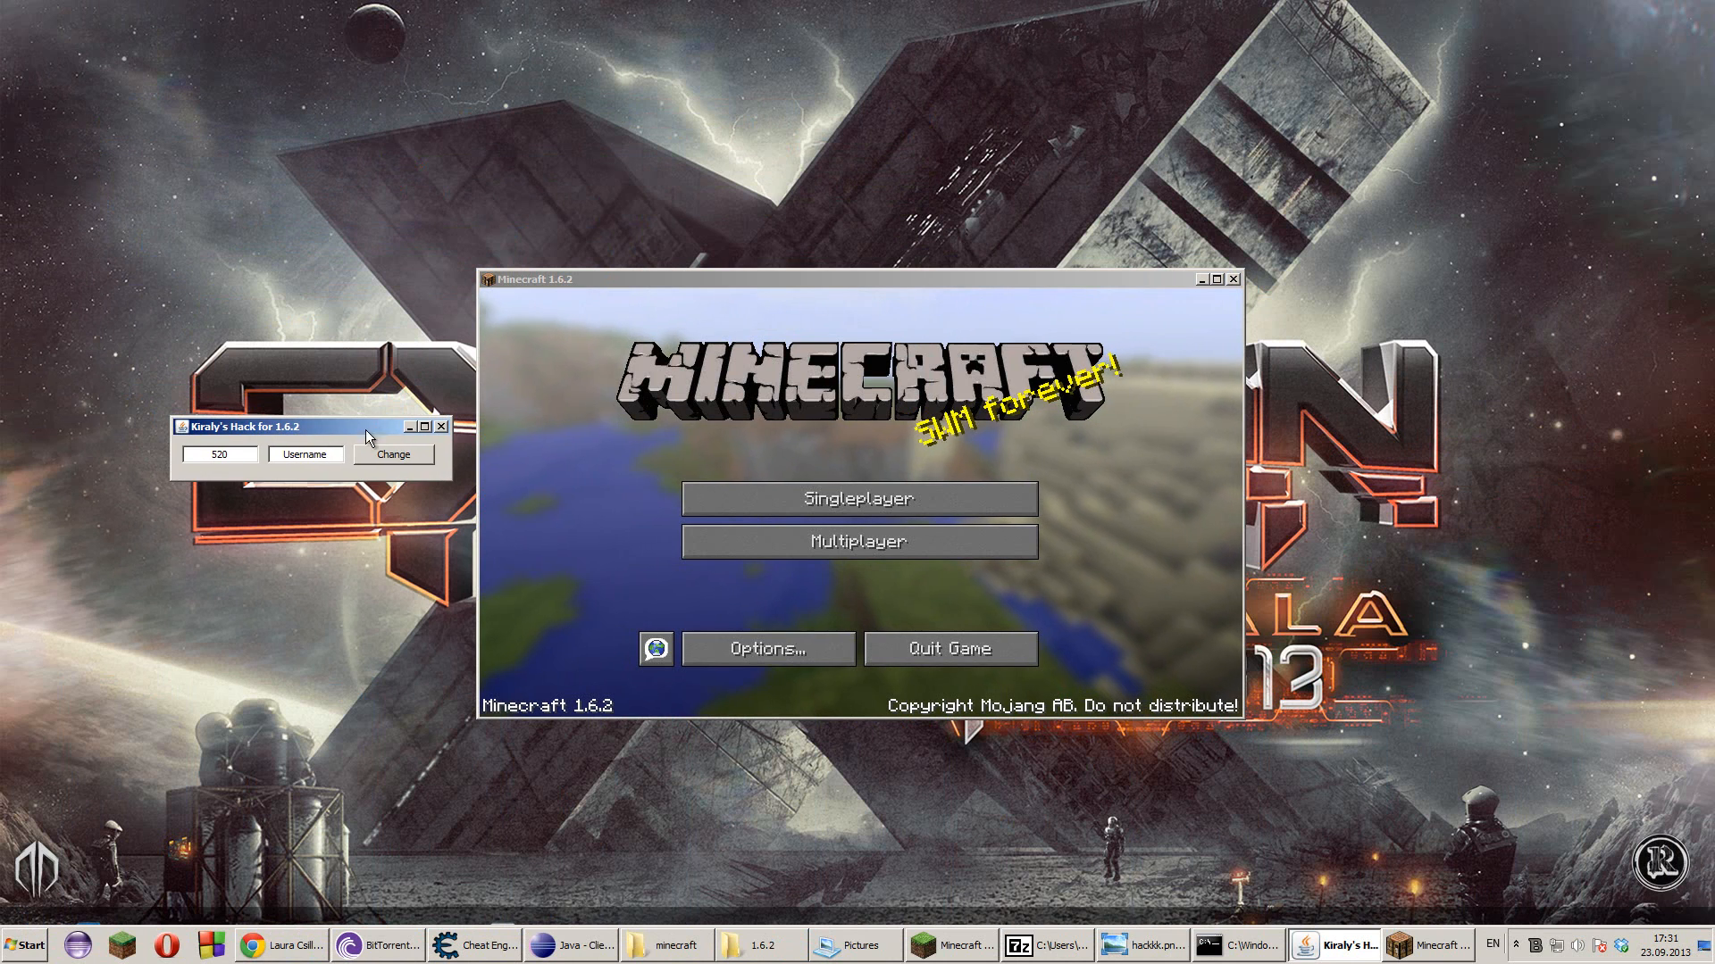
{"action": "left_click", "coordinate": [220, 456]}
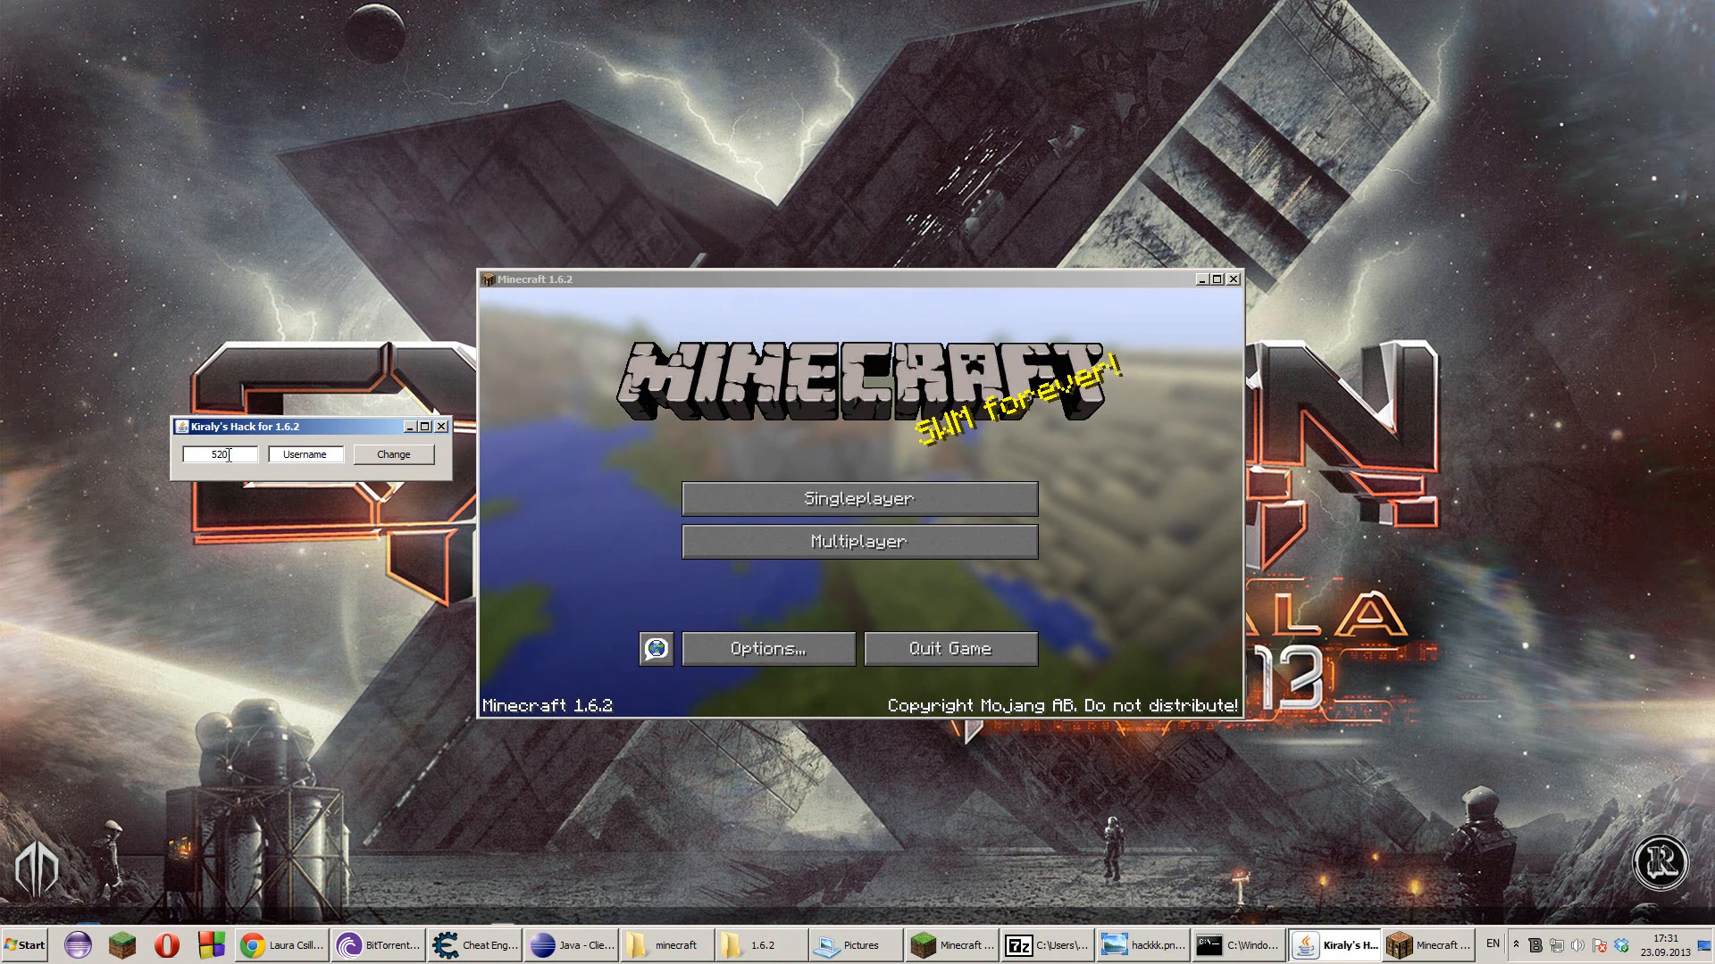
{"action": "mouse_move", "coordinate": [900, 572]}
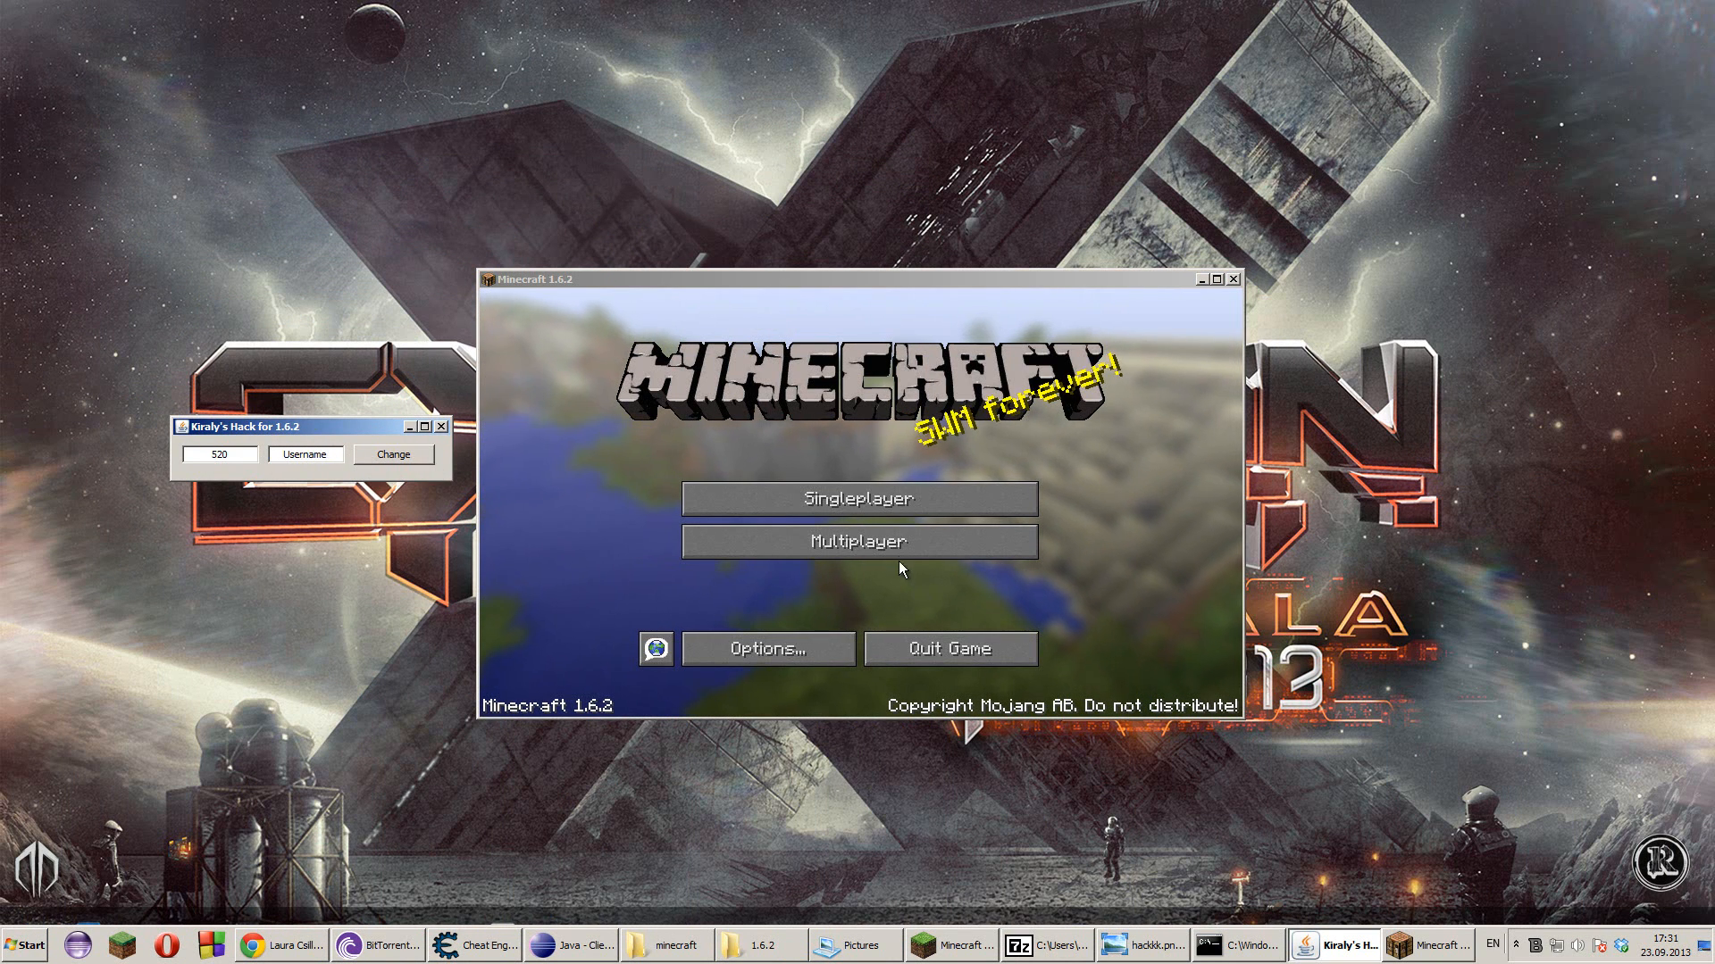
- Enter the multiplayer server list and connect to the FACTIONS server
{"action": "left_click", "coordinate": [857, 543]}
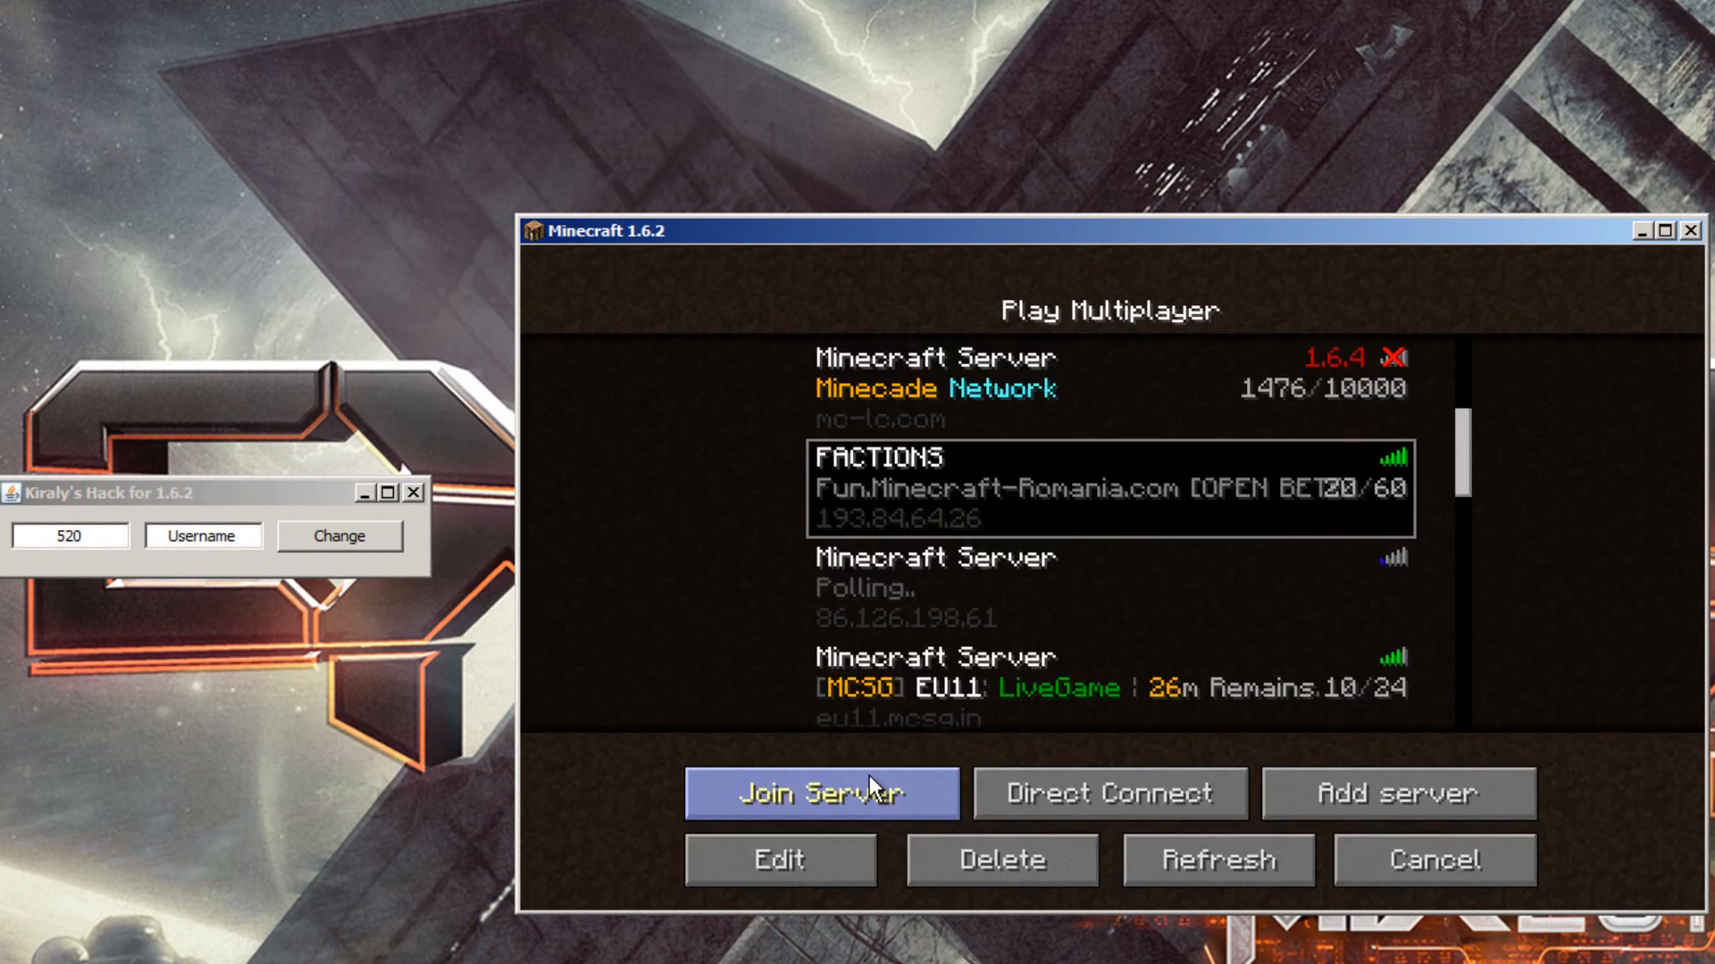
{"action": "left_click", "coordinate": [823, 793]}
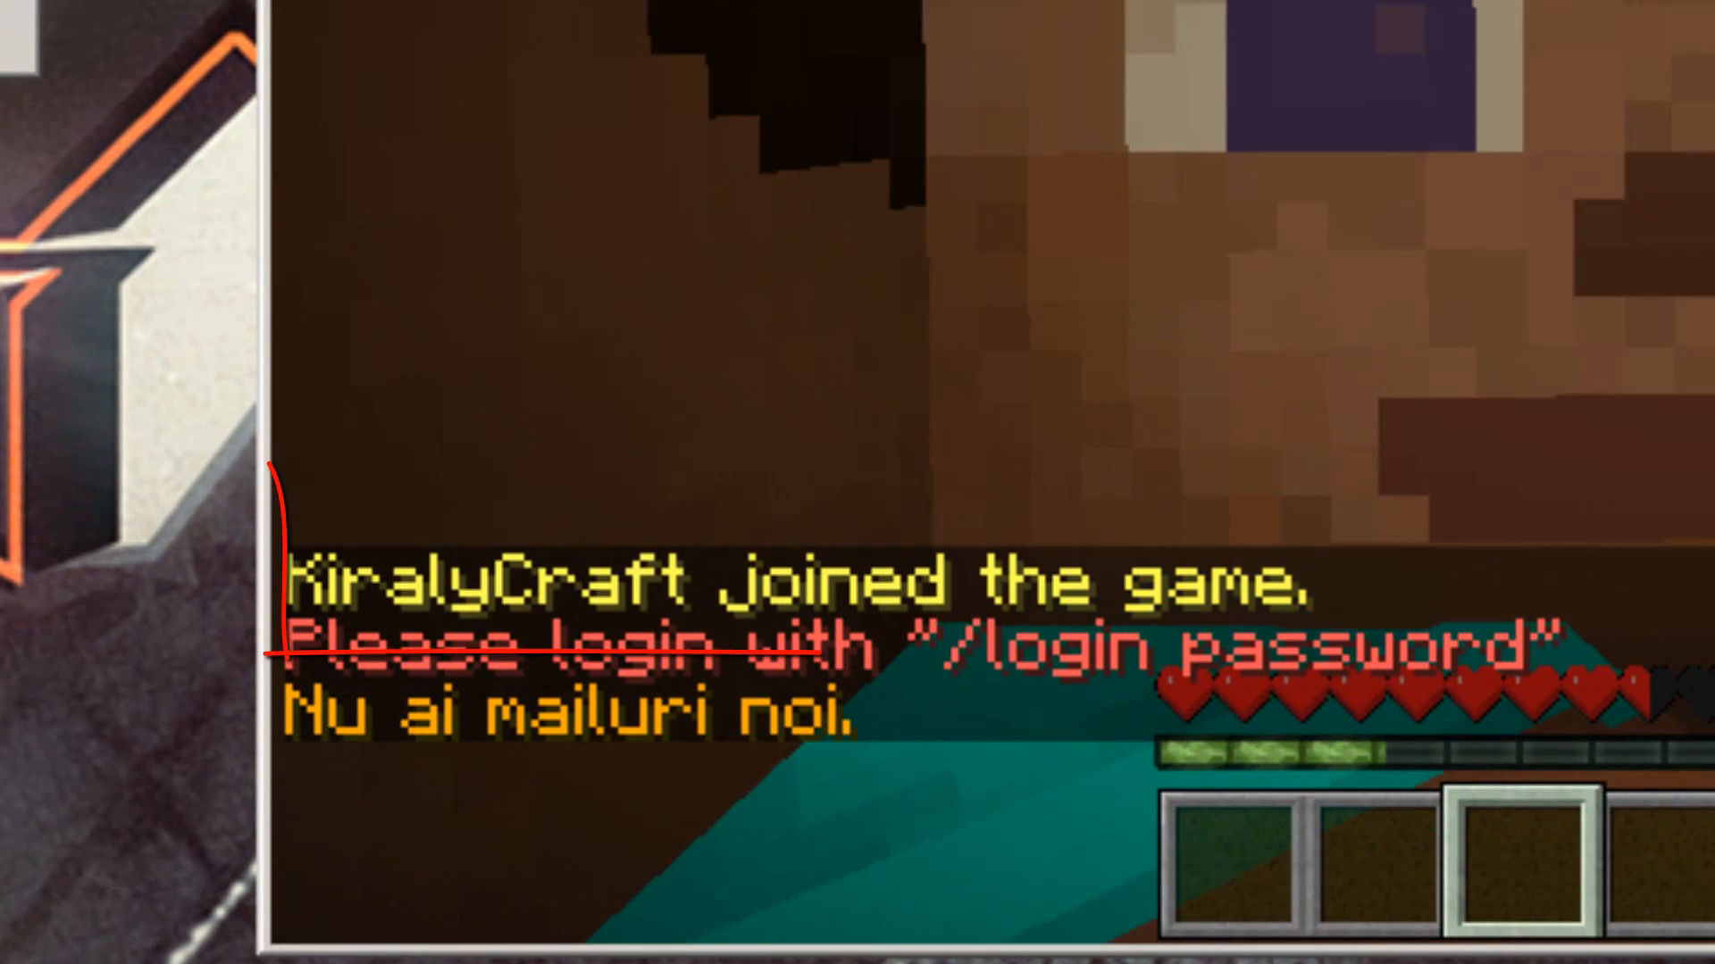
- Bring up the game menu with Escape to disconnect from the login-protected server
{"action": "key", "text": "Escape"}
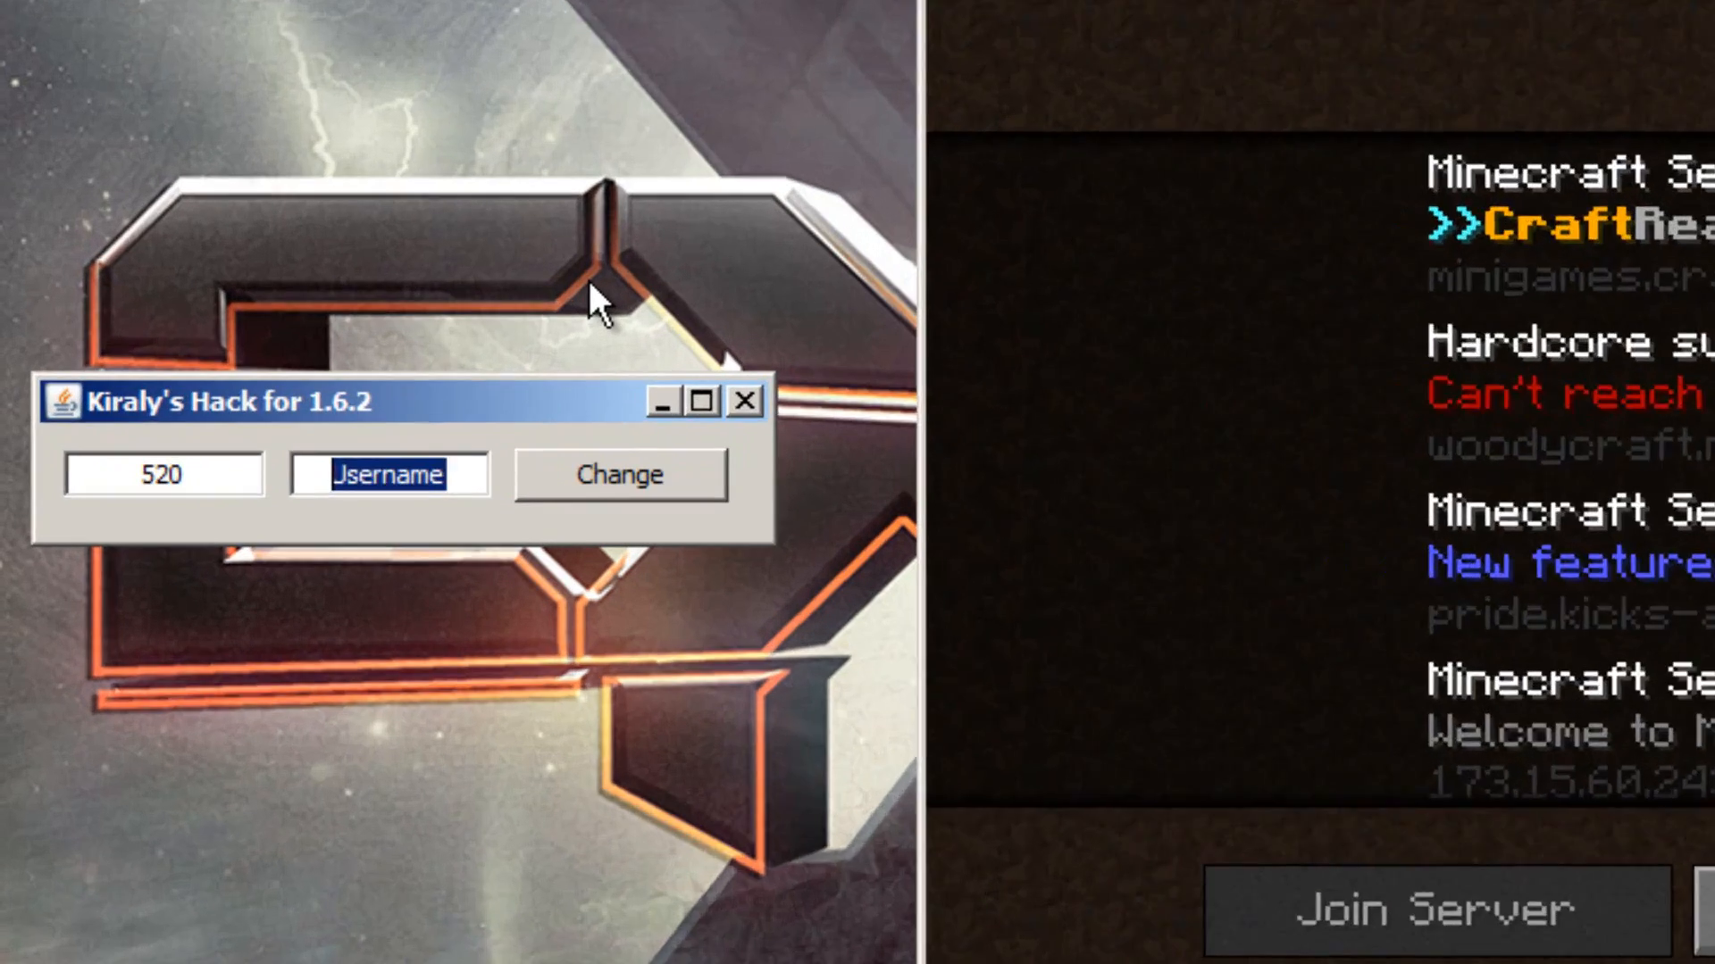
- Enter the fake username 'ohmygodimgay' with the 520 delay and reload the server list
{"action": "type", "text": "ohmygodi"}
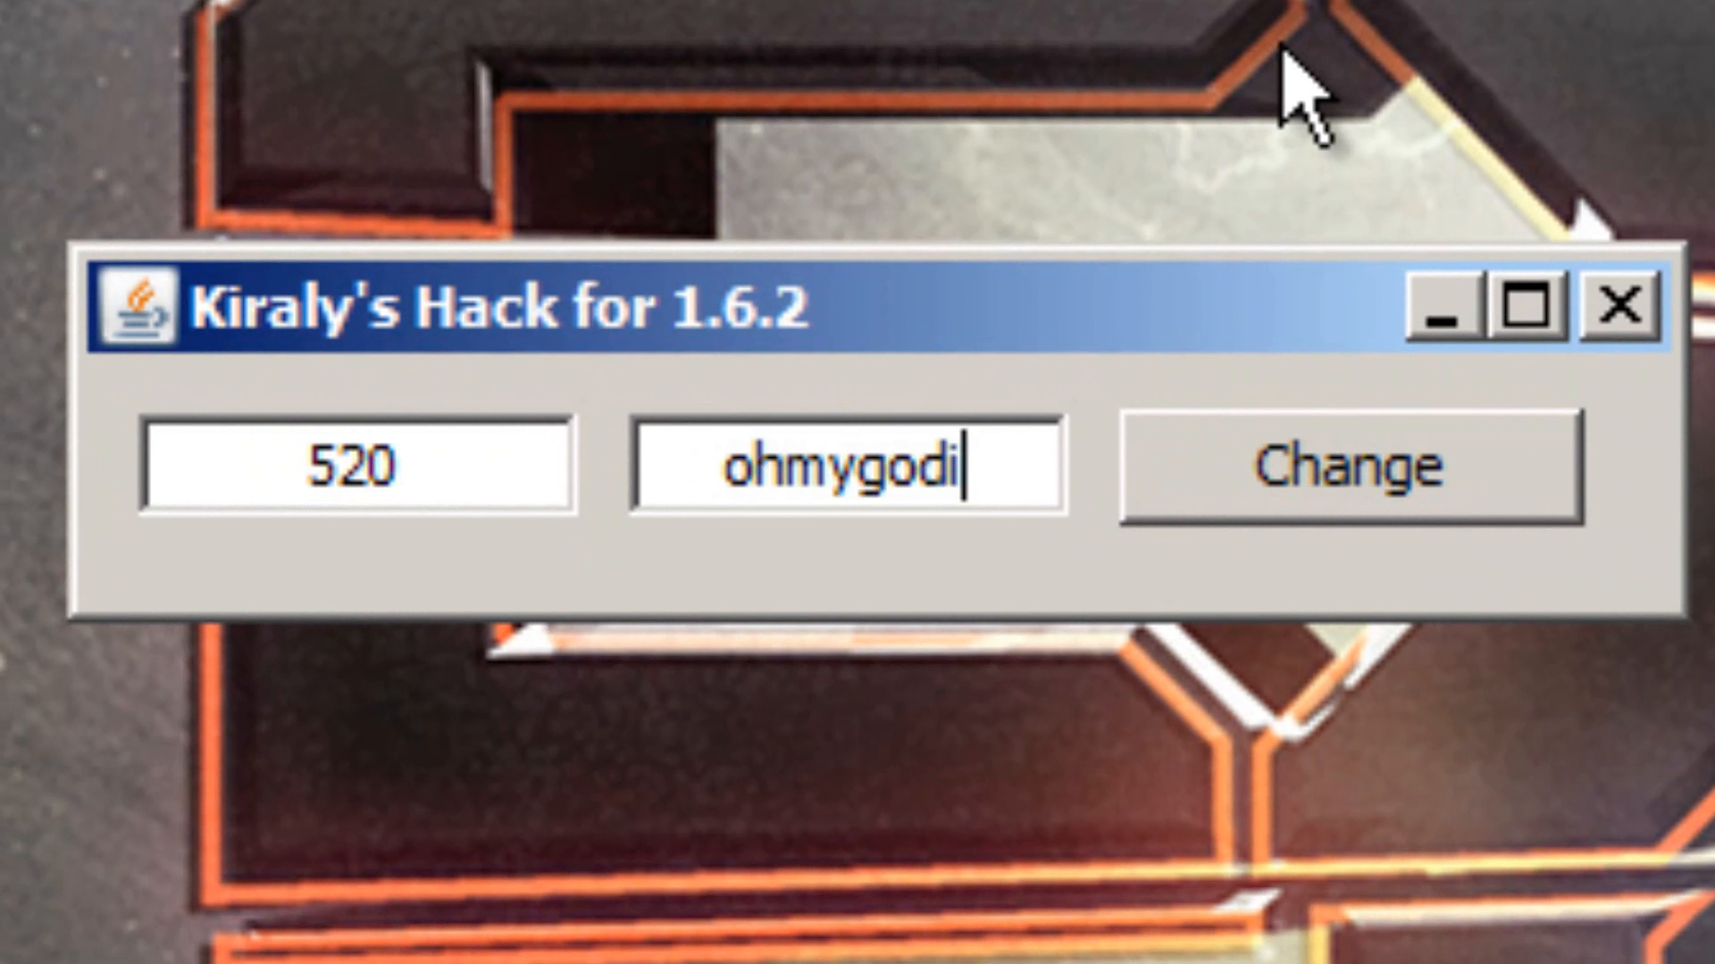
{"action": "type", "text": "mgay"}
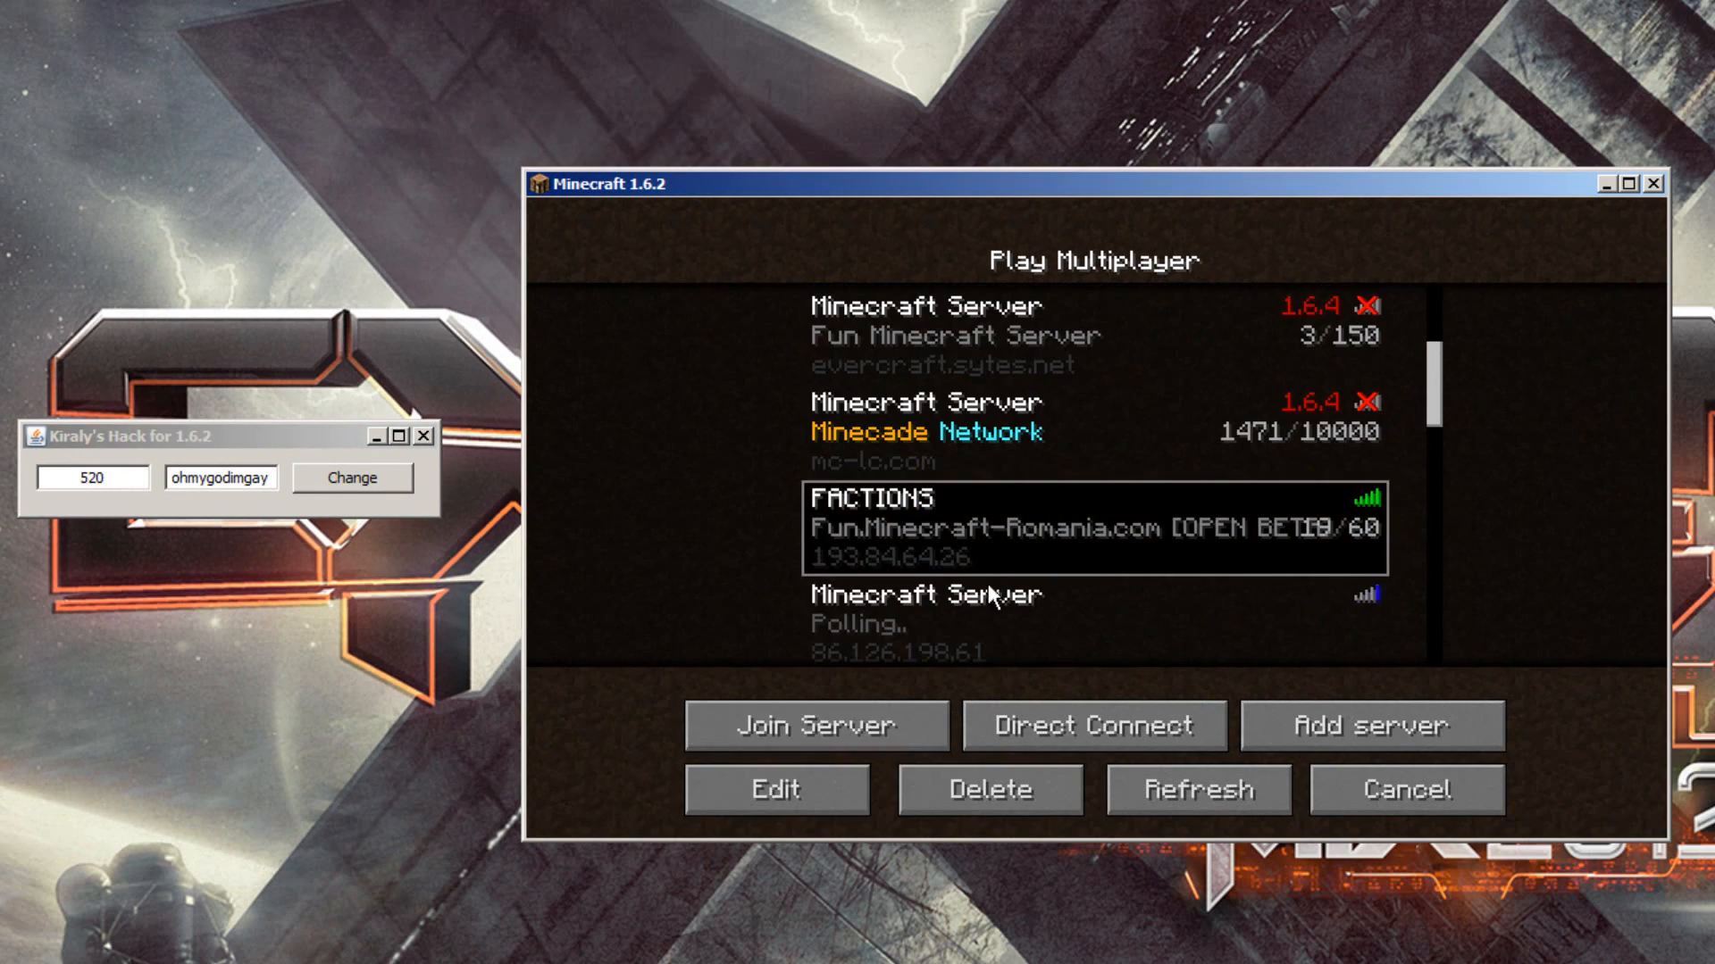
{"action": "left_click", "coordinate": [818, 725]}
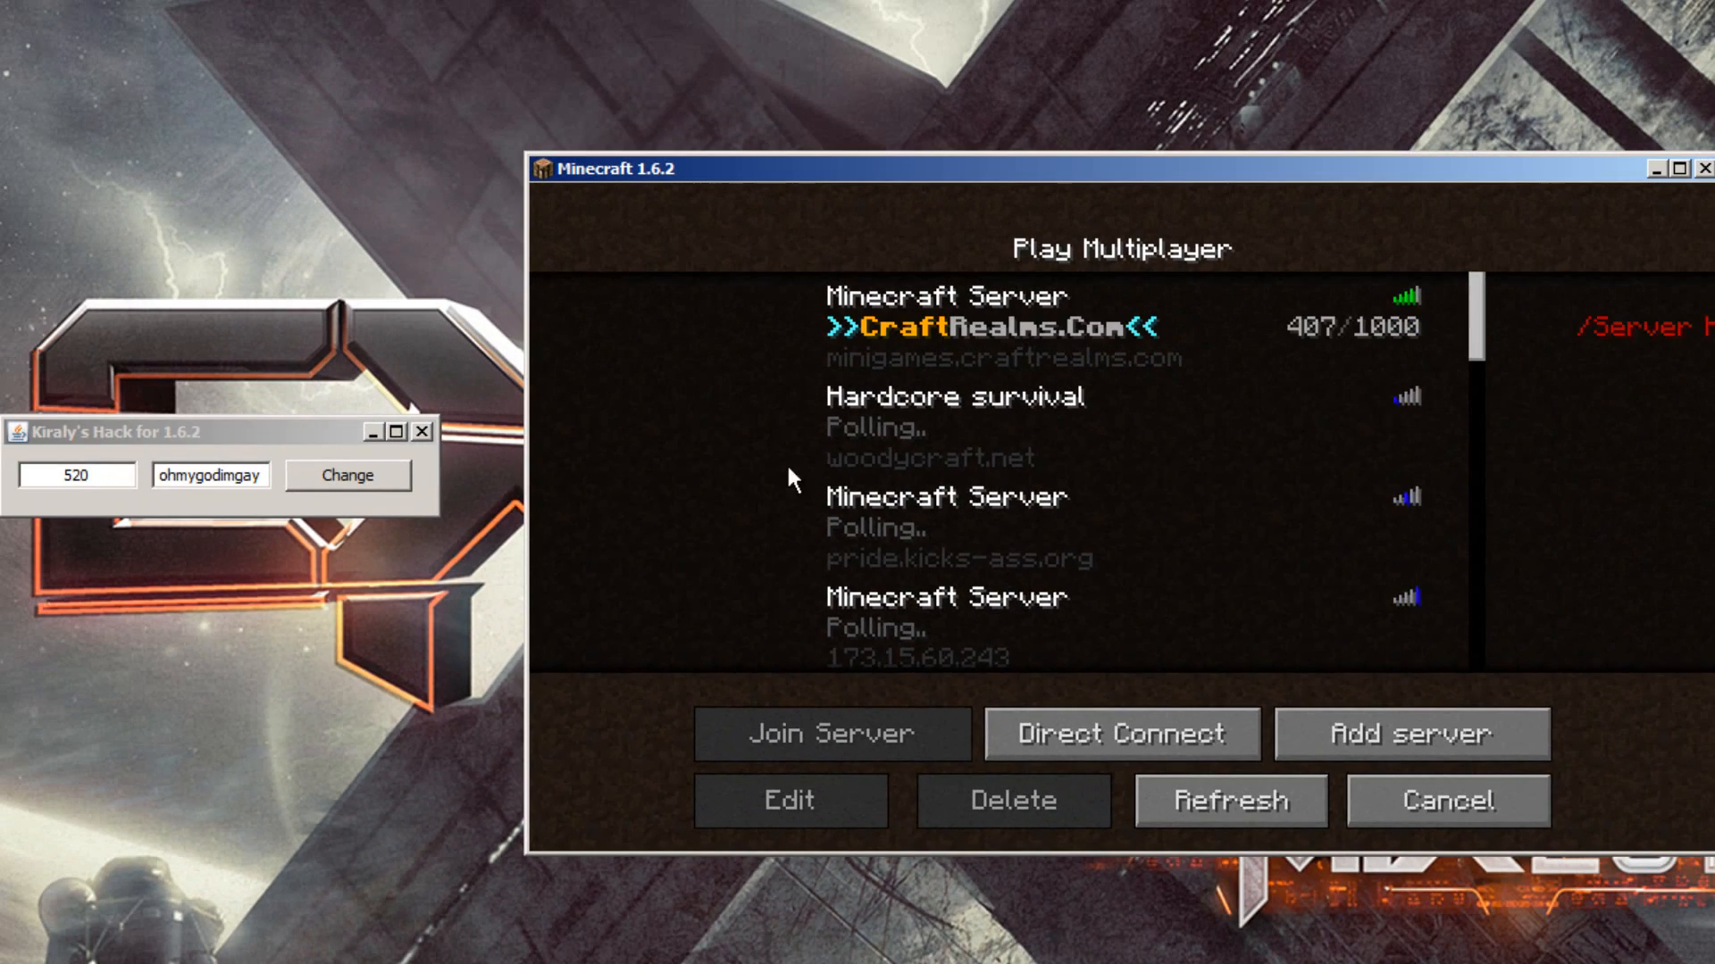
{"action": "scroll", "scroll_direction": "down", "scroll_amount": 3}
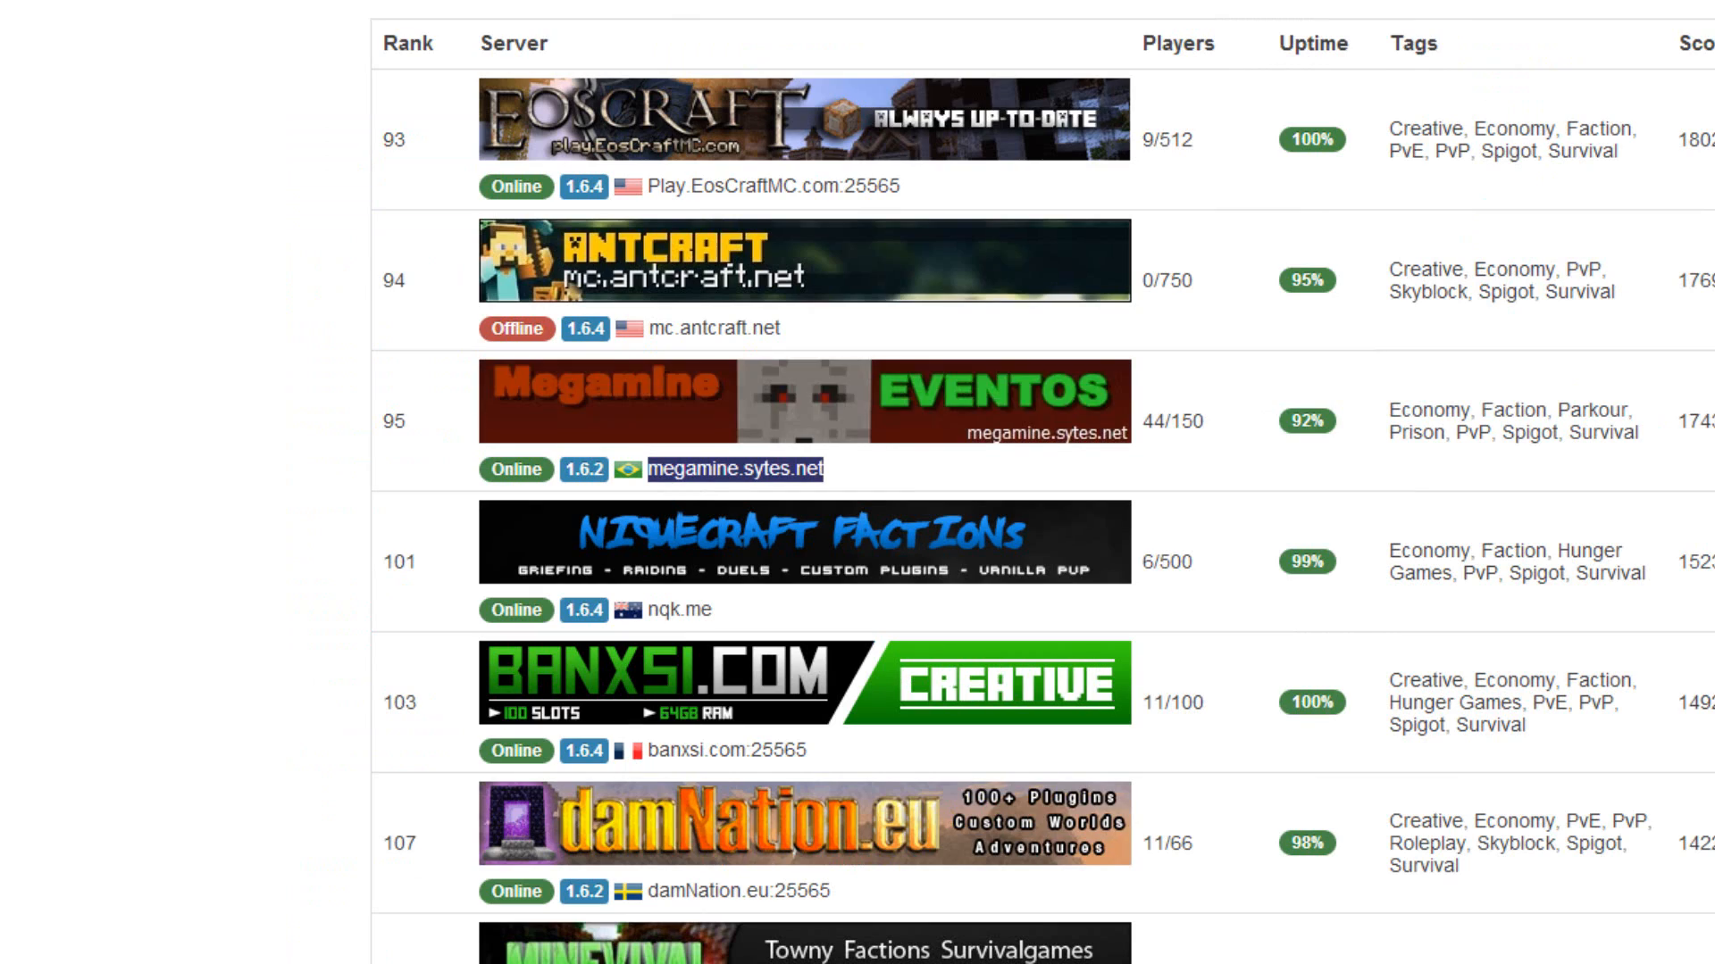
- Scroll the ranked 1.6.2 server page to find the megamine.sytes.net entry
{"action": "scroll", "scroll_direction": "down", "scroll_amount": 3}
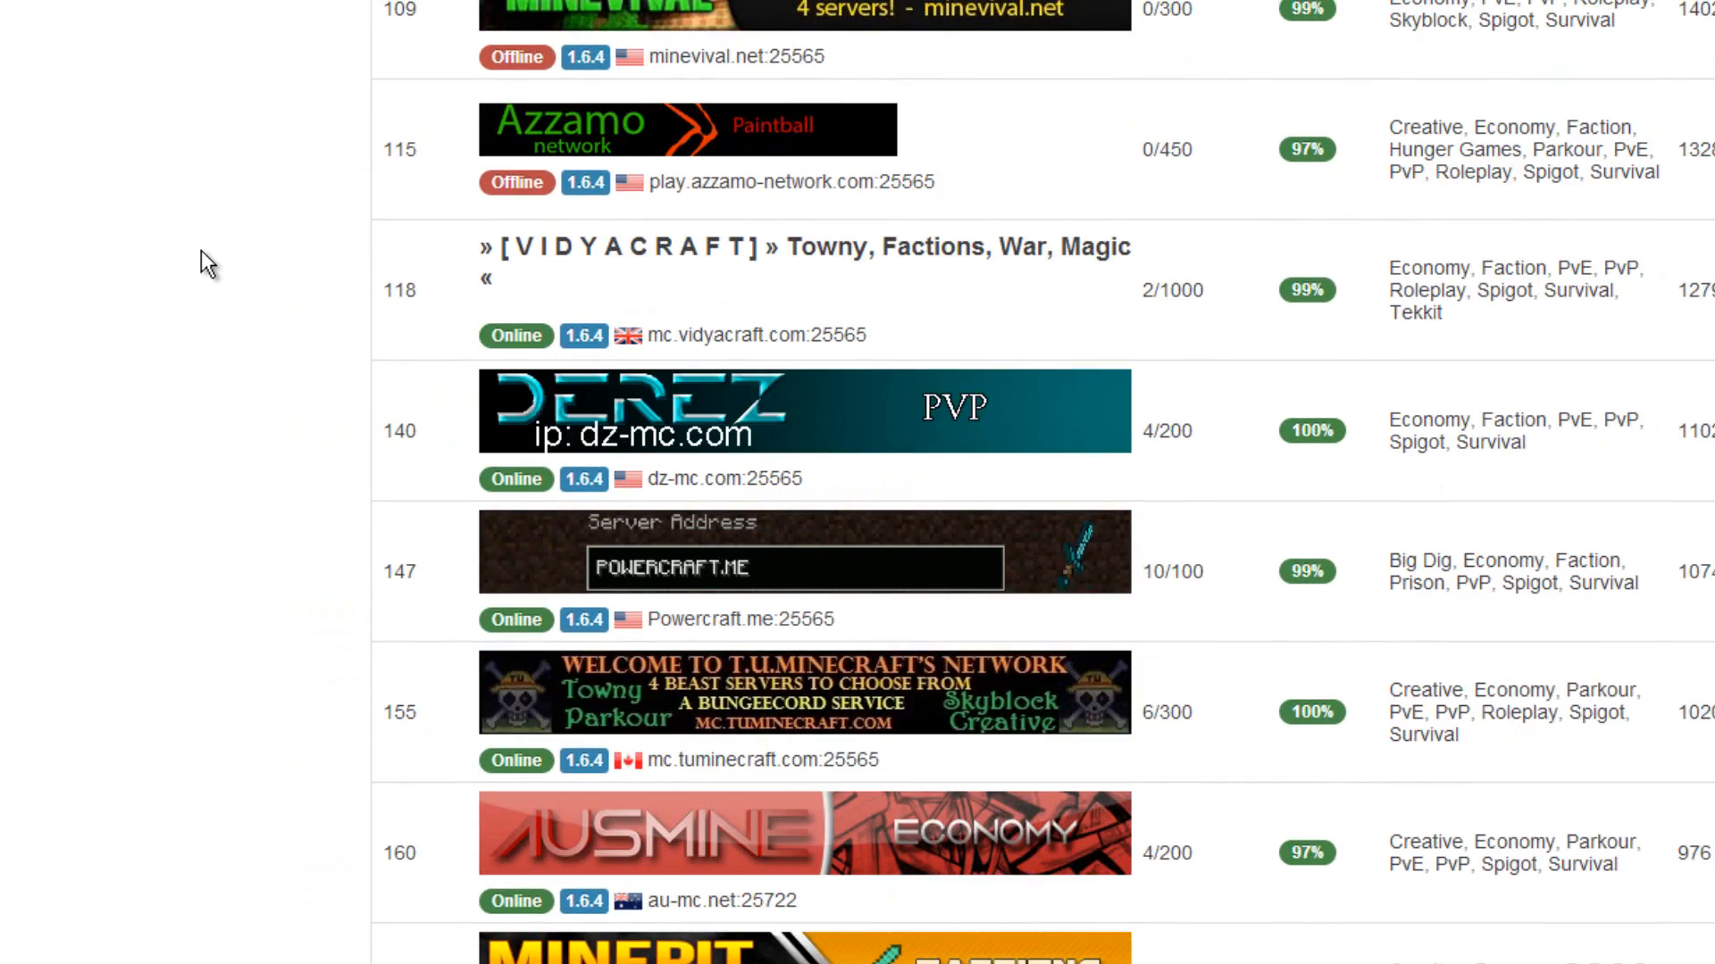
{"action": "scroll", "scroll_direction": "down", "scroll_amount": 3}
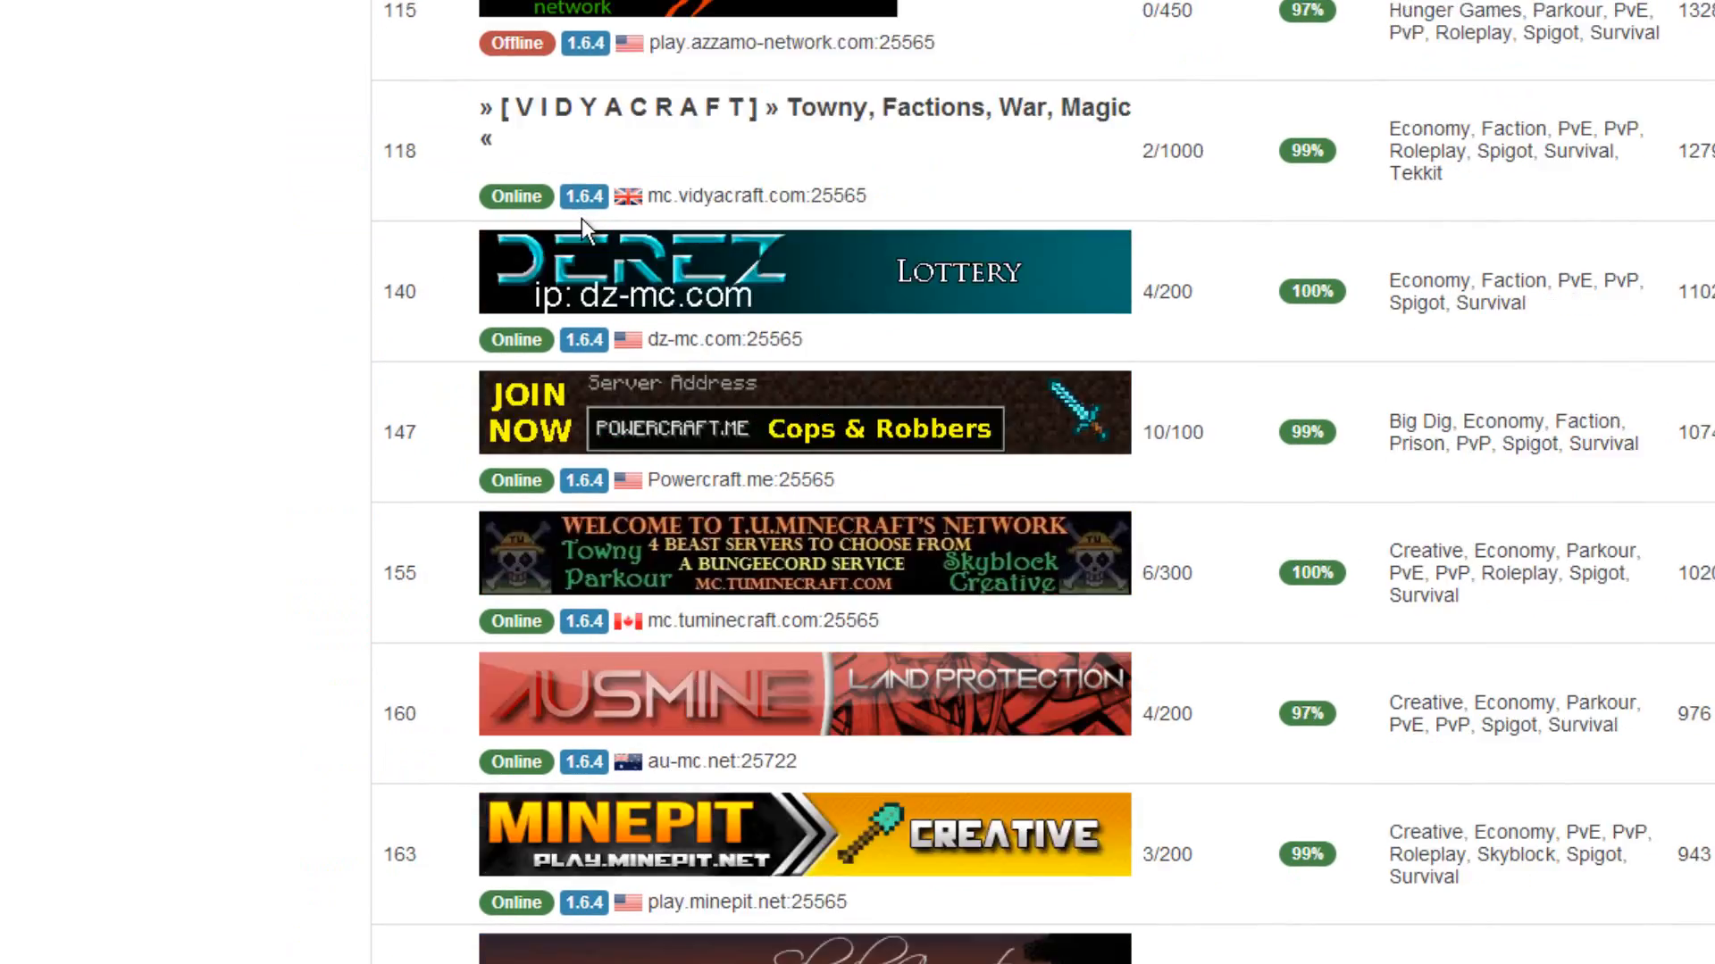
{"action": "scroll", "scroll_direction": "up", "scroll_amount": 3}
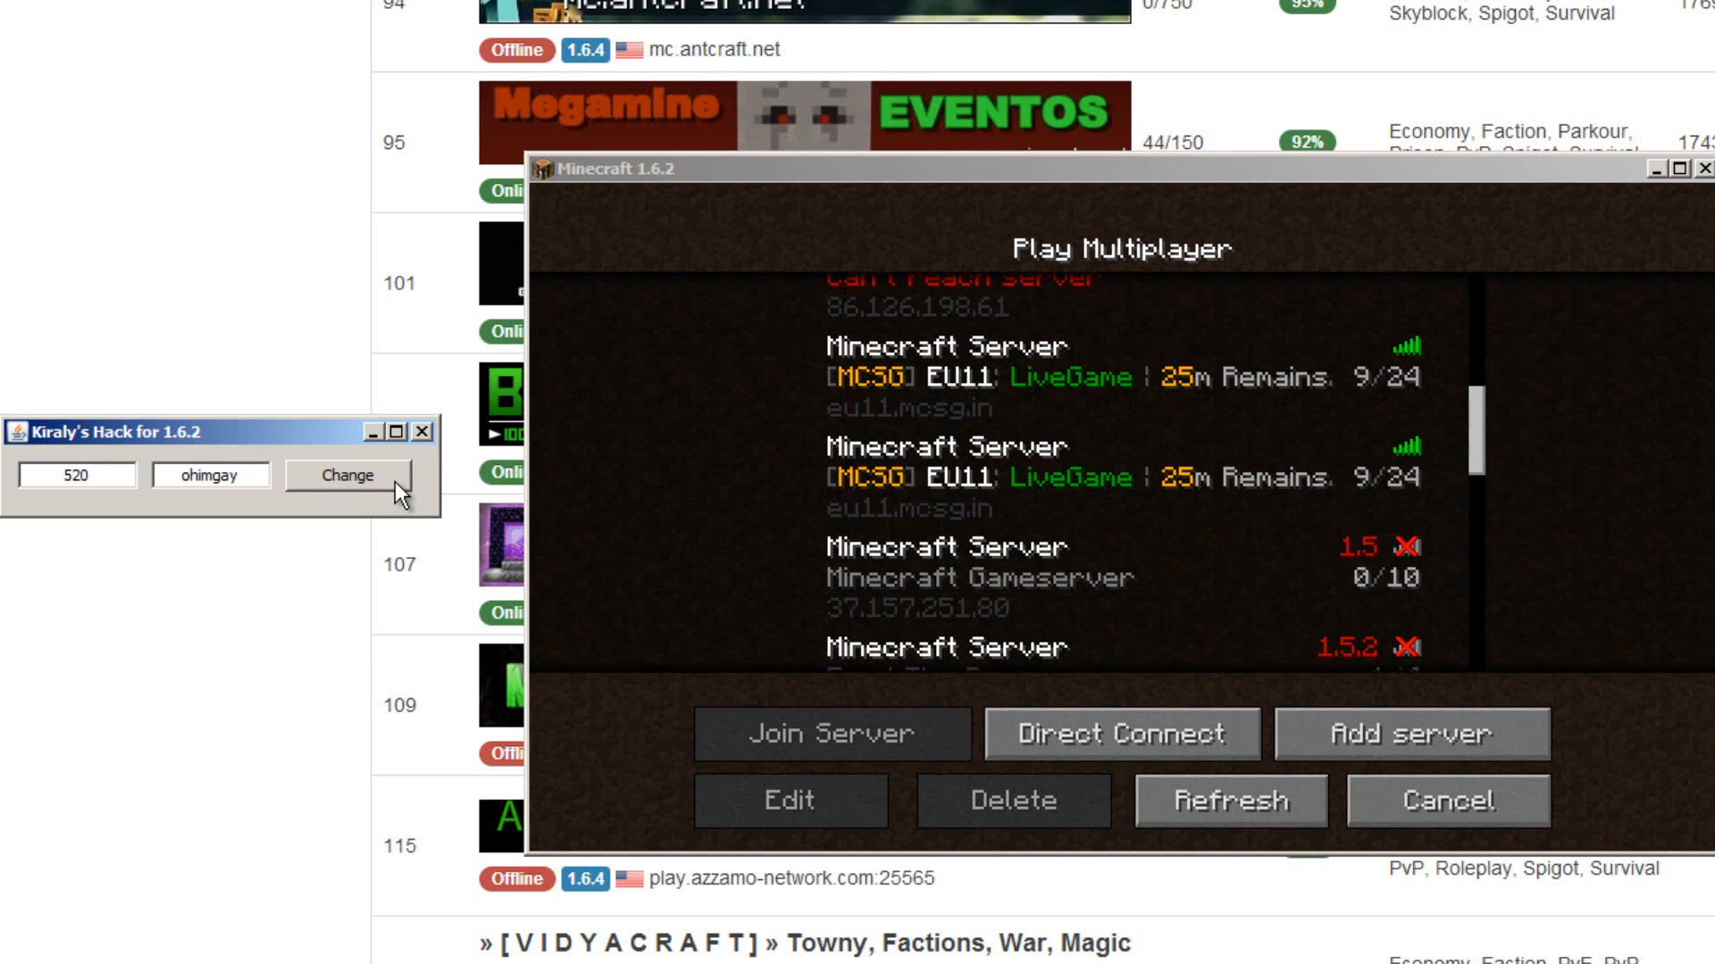
- Direct Connect to megamine.sytes.net and attempt to join it
{"action": "left_click", "coordinate": [1121, 732]}
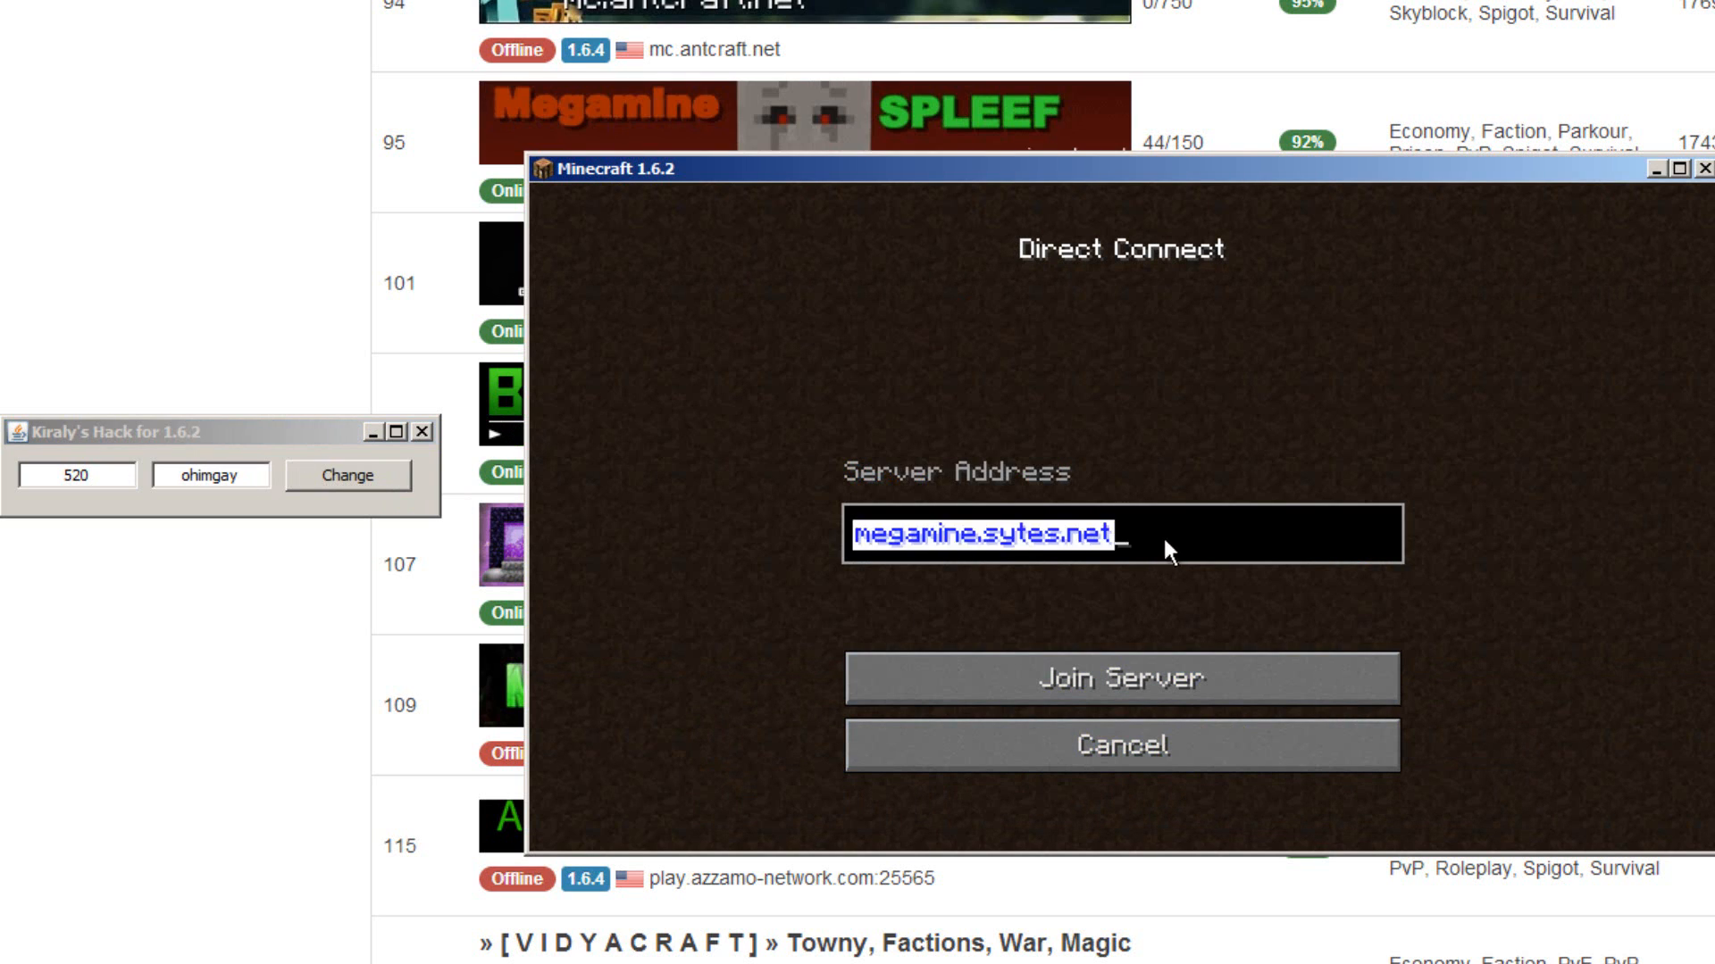
{"action": "left_click", "coordinate": [1118, 678]}
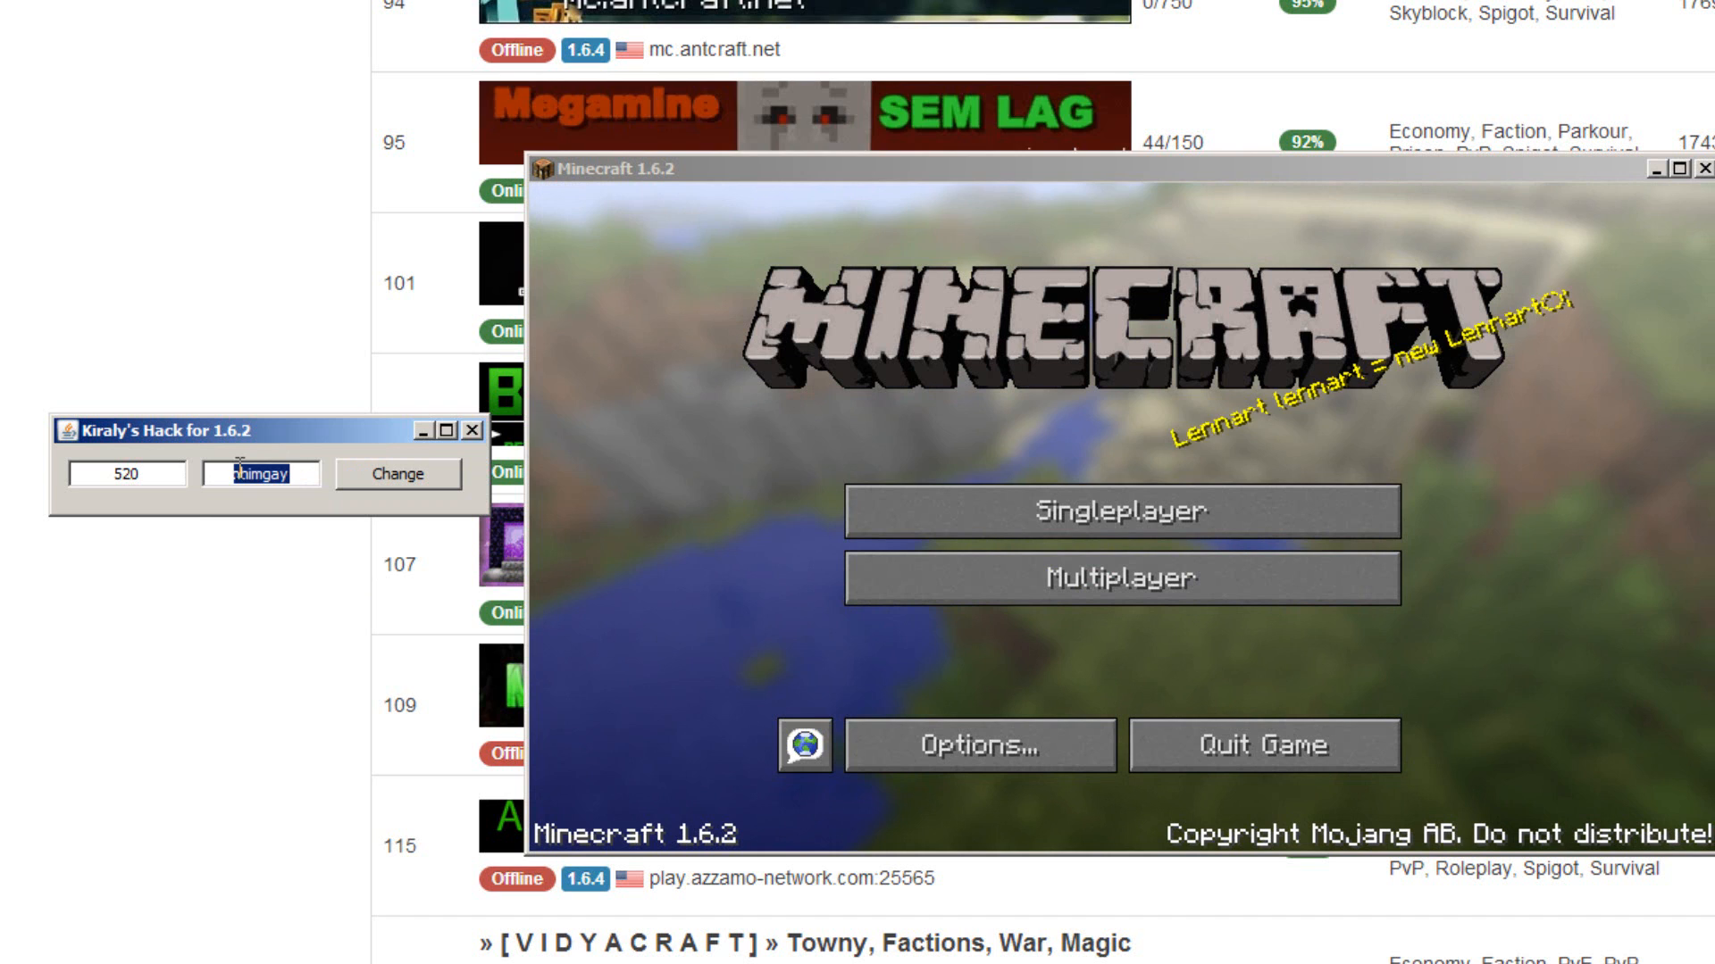
{"action": "type", "text": "CataP97"}
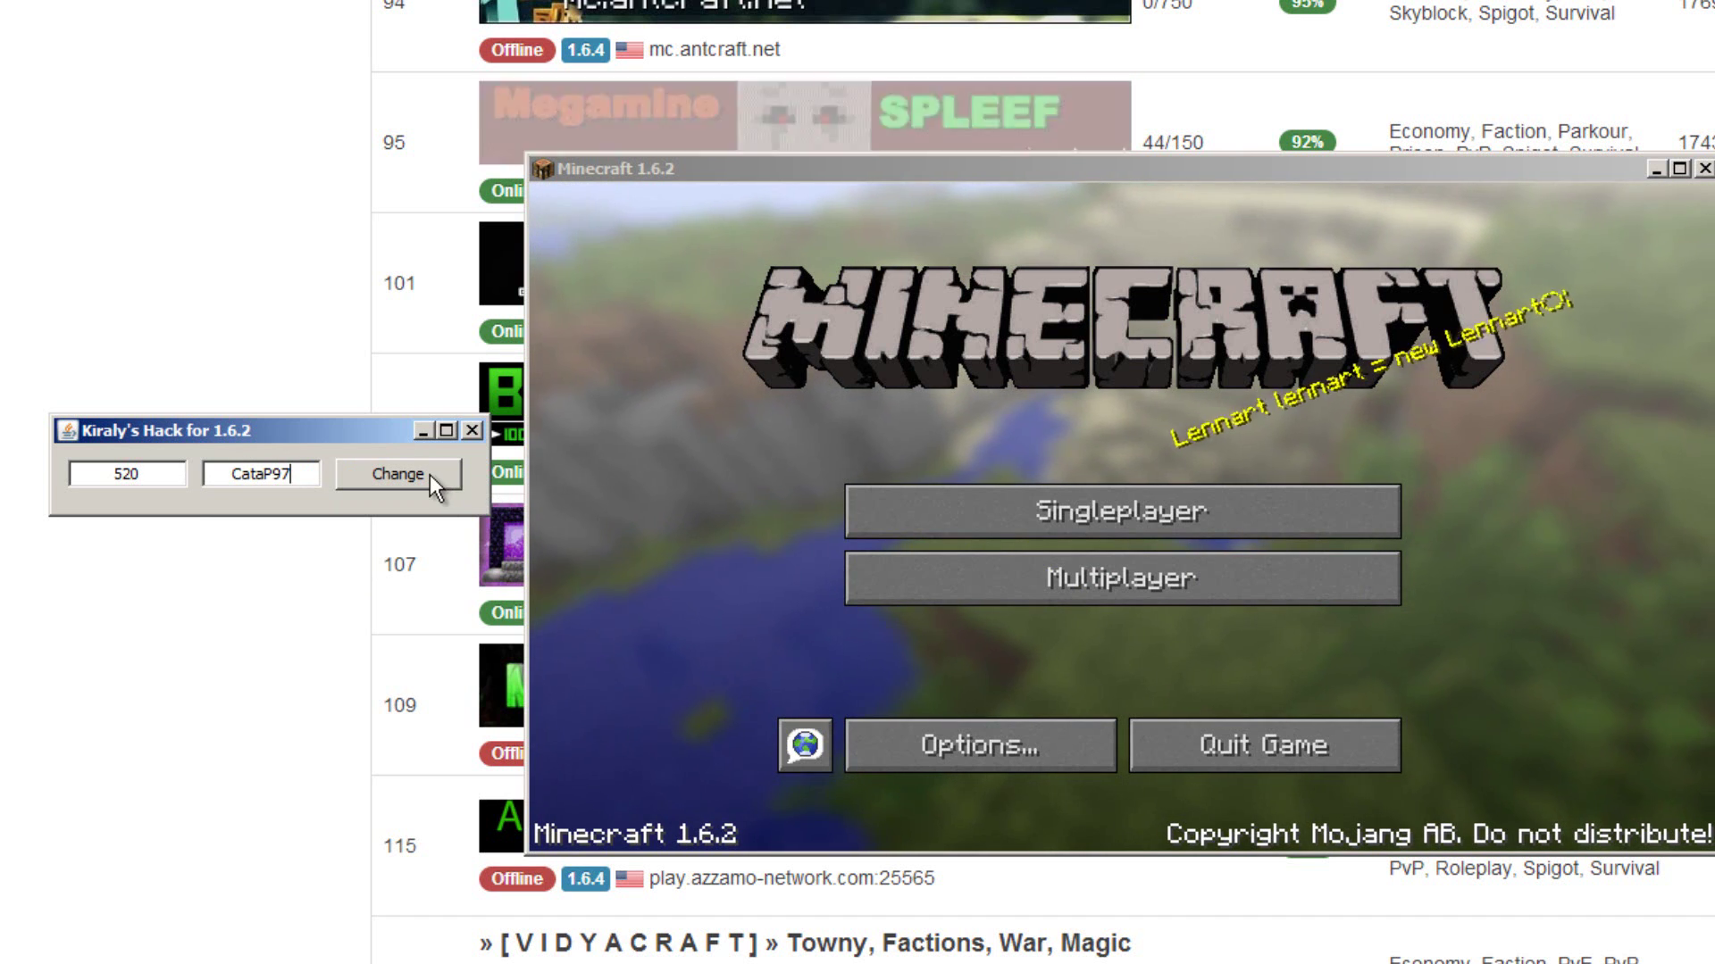
{"action": "left_click", "coordinate": [1129, 579]}
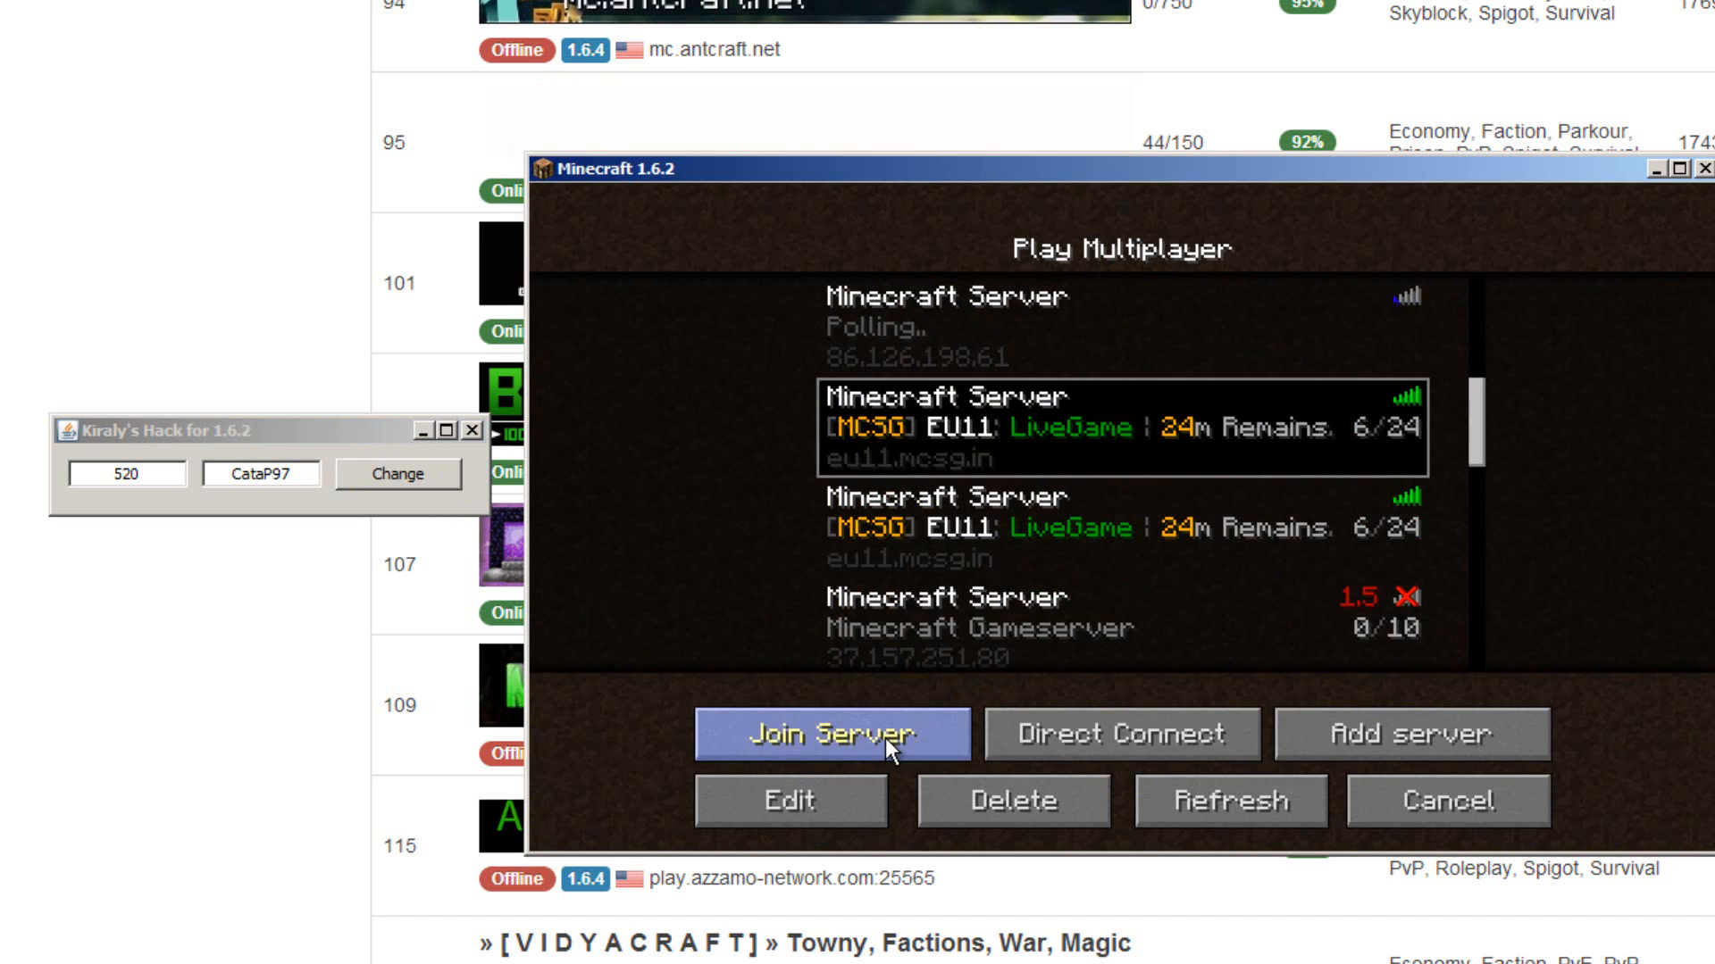
- Join MCSG EU11 and dismiss its not-authenticated rejection back to the server list
{"action": "left_click", "coordinate": [834, 733]}
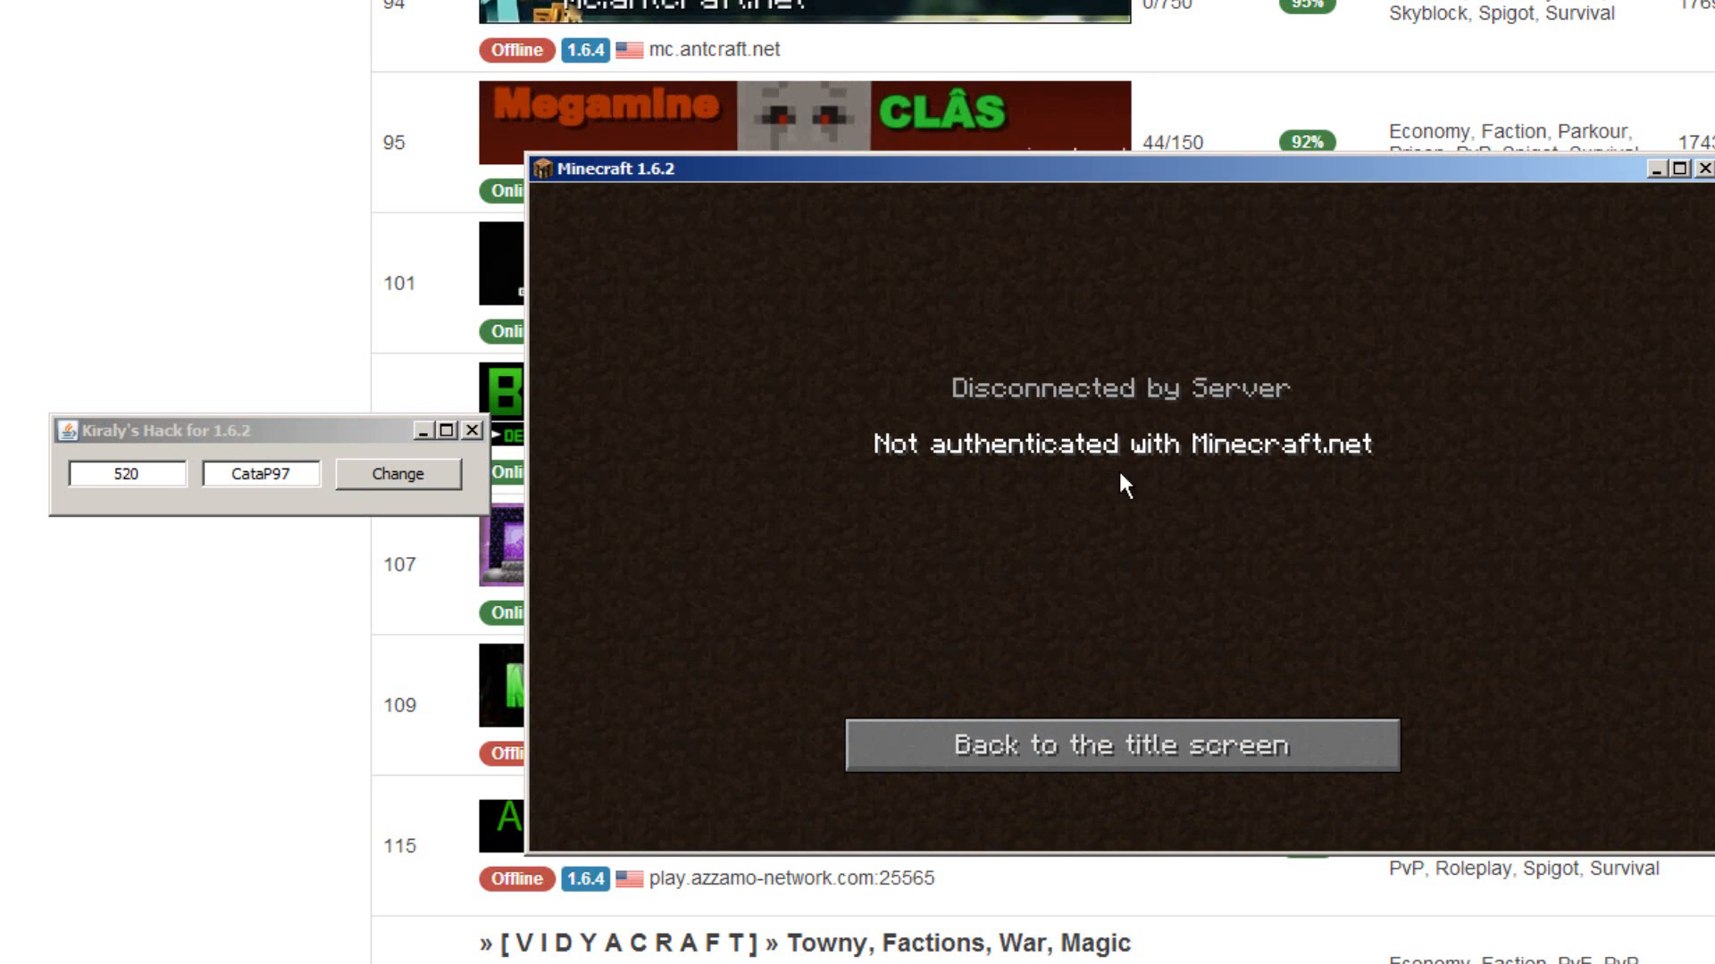
{"action": "left_click", "coordinate": [1118, 747]}
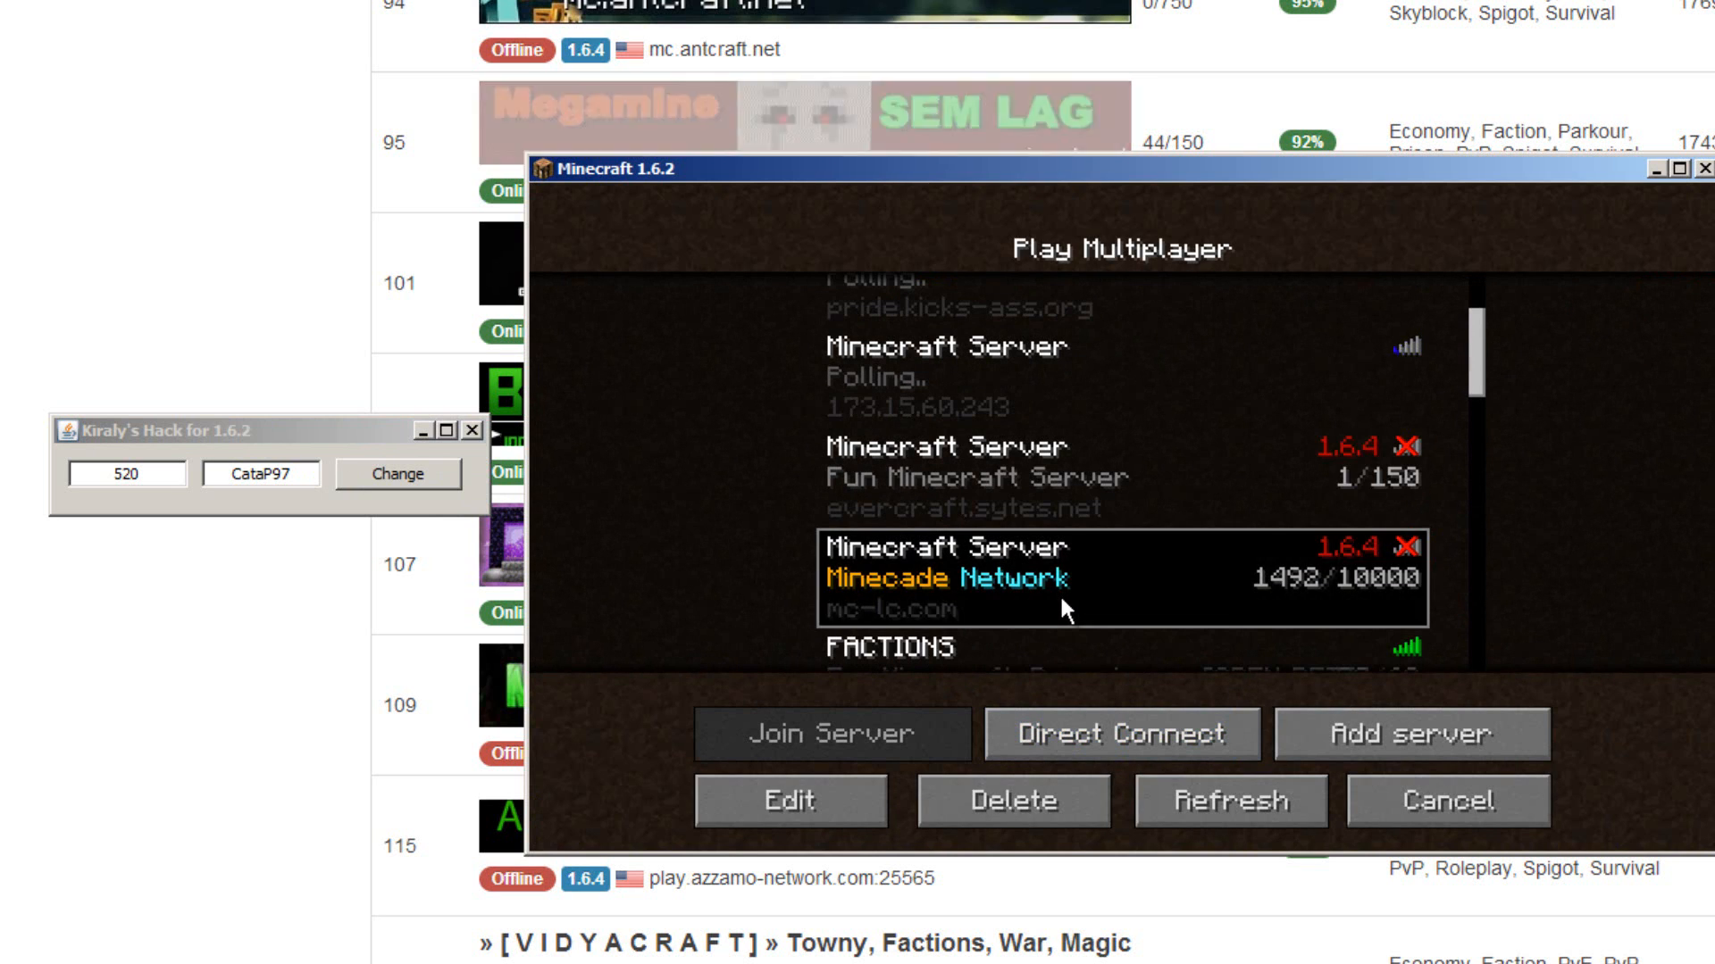
- Join the FACTIONS server with delay 720 and back out of the not-authenticated rejection
{"action": "scroll", "scroll_direction": "down", "scroll_amount": 3}
{"action": "type", "text": "720"}
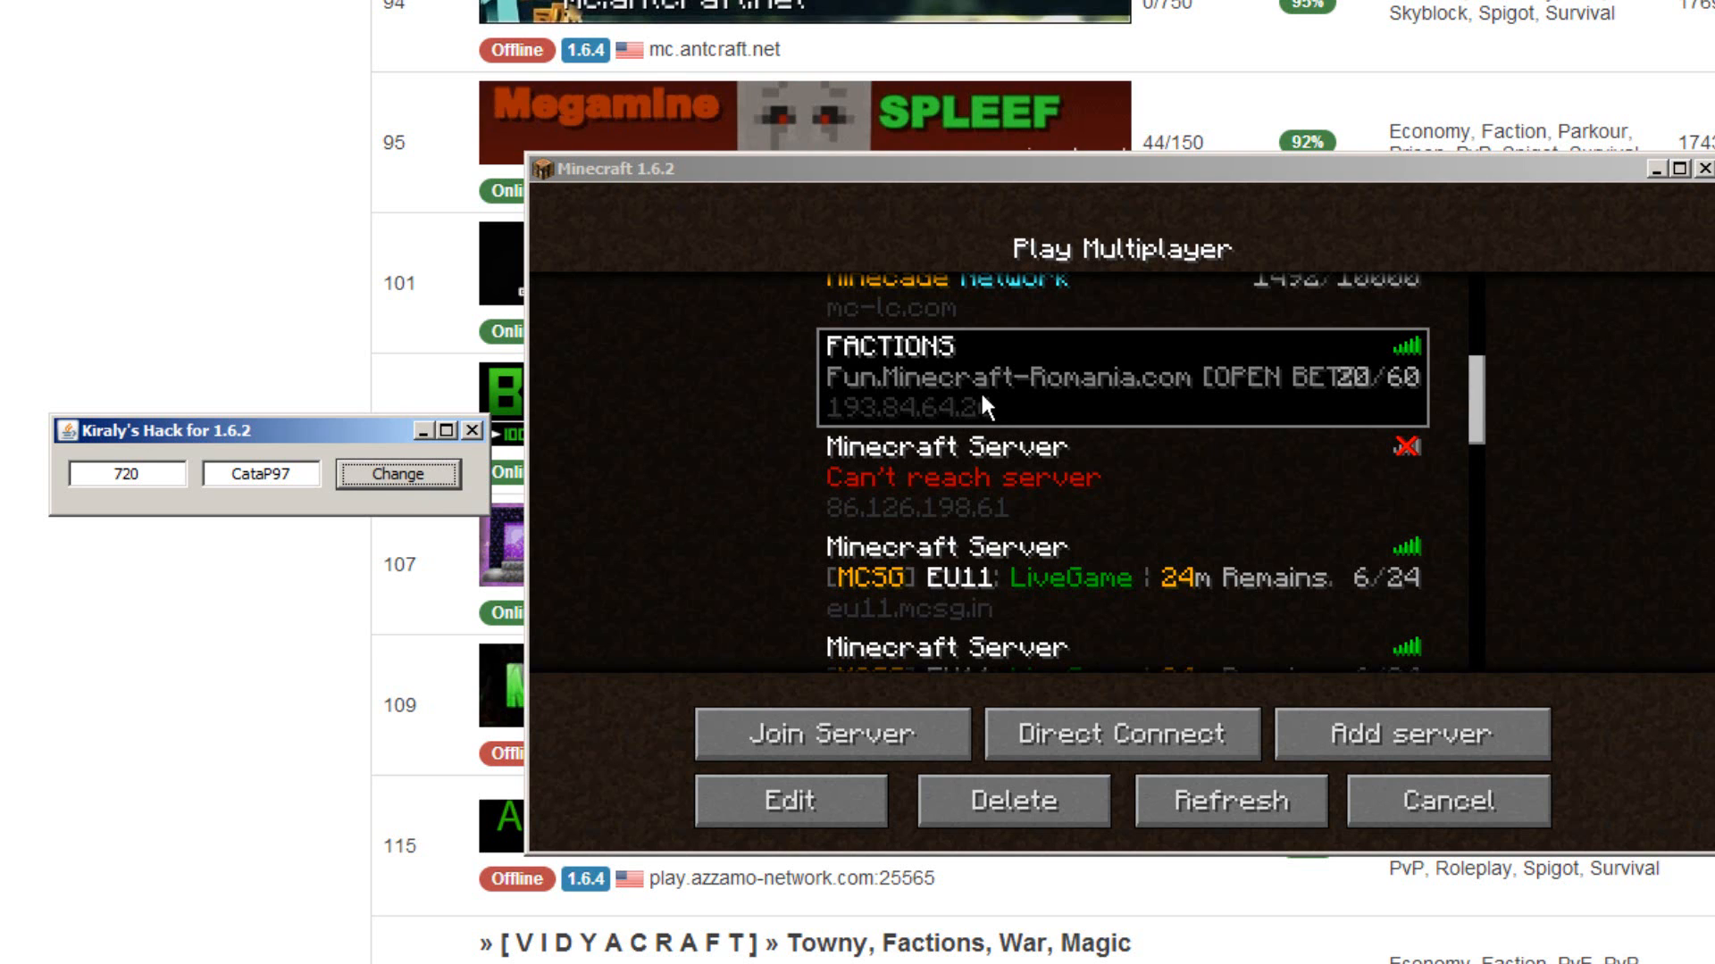
{"action": "left_click", "coordinate": [832, 732]}
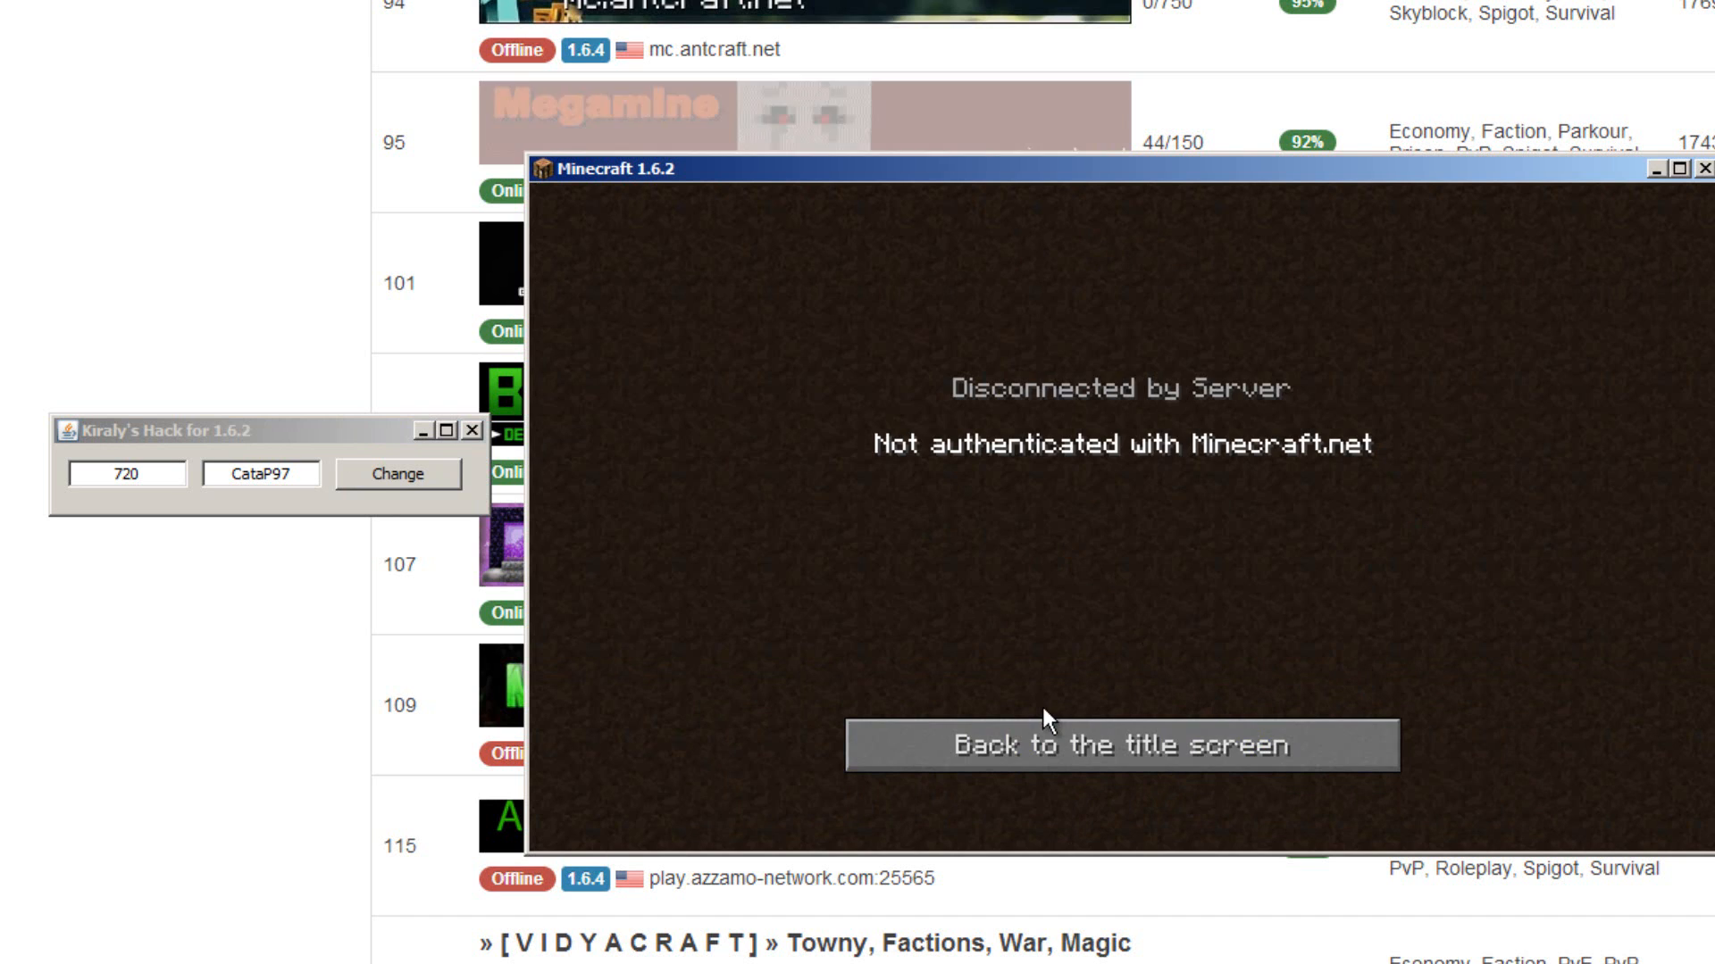
{"action": "left_click", "coordinate": [1116, 747]}
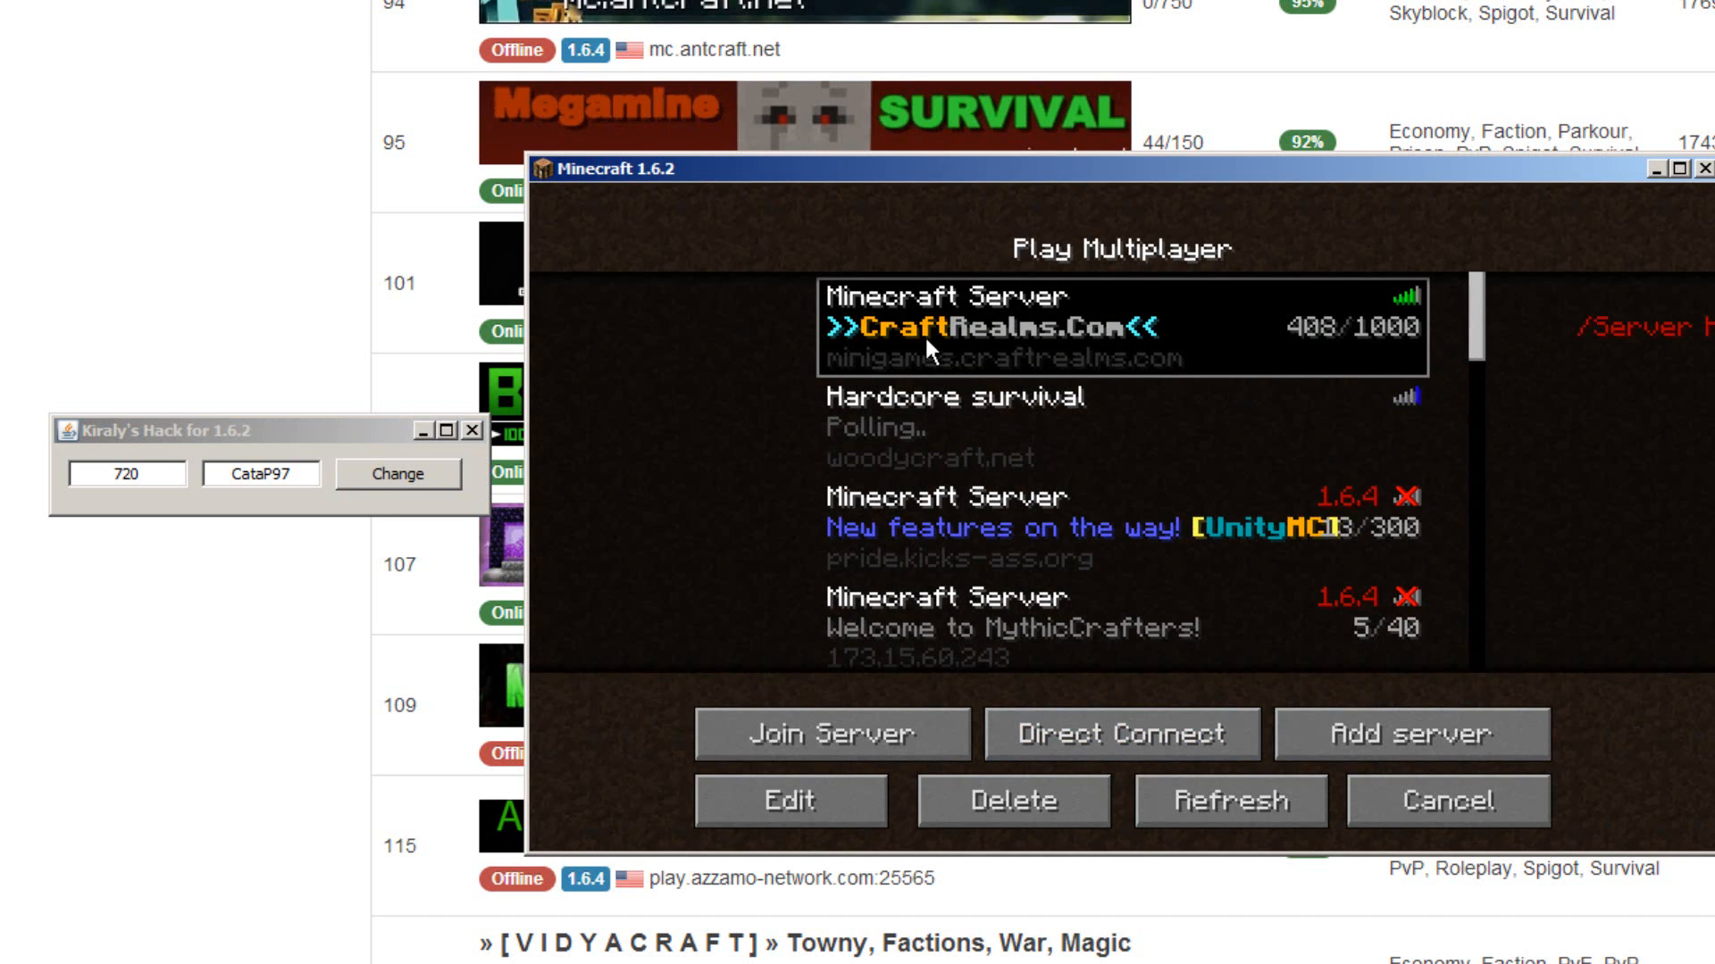
{"action": "left_click", "coordinate": [832, 734]}
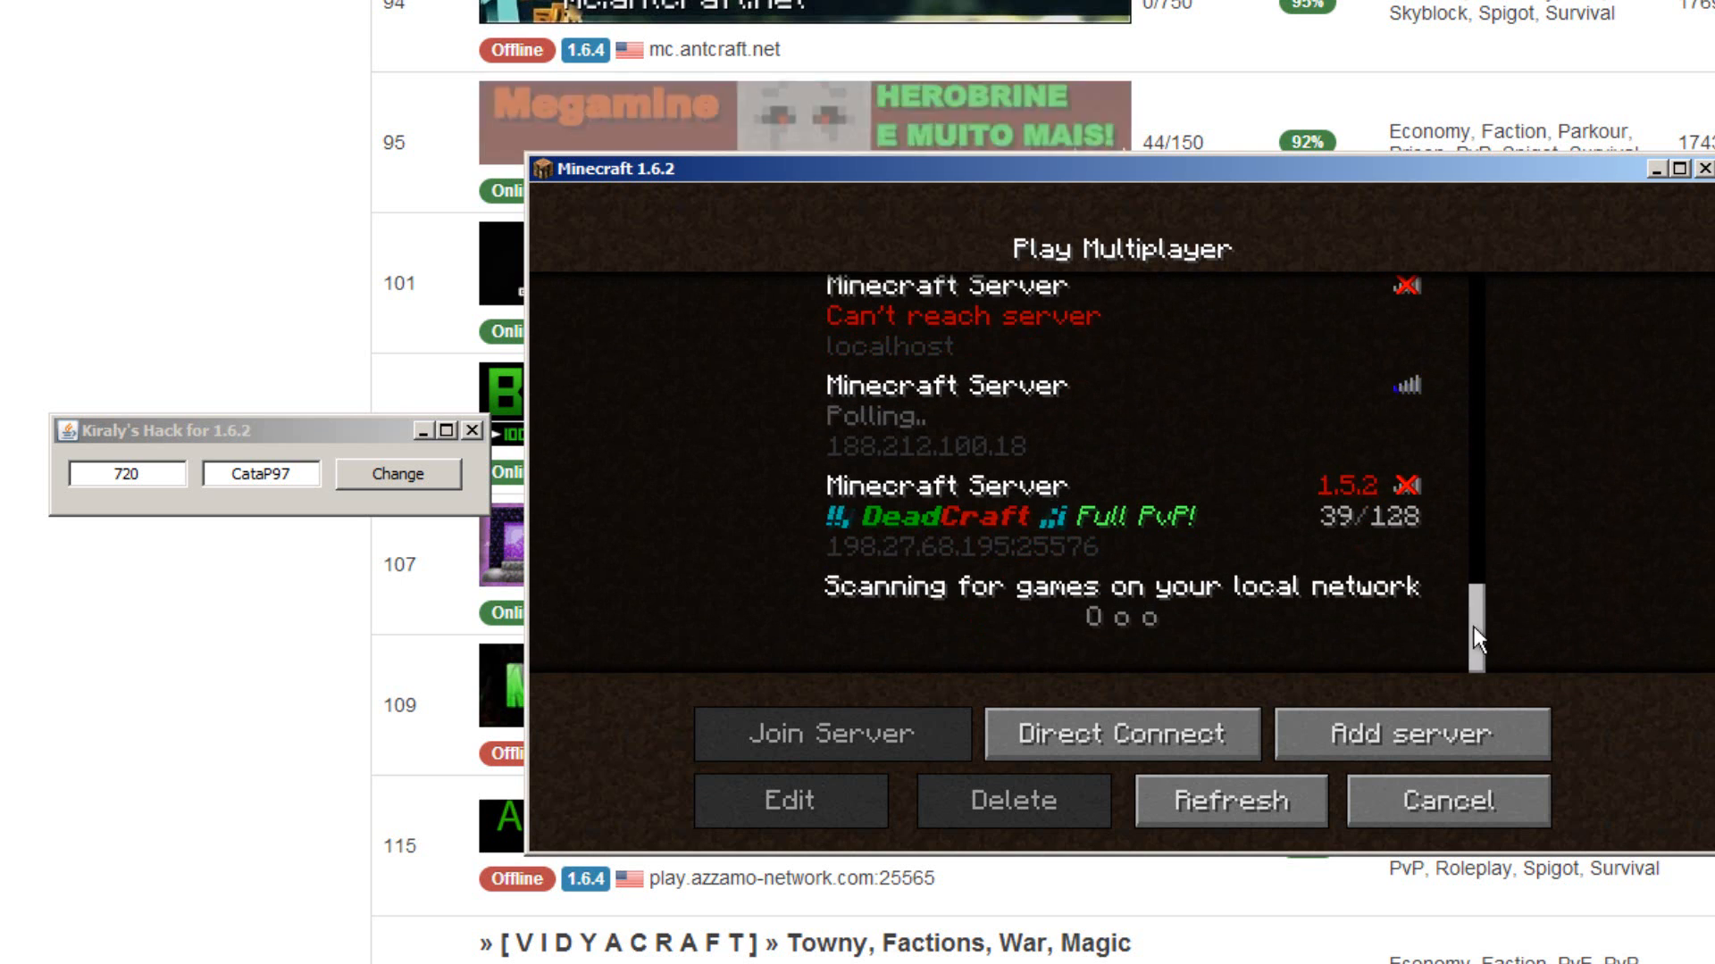
{"action": "left_click", "coordinate": [1084, 516]}
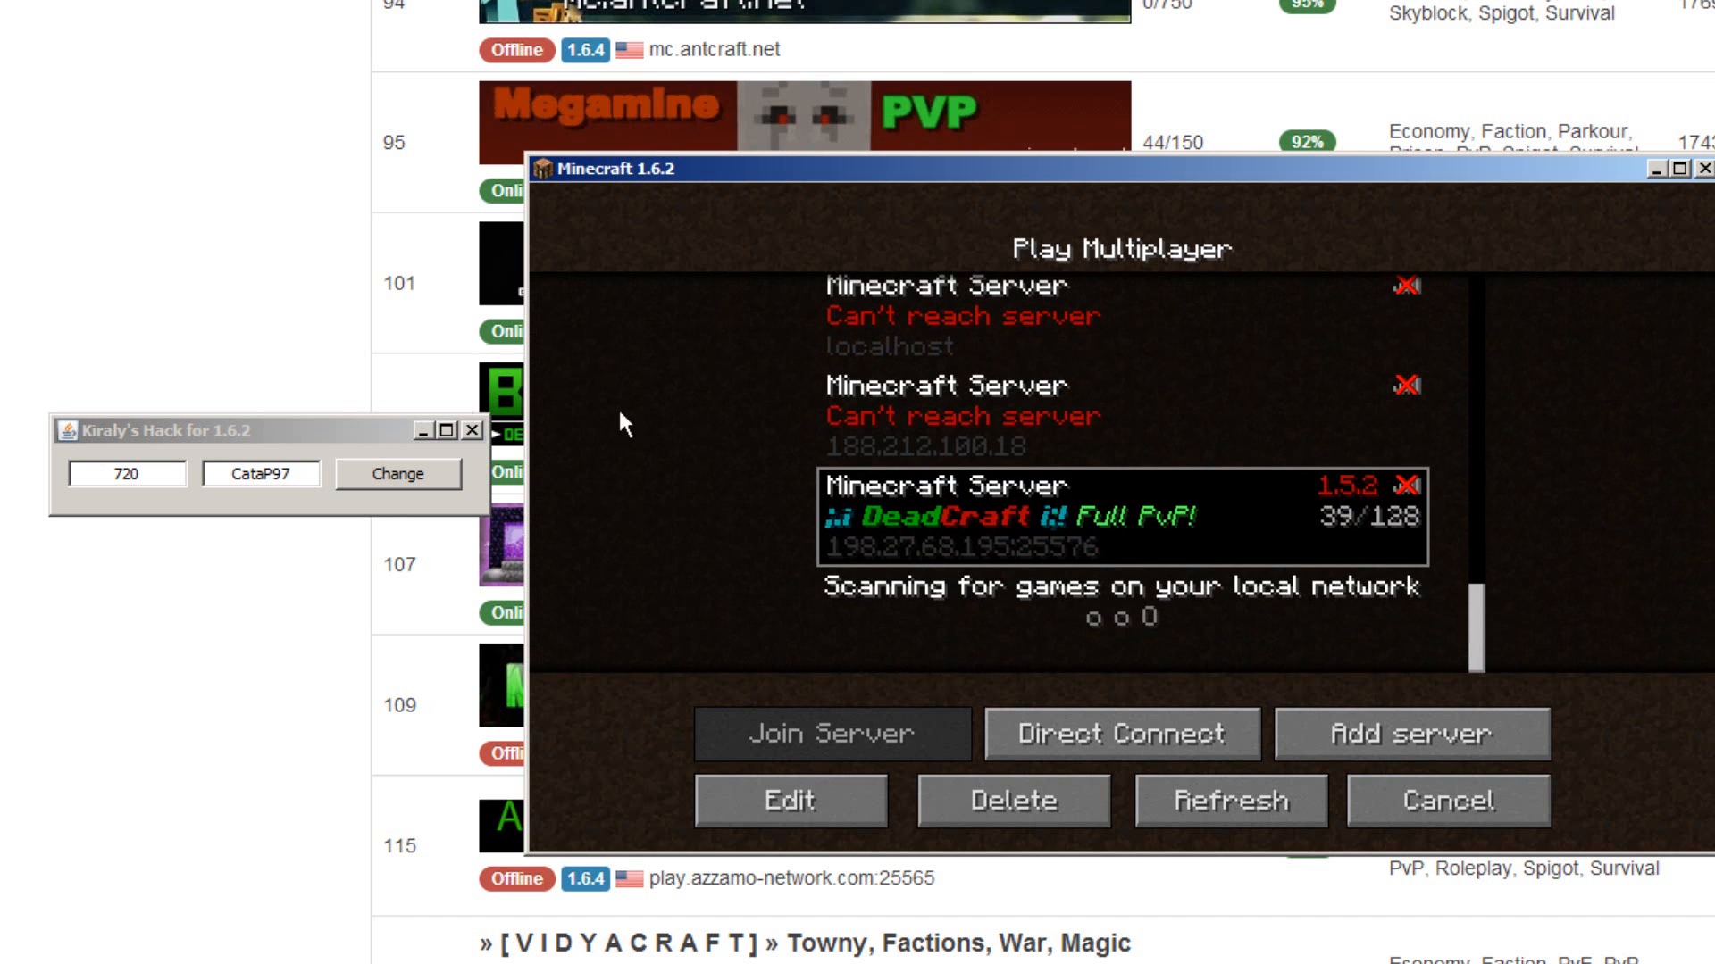
{"action": "scroll", "scroll_direction": "down", "scroll_amount": 3}
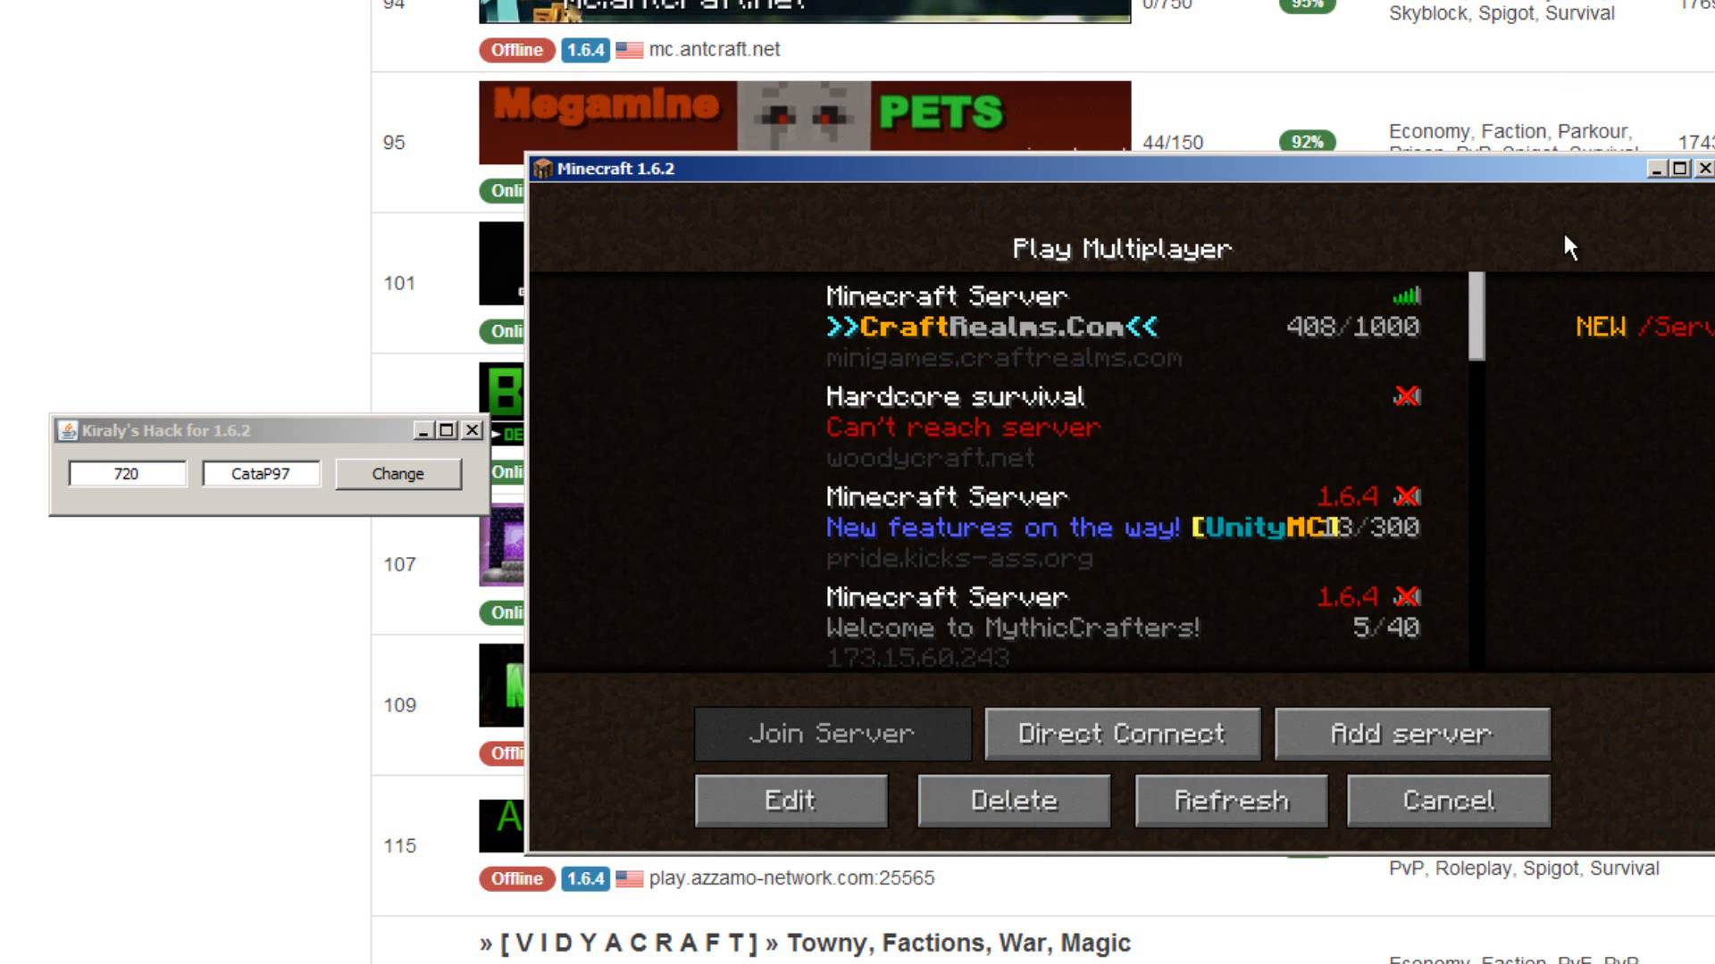
{"action": "mouse_move", "coordinate": [1261, 289]}
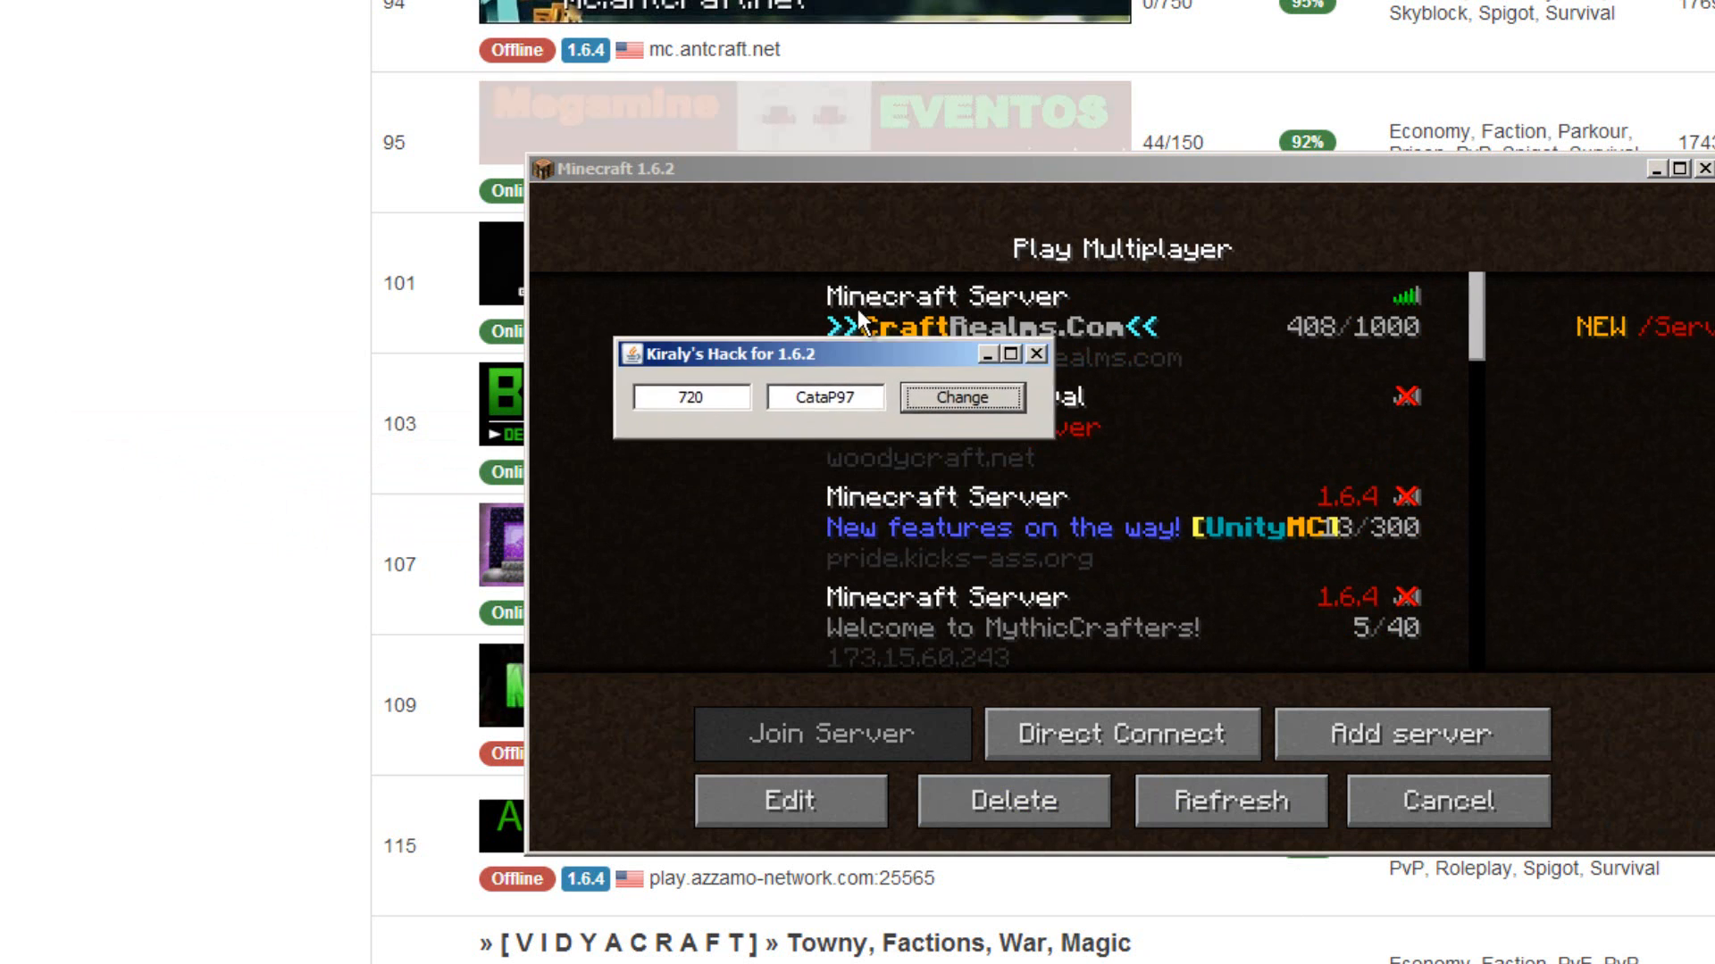
- Drag the Kiraly's Hack window left off the Minecraft window to clear the server list
{"action": "left_click_drag", "start_coordinate": [722, 352], "coordinate": [170, 490]}
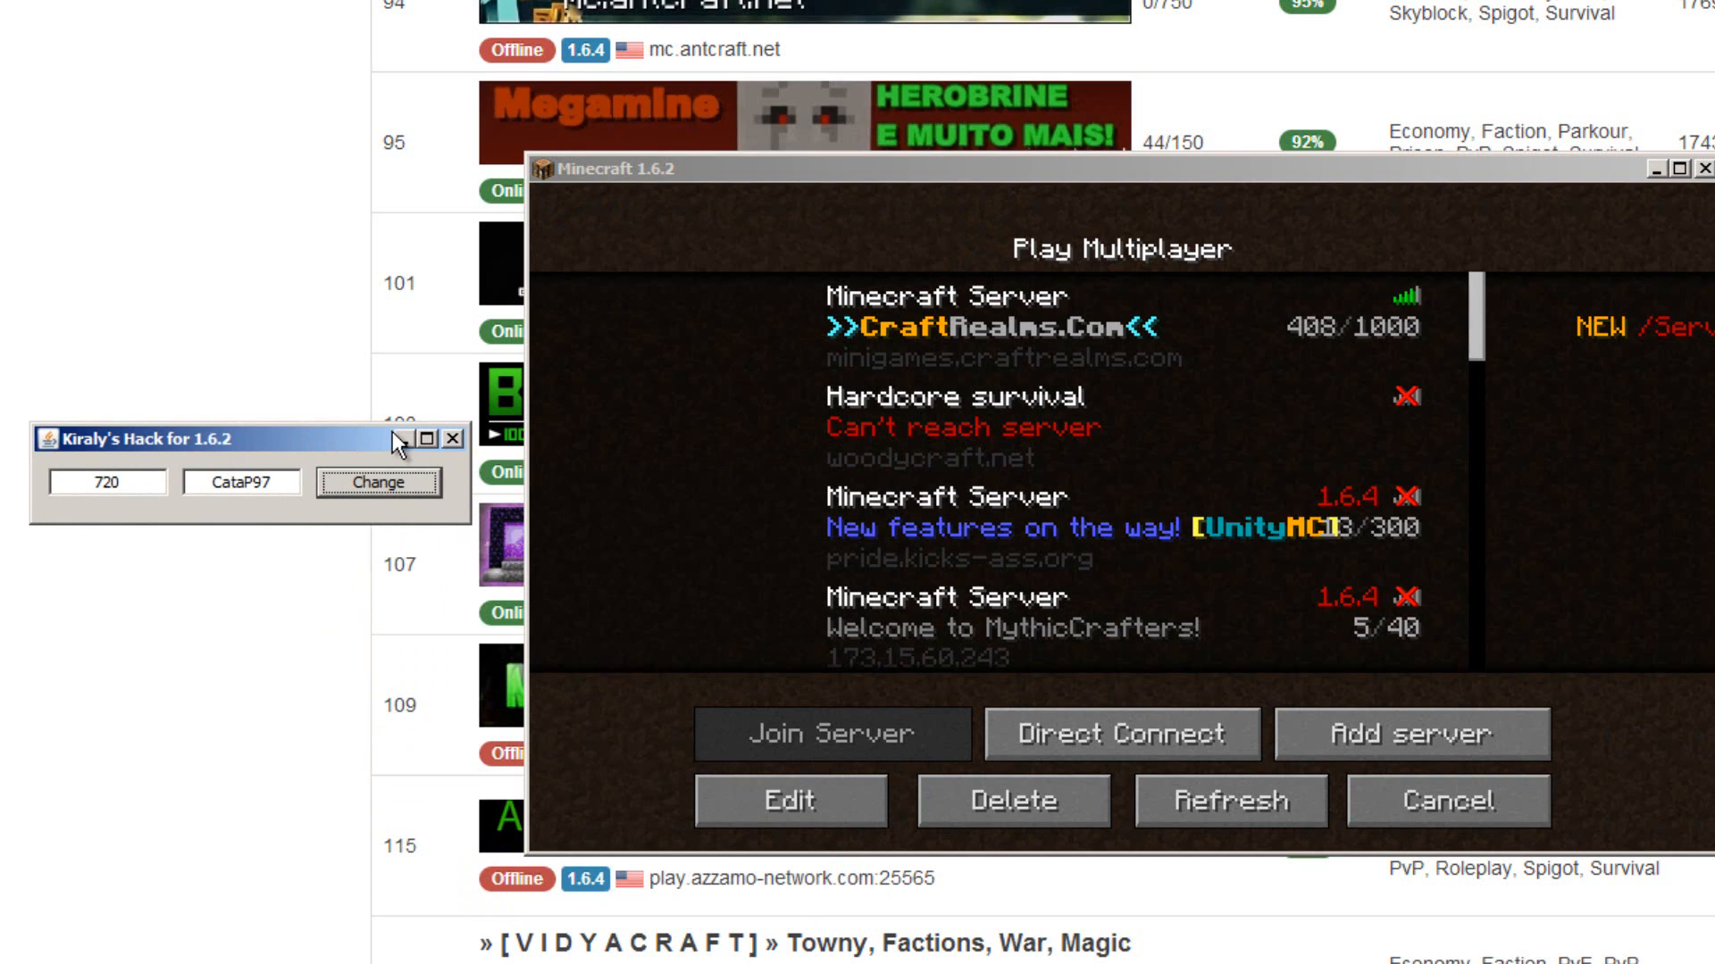
{"action": "mouse_move", "coordinate": [98, 650]}
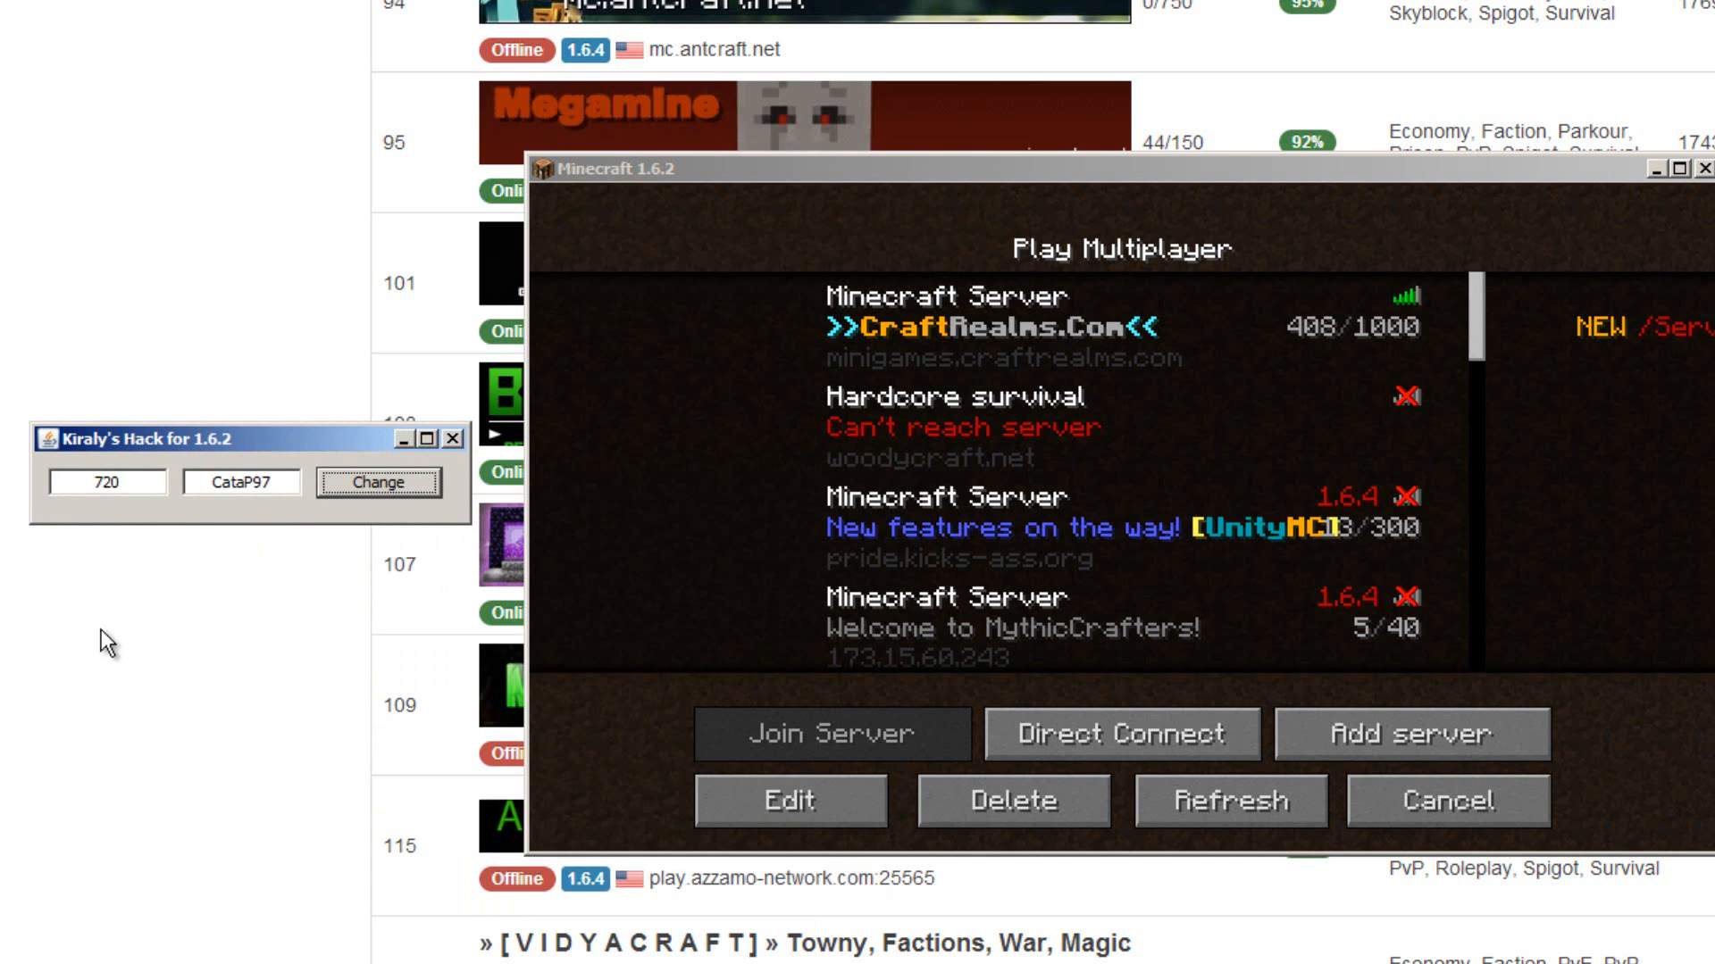